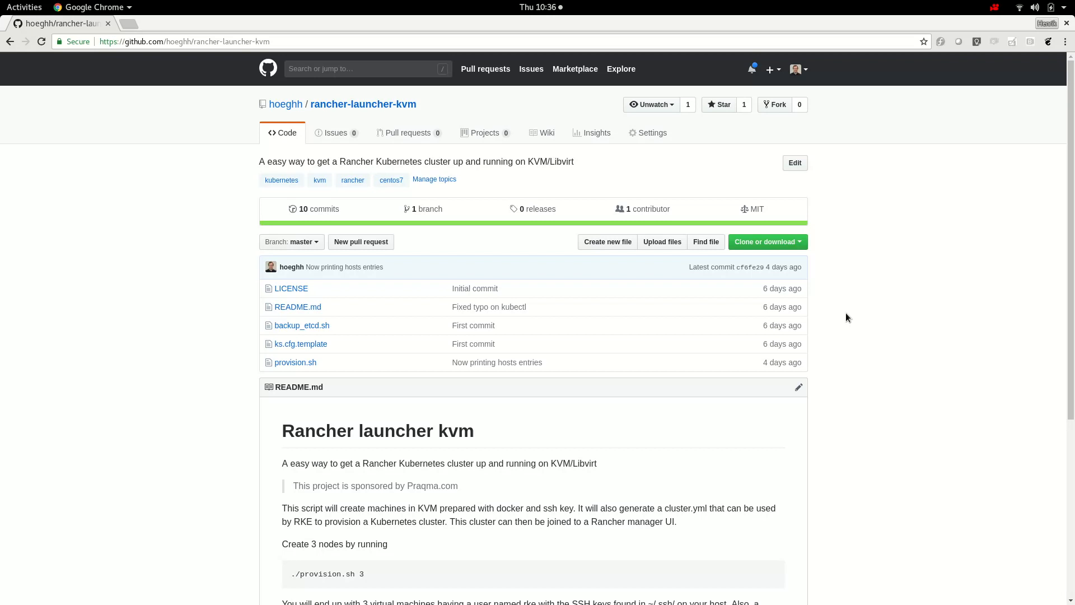
pyautogui.moveTo(155, 69)
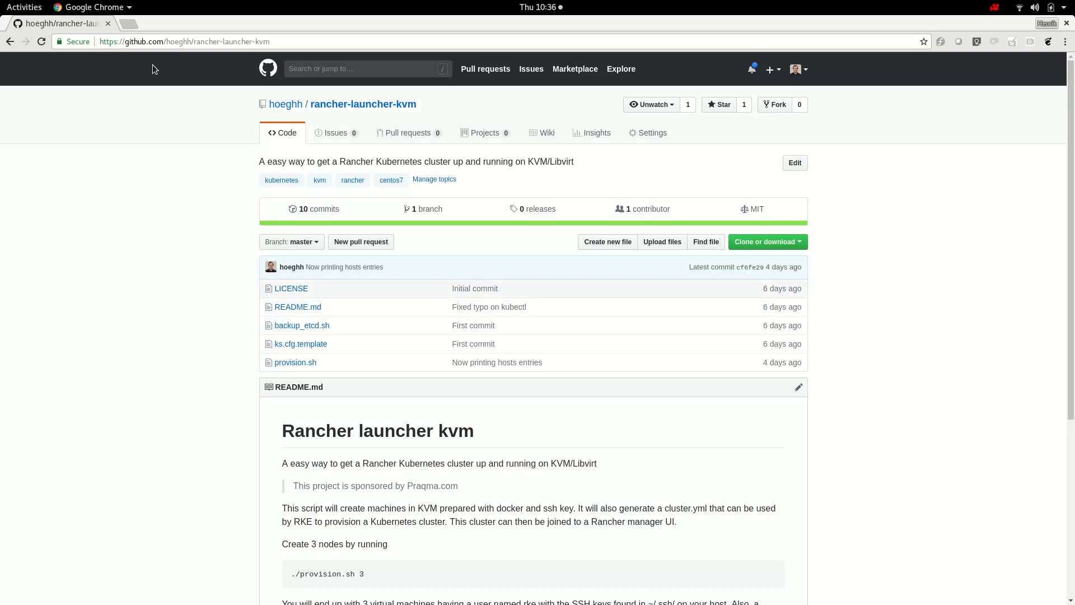
pyautogui.moveTo(1009, 344)
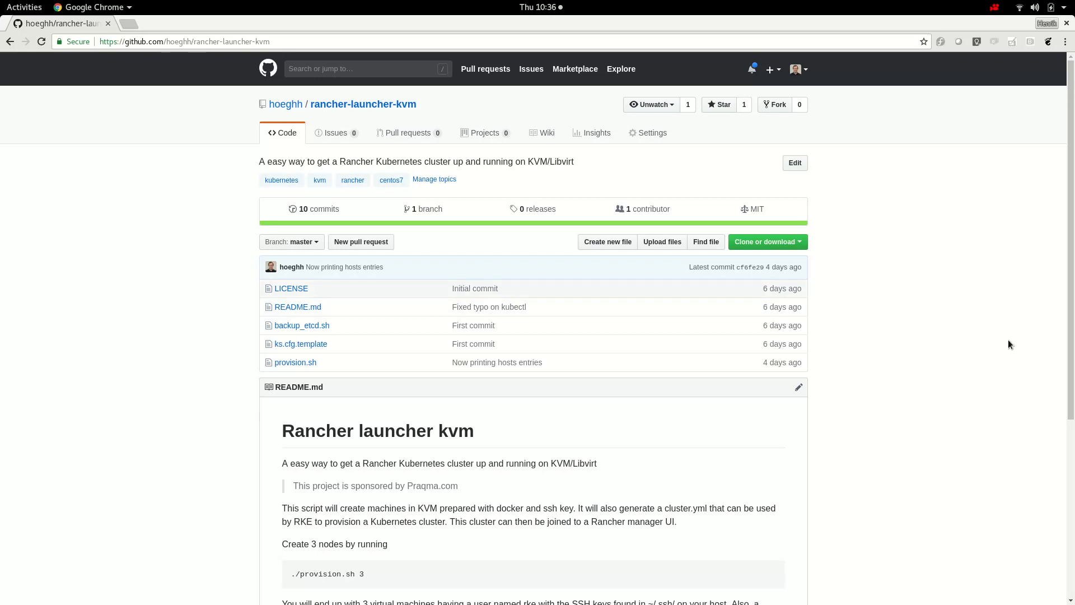
pyautogui.moveTo(1046, 327)
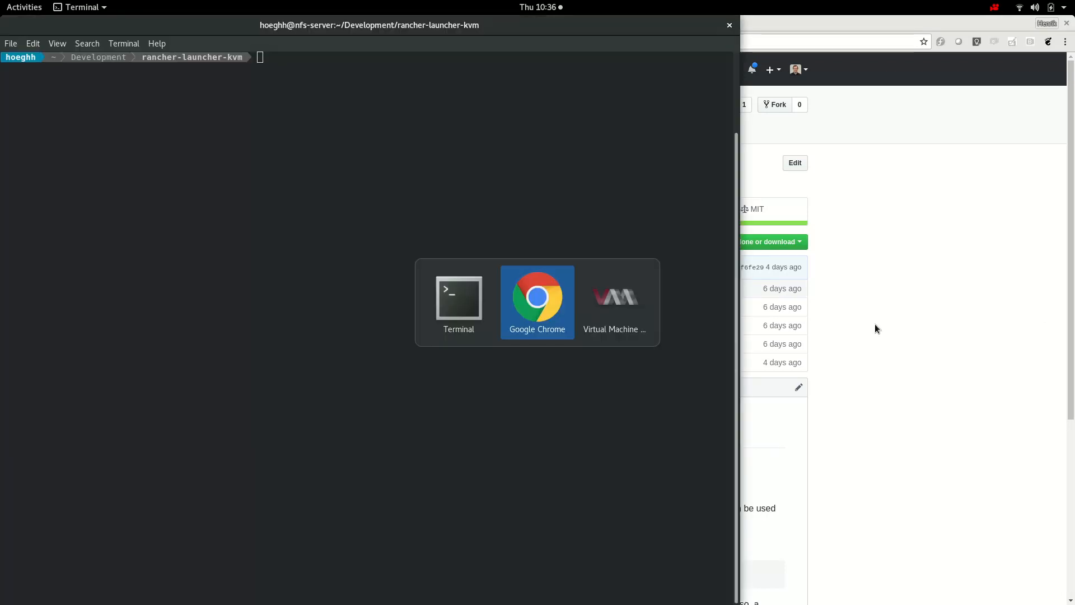
# List the directory and run ./provision.sh 4 to create the four k8s-prod VMs.
pyautogui.click(613, 298)
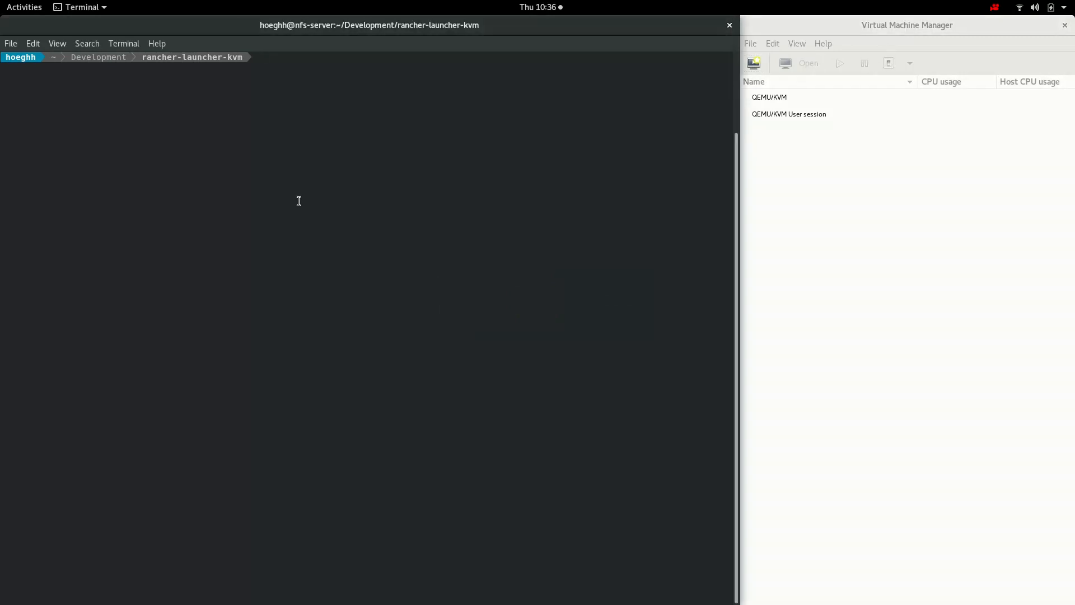
pyautogui.moveTo(116, 63)
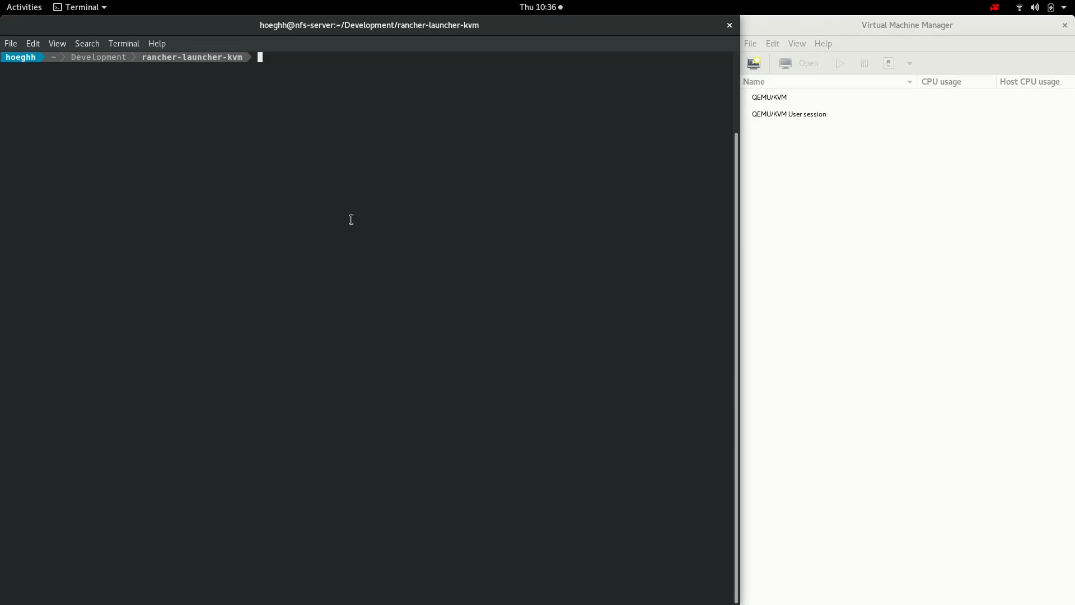
pyautogui.write('ll')
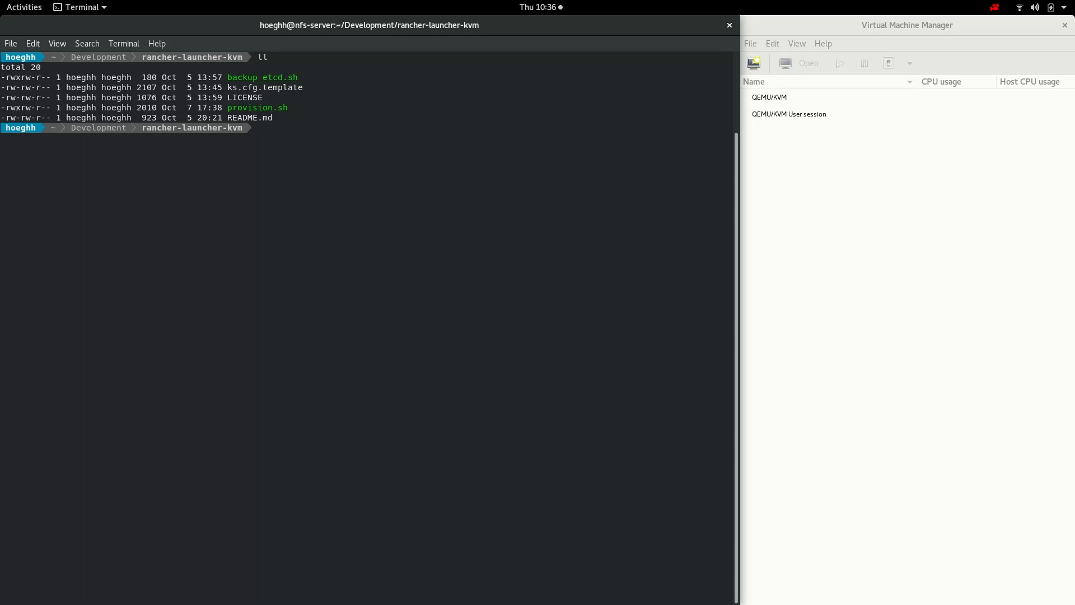
pyautogui.doubleClick(256, 108)
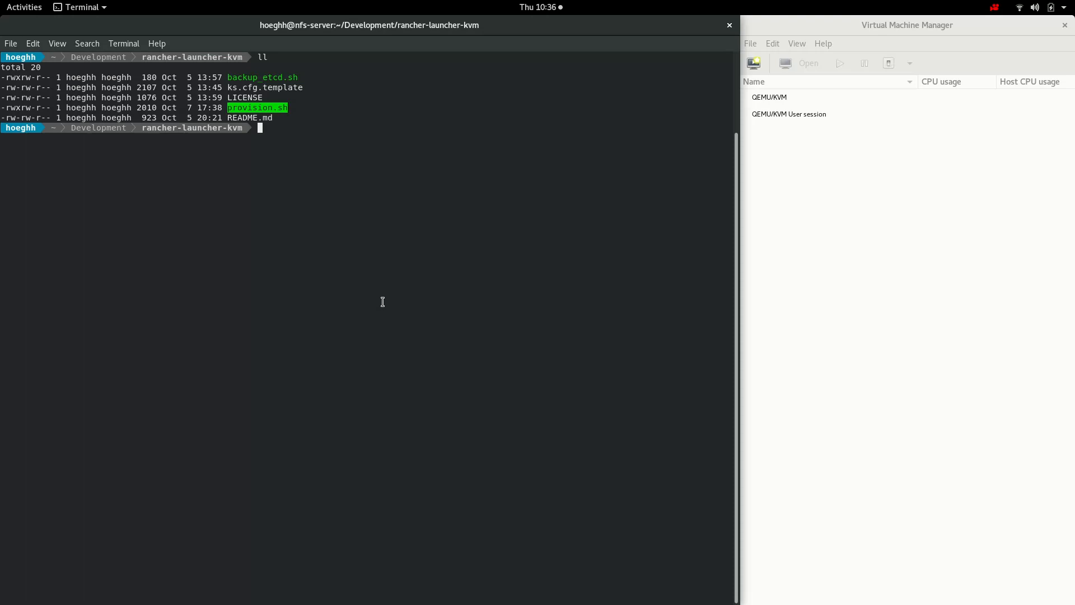
pyautogui.write('./provision.sh')
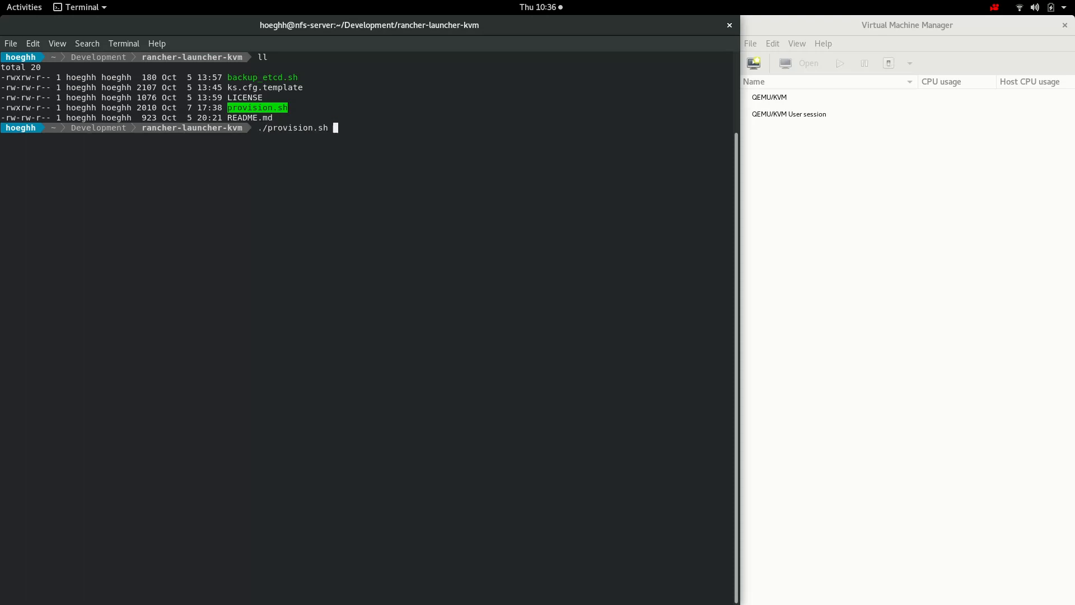
pyautogui.write('4')
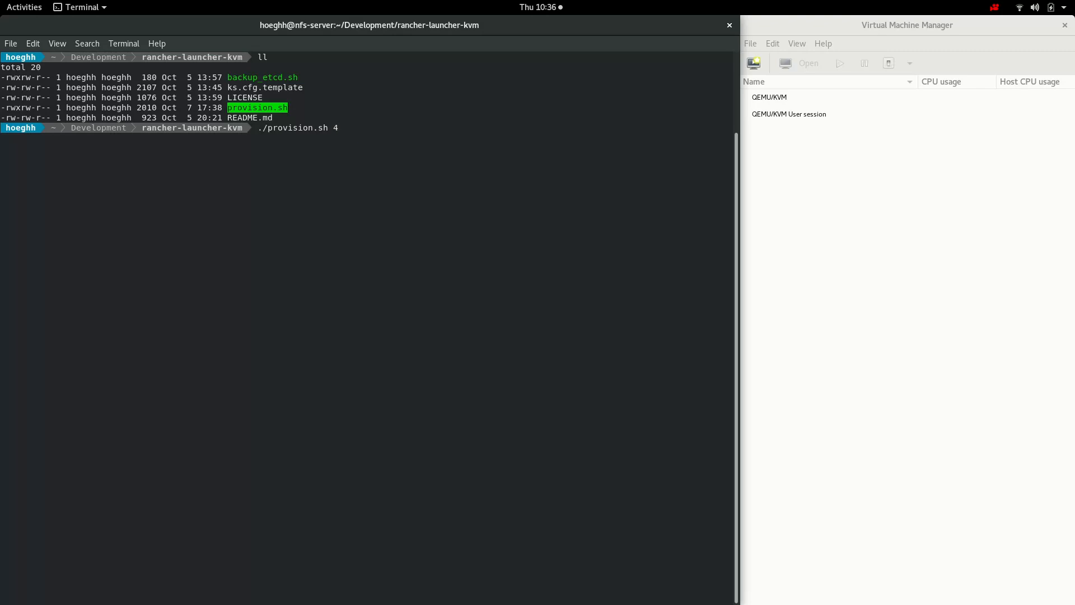
pyautogui.press('Return')
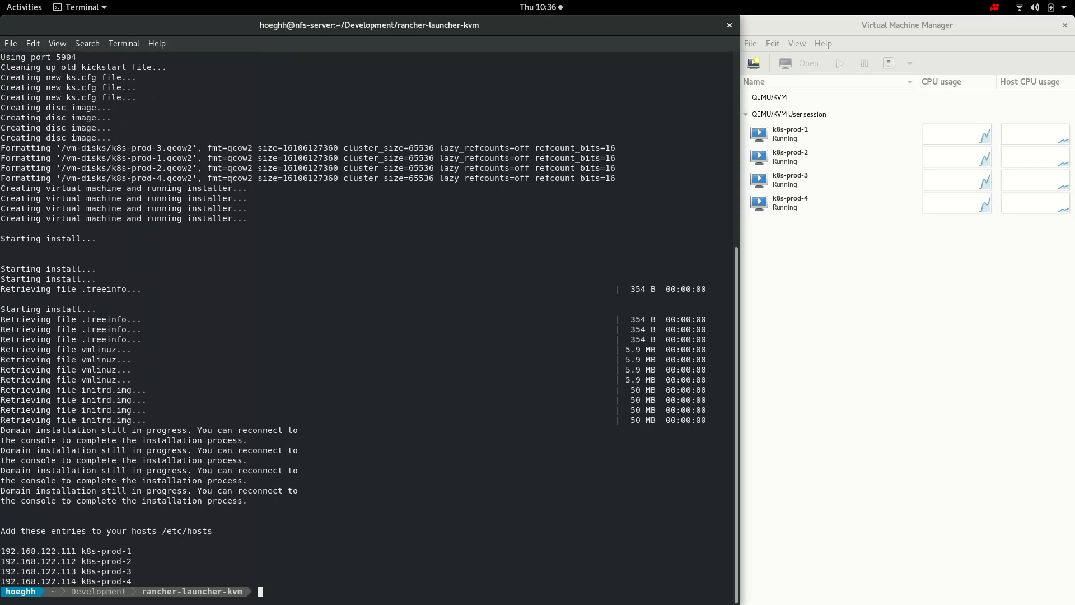
# Read provision.sh in vi, checking the vm-disks path and paging through the main loop.
pyautogui.write('vi provision.sh')
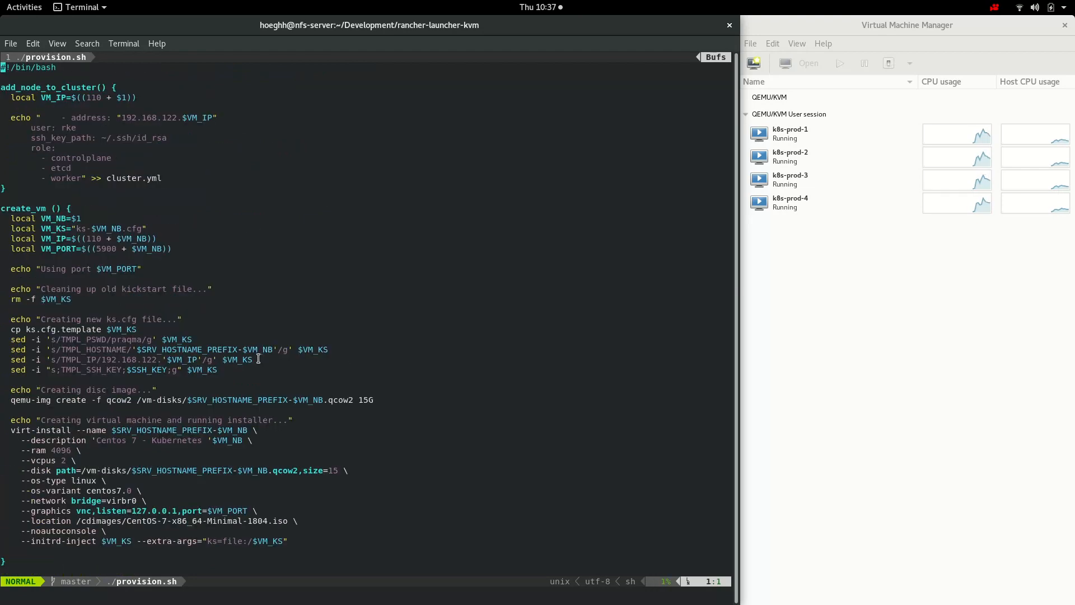
pyautogui.moveTo(143, 400)
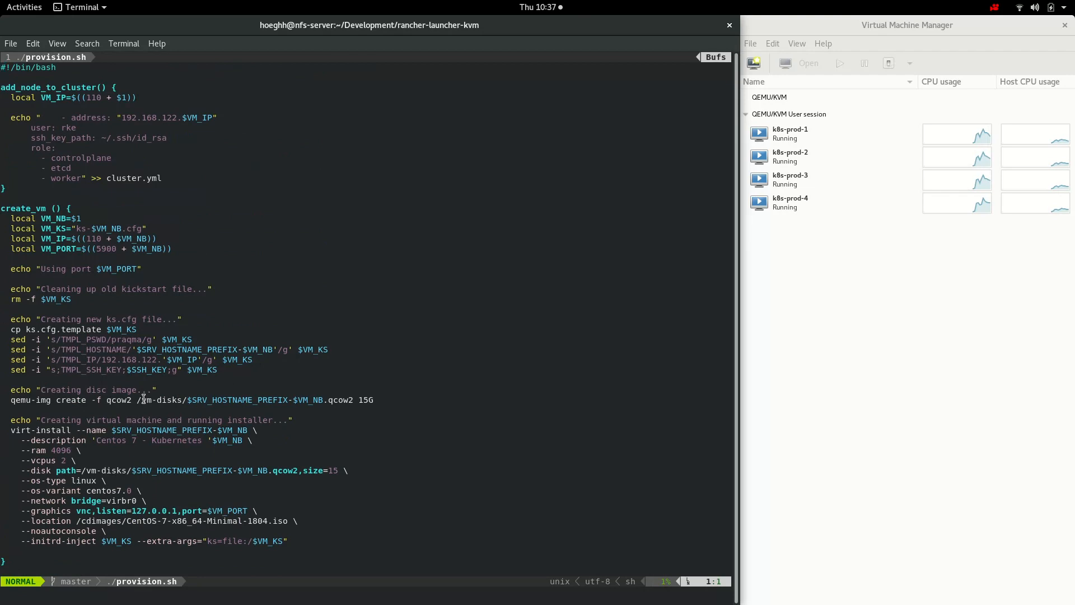
pyautogui.doubleClick(161, 400)
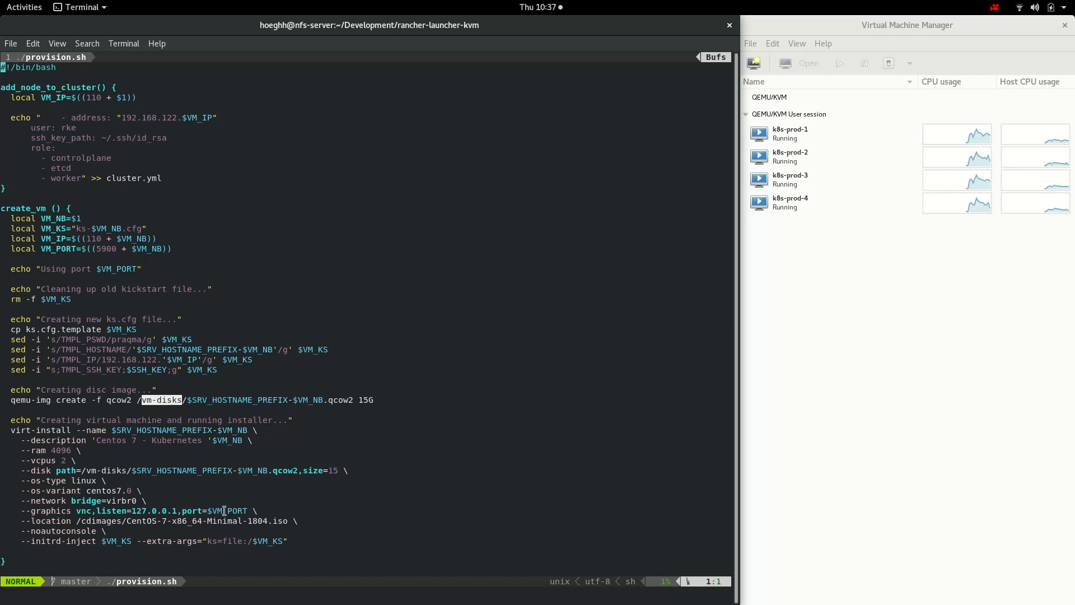
pyautogui.moveTo(92, 511)
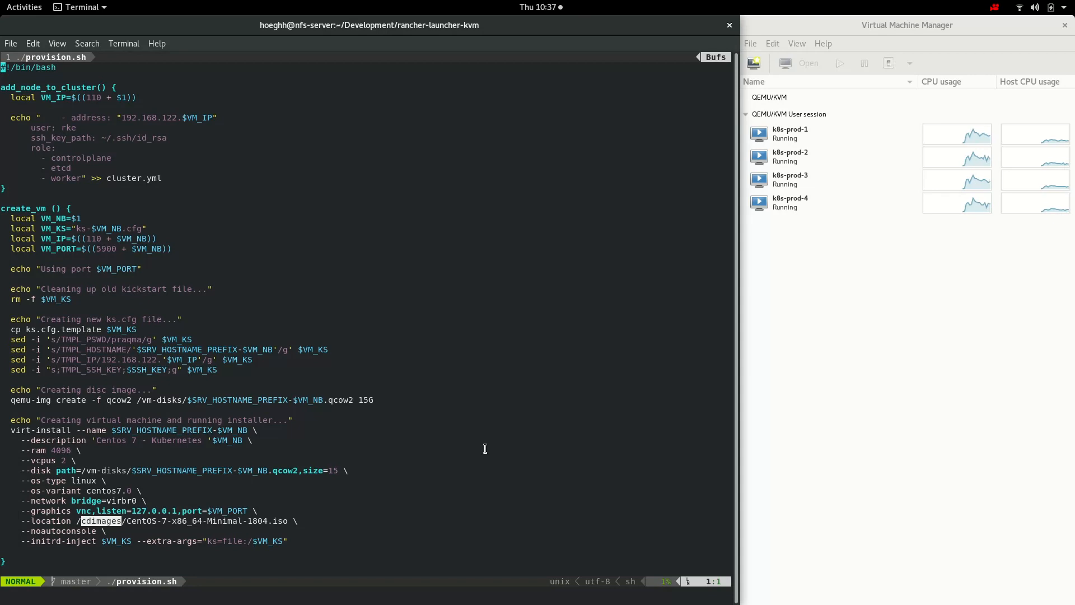
pyautogui.moveTo(429, 450)
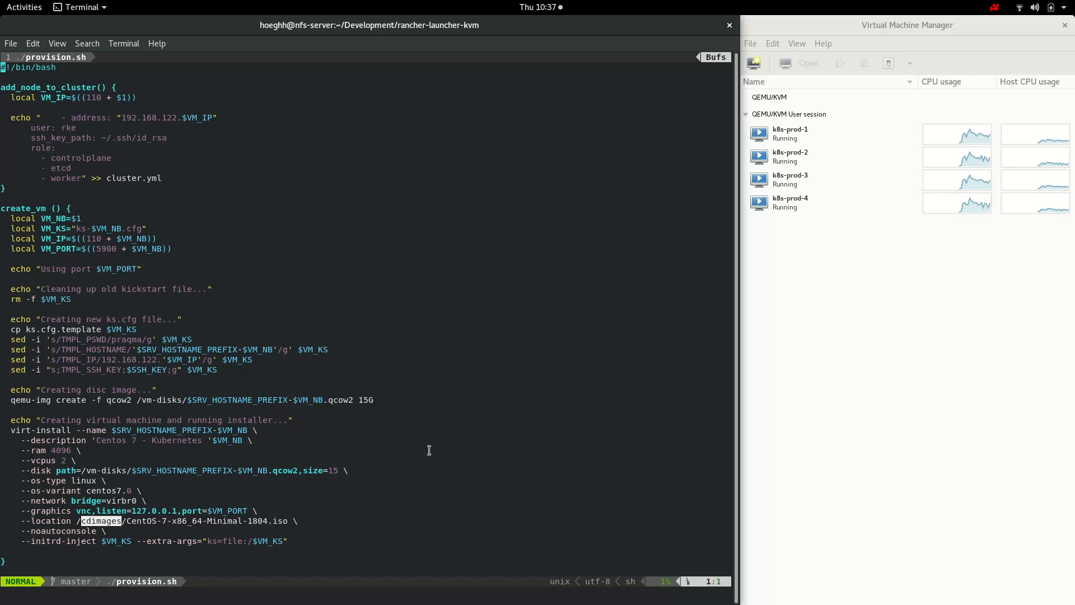
pyautogui.moveTo(282, 520)
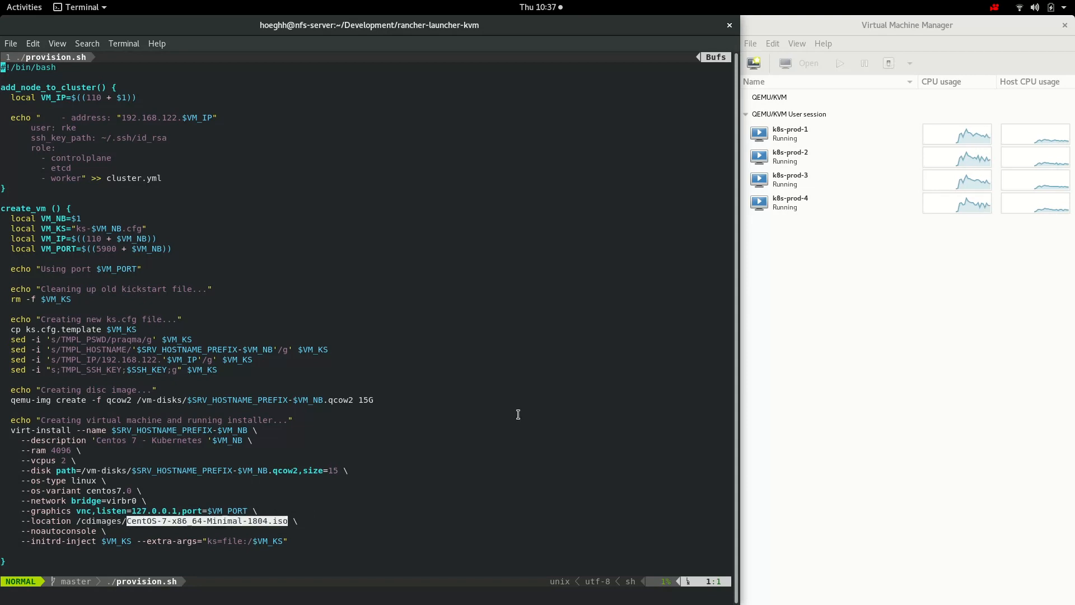
pyautogui.moveTo(436, 428)
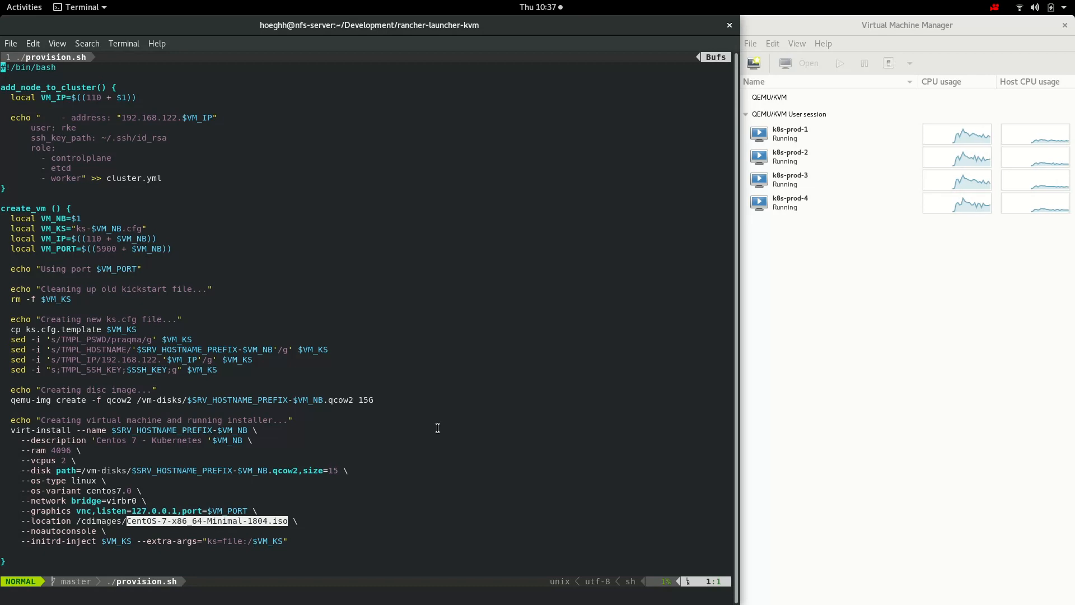
pyautogui.scroll(-3)
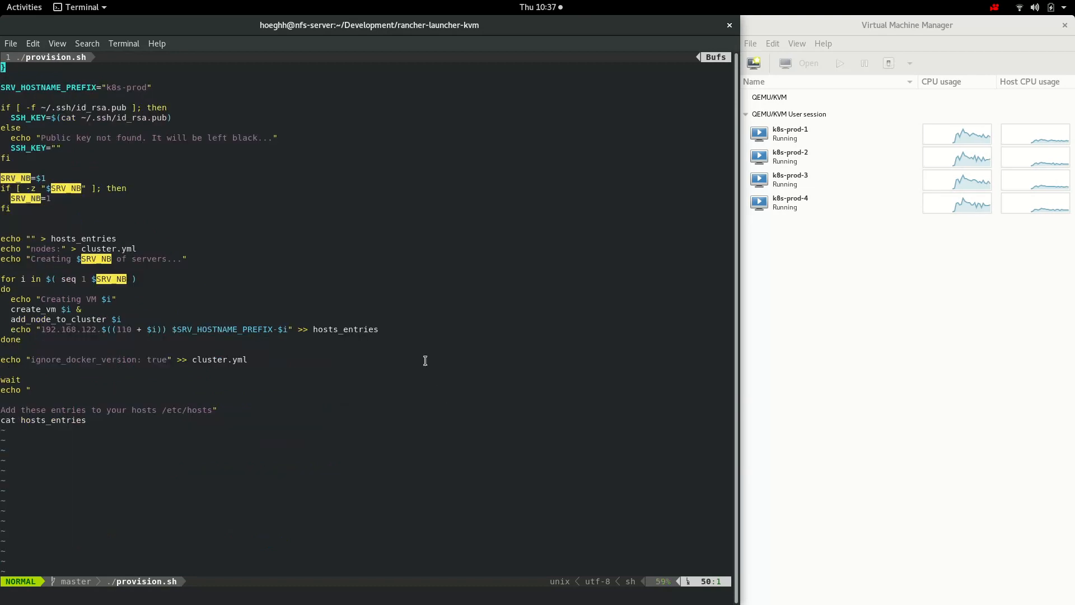
pyautogui.moveTo(121, 299)
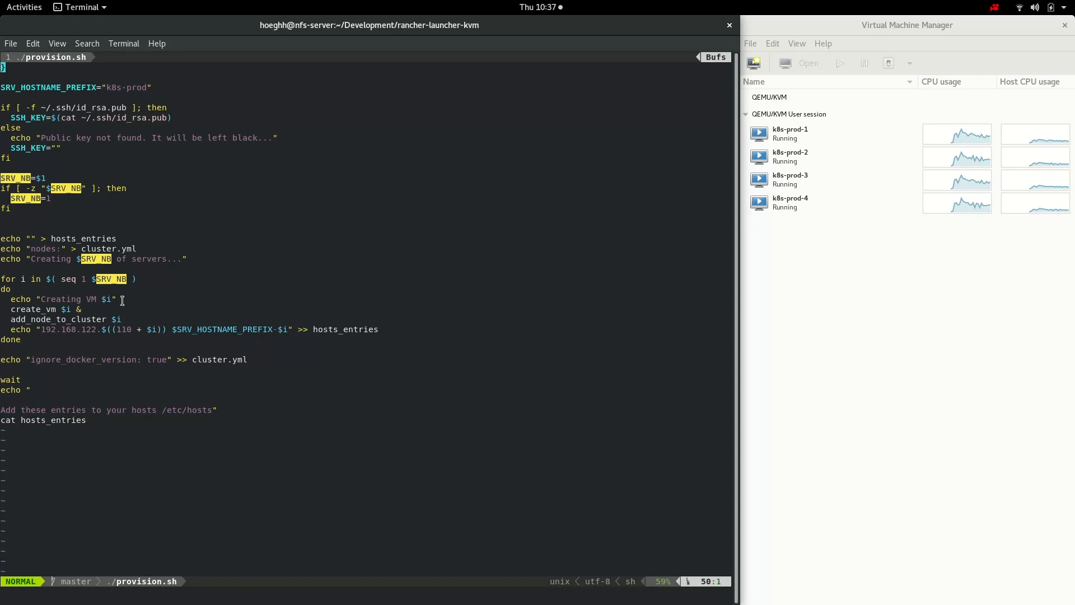
pyautogui.moveTo(101, 343)
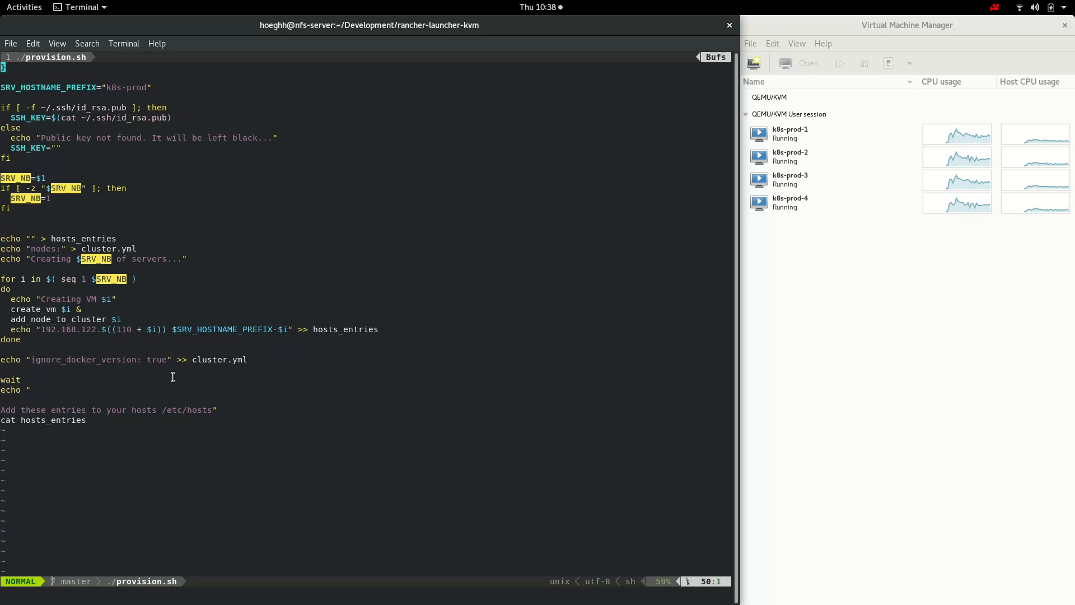
pyautogui.moveTo(428, 219)
pyautogui.write(':')
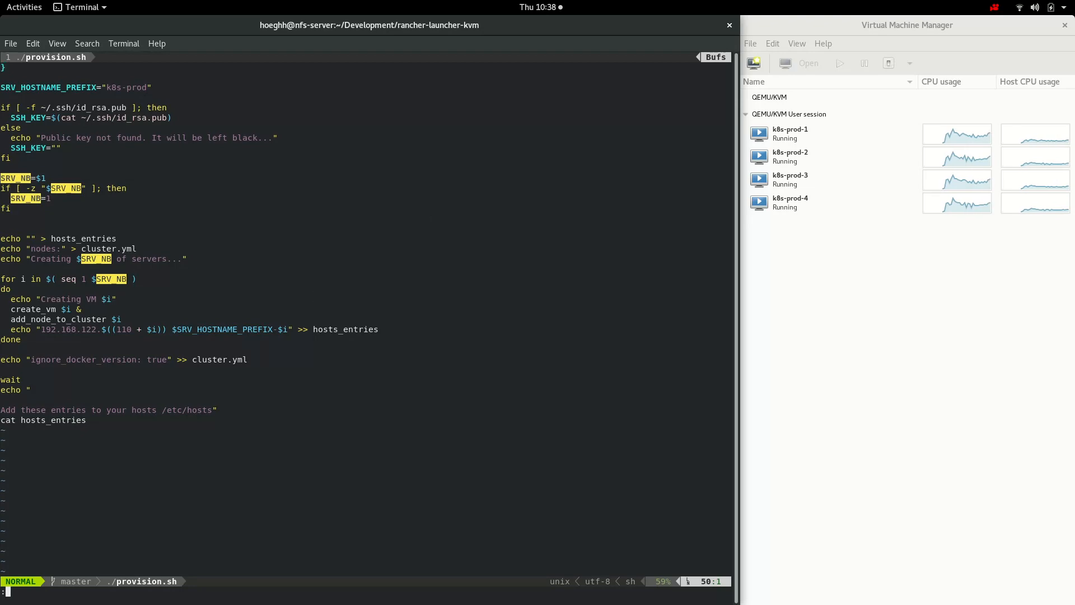
# Return to the shell and print cluster.yml showing four nodes with user rke.
pyautogui.press('Return')
pyautogui.write('ll')
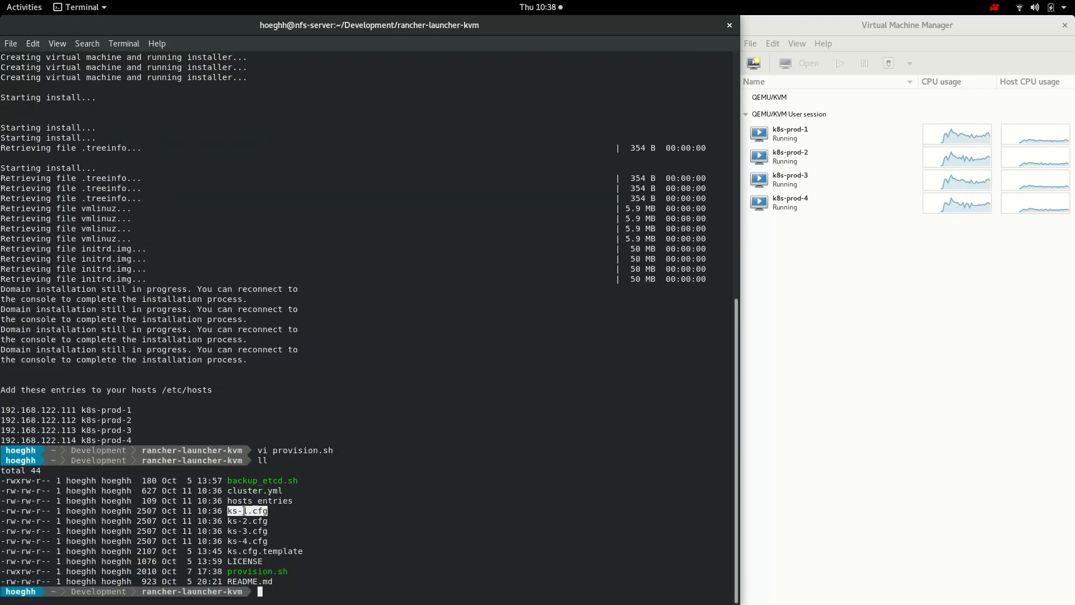
pyautogui.moveTo(479, 427)
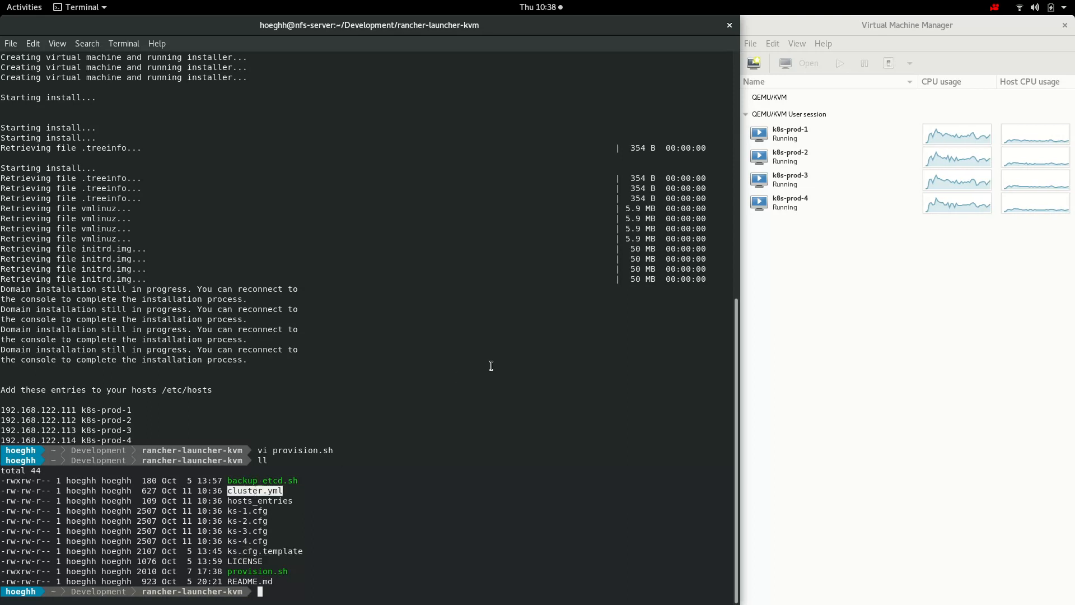
pyautogui.write('cat')
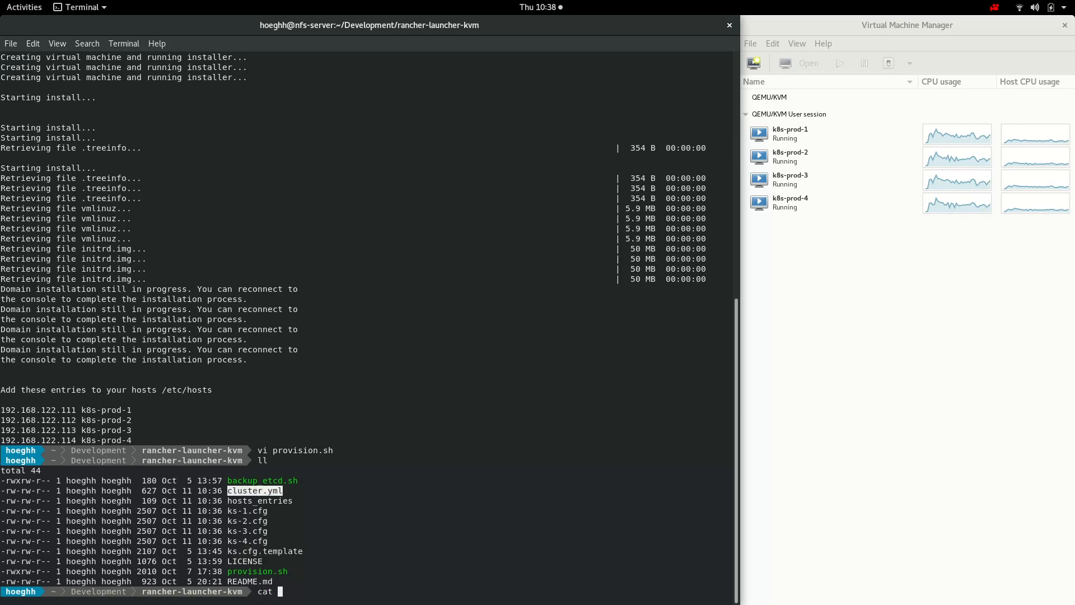
pyautogui.write('cluster.yml')
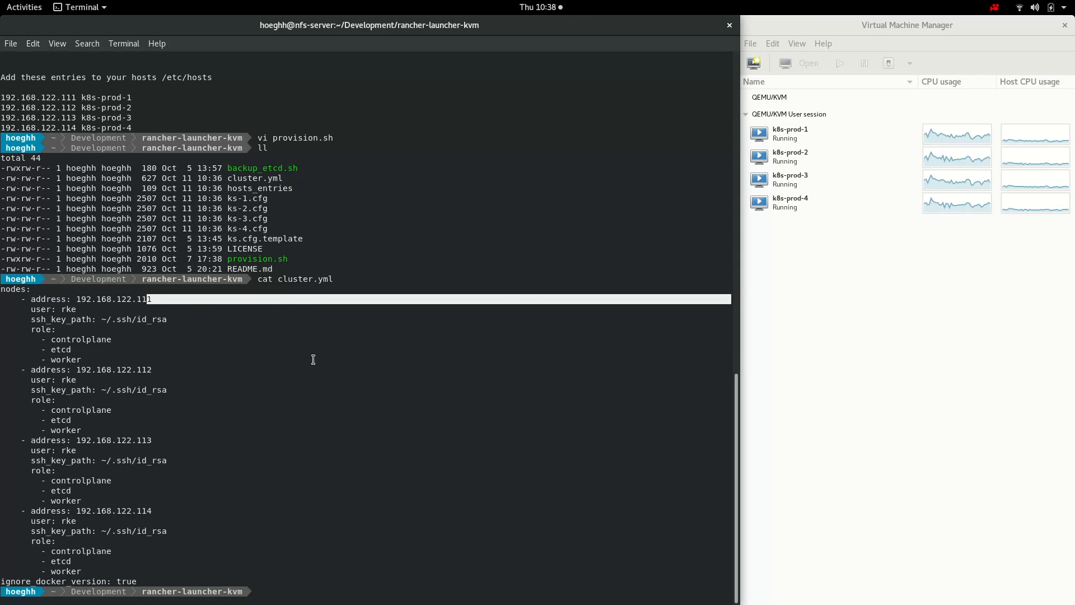
pyautogui.moveTo(315, 361)
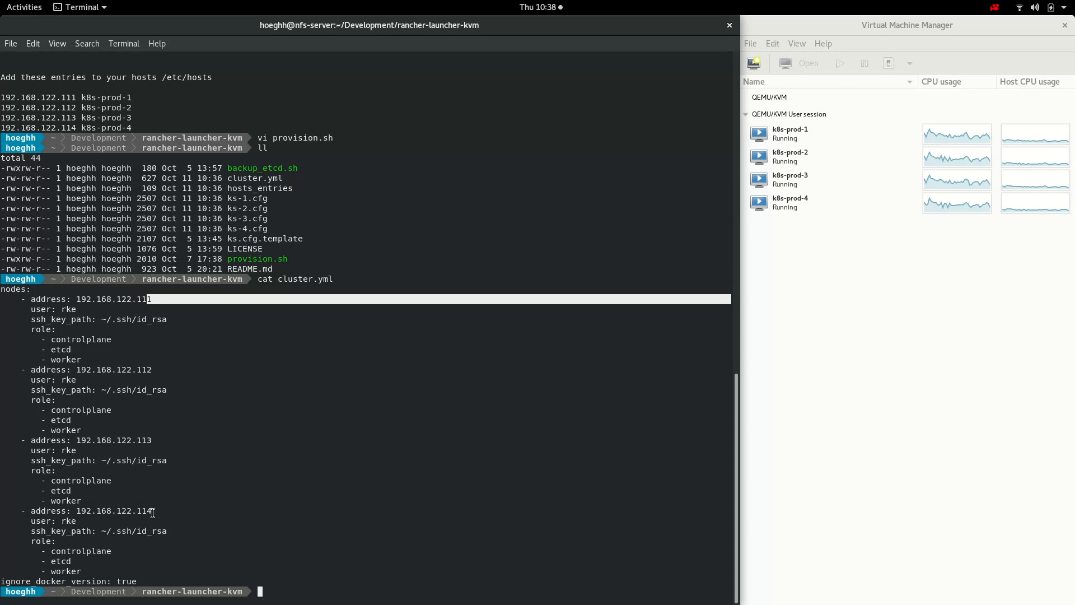
pyautogui.moveTo(336, 467)
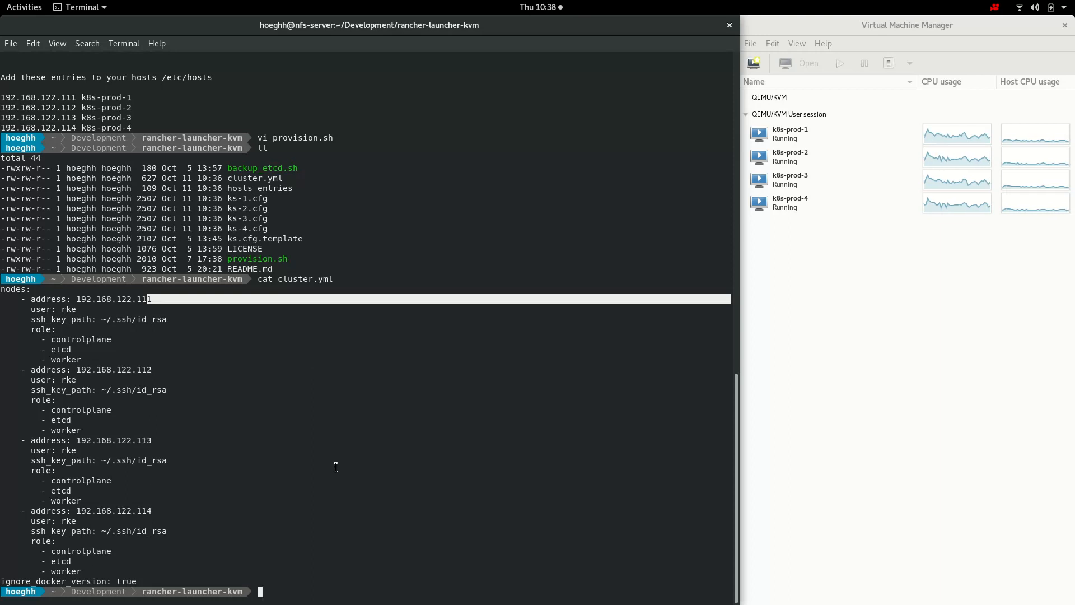
pyautogui.doubleClick(68, 309)
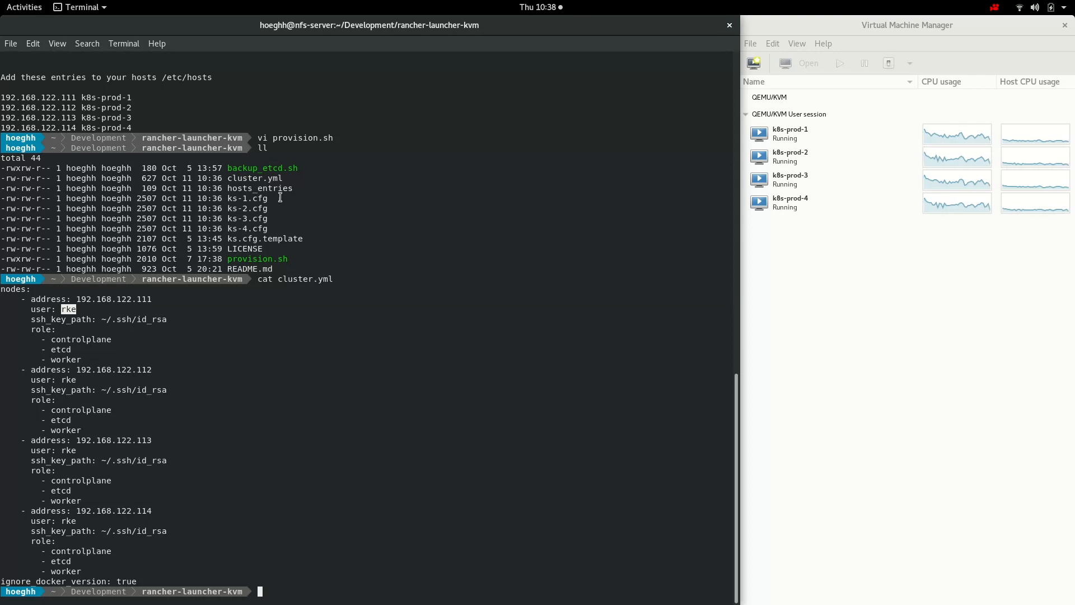
pyautogui.moveTo(302, 445)
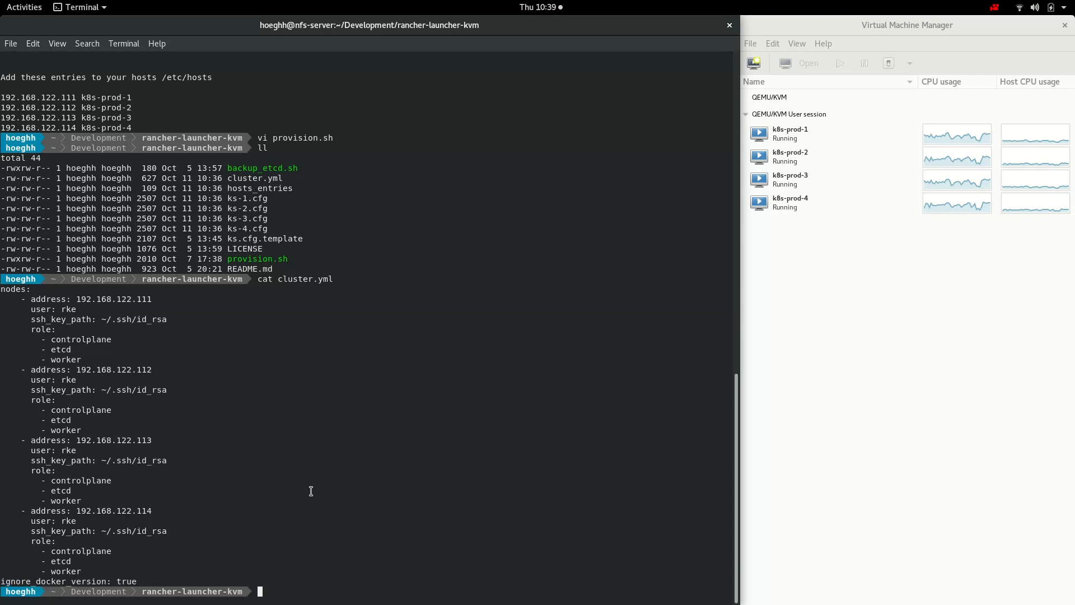
# Review cluster.yml in the vi editor.
pyautogui.write('v')
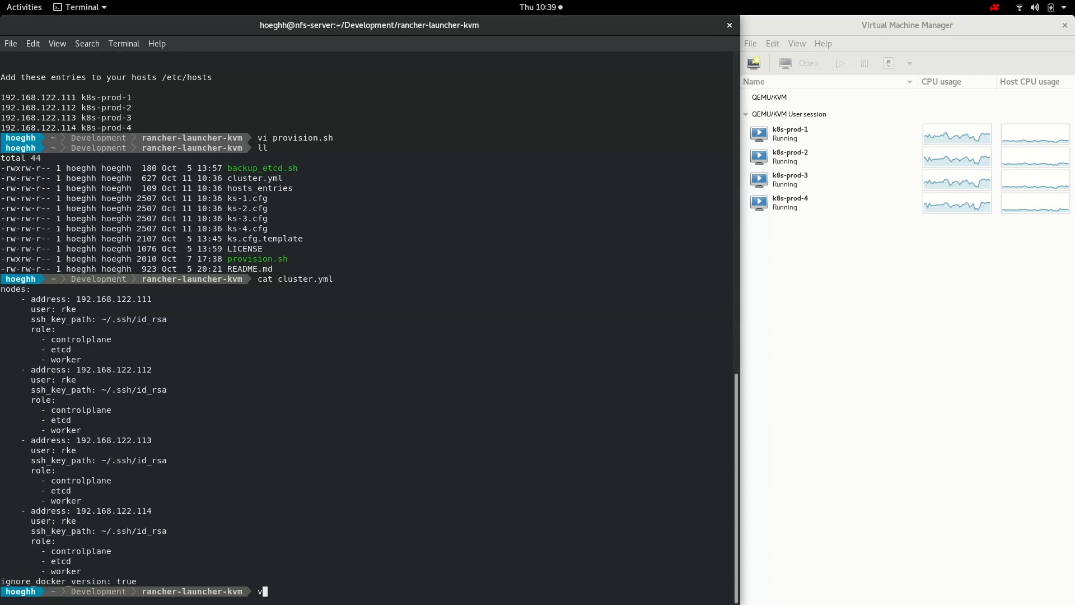
pyautogui.press('Return')
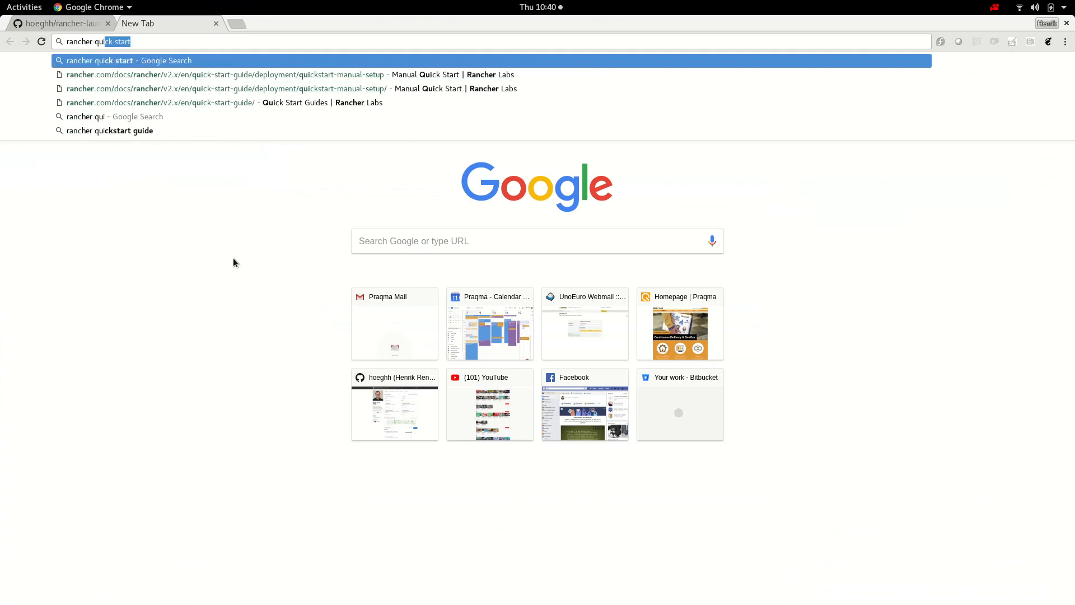
# Reach the Rancher Manual Quick Start install step and select its docker run command.
pyautogui.click(161, 102)
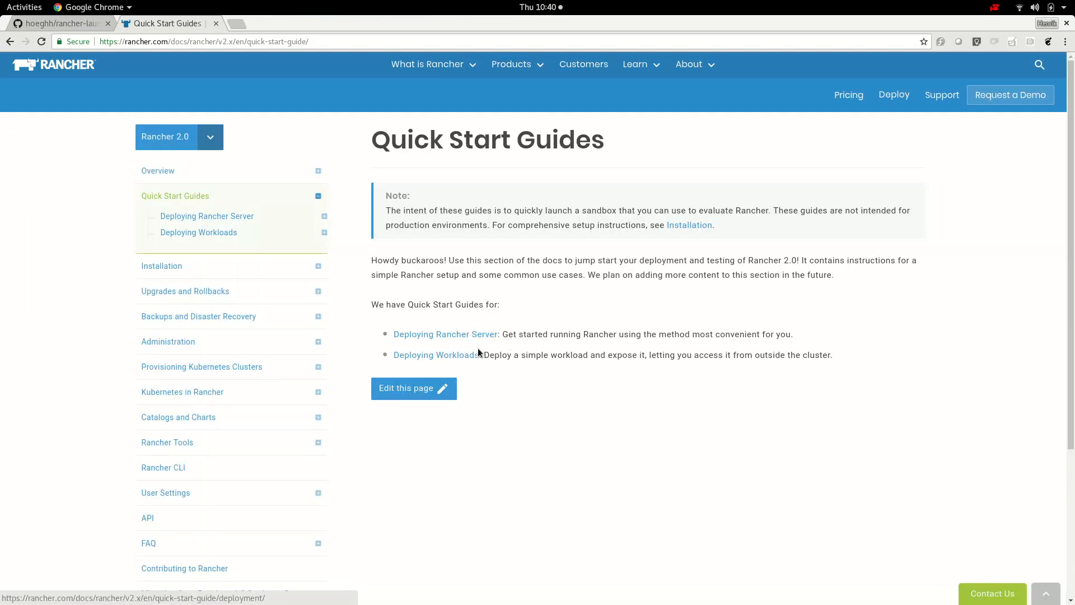
pyautogui.click(446, 334)
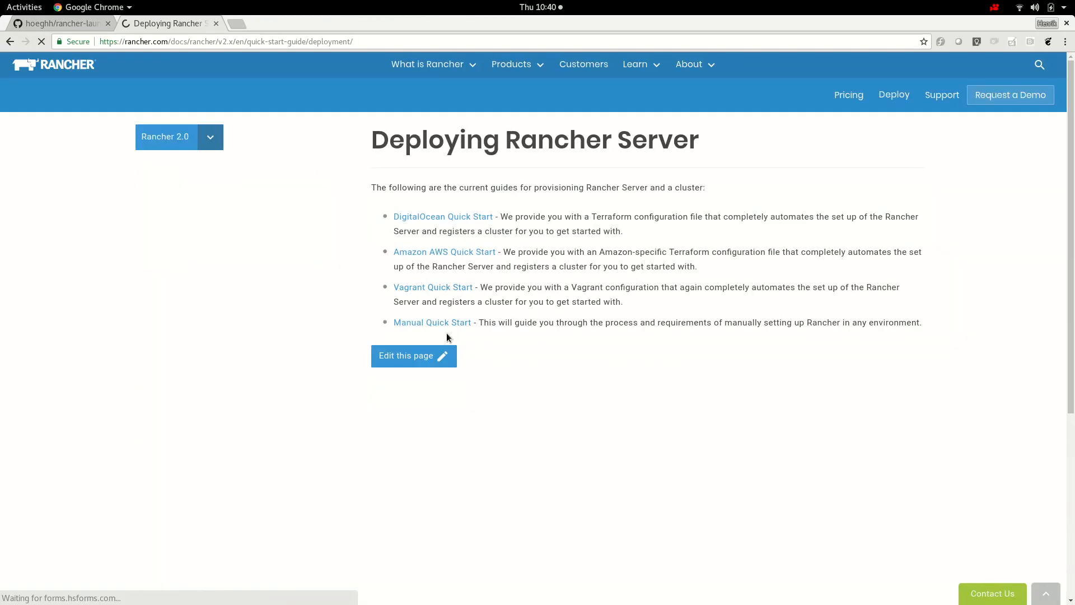
pyautogui.click(432, 323)
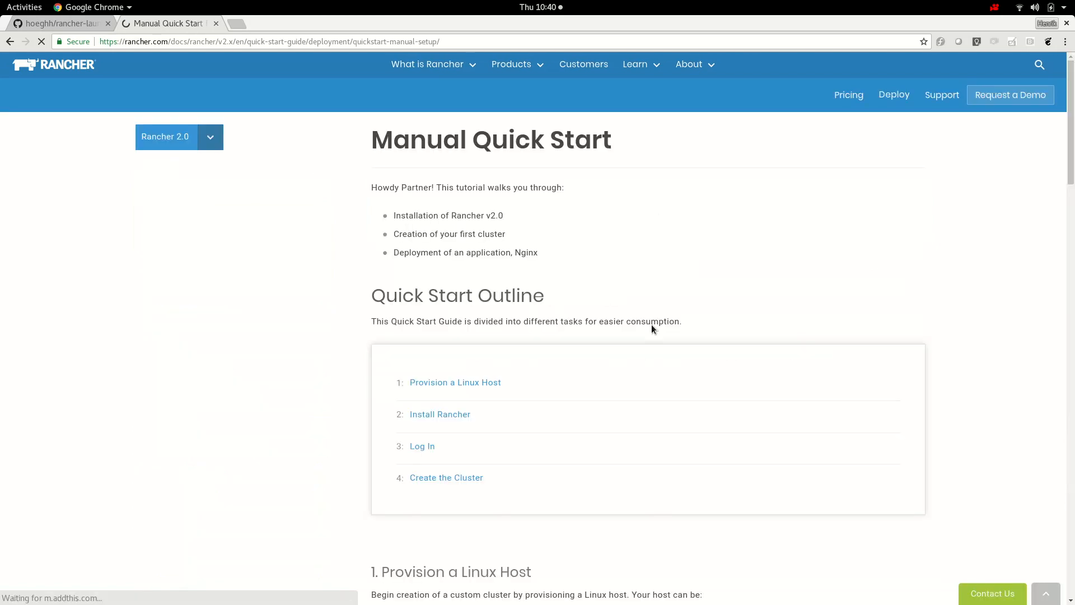
pyautogui.scroll(-3)
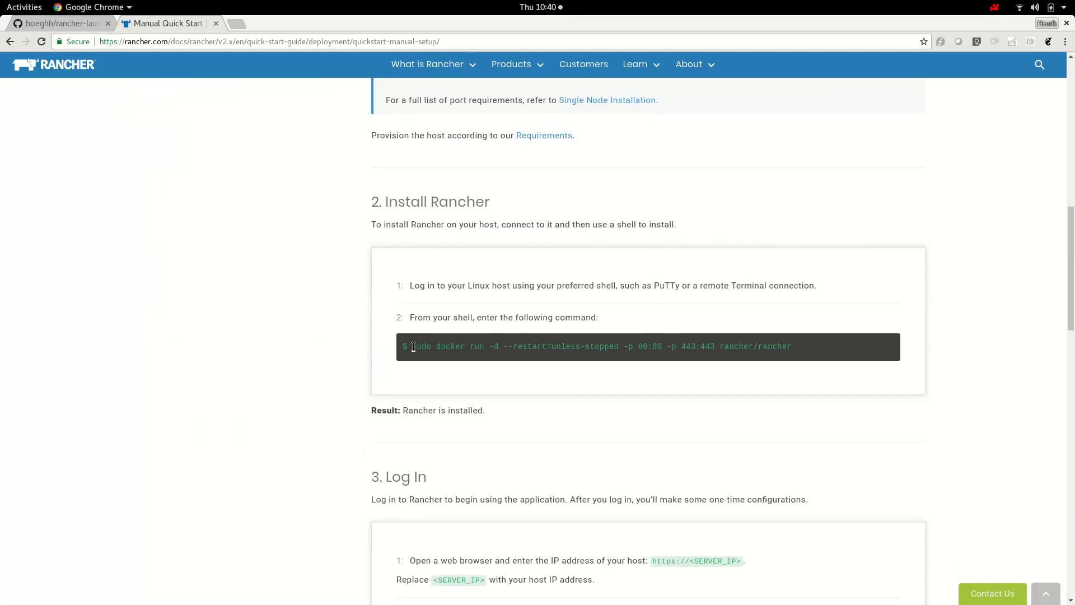
pyautogui.moveTo(436, 346); pyautogui.dragTo(617, 346)
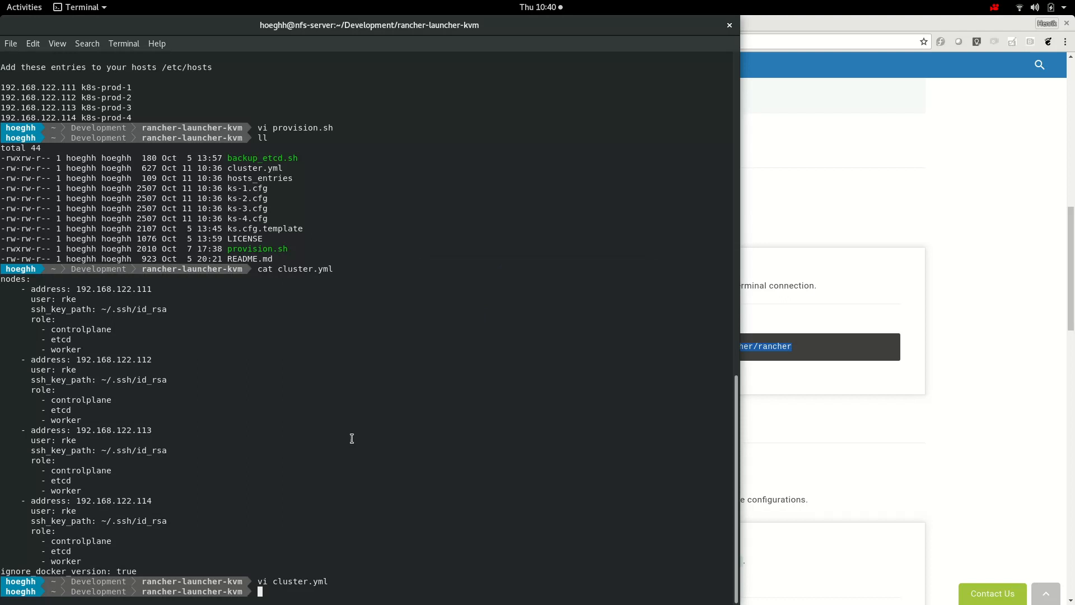
# Start the rancher/rancher container detached on ports 80 and 443 with restart unless-stopped.
pyautogui.write('docker run -d --restart=unless-stopped -p 80:80 -p 443:443 rancher/rancher')
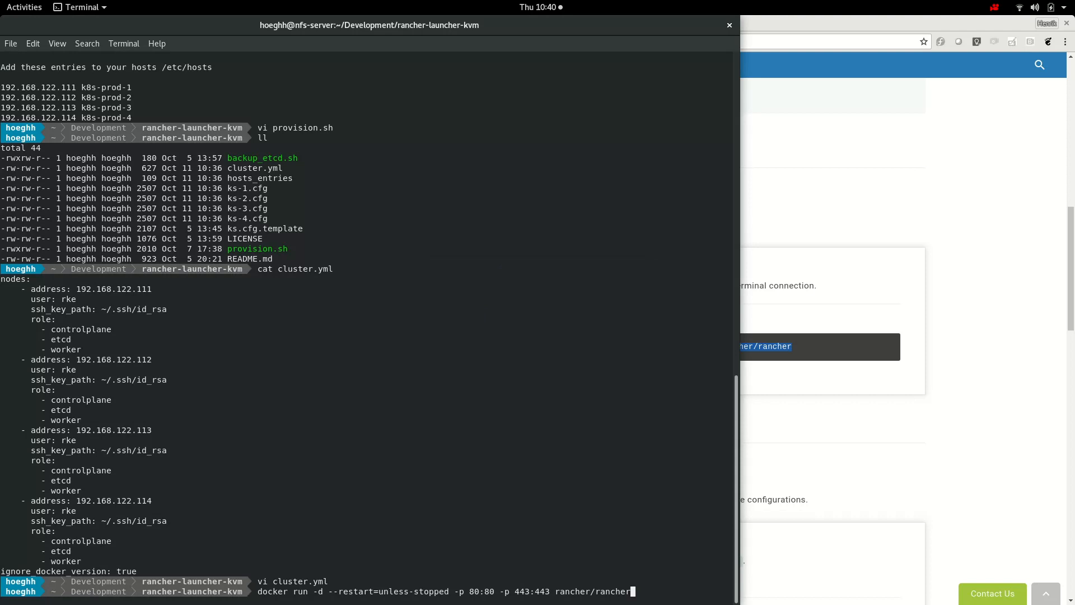
pyautogui.press('Return')
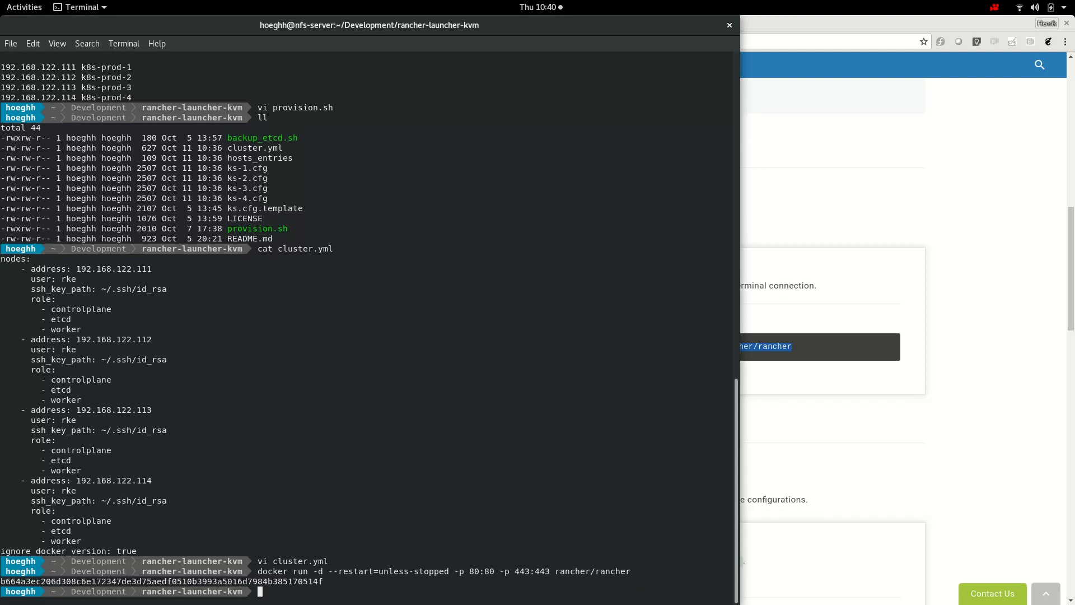
# Grep /etc/hosts to confirm the rancher.praqma.com entry.
pyautogui.write('cat')
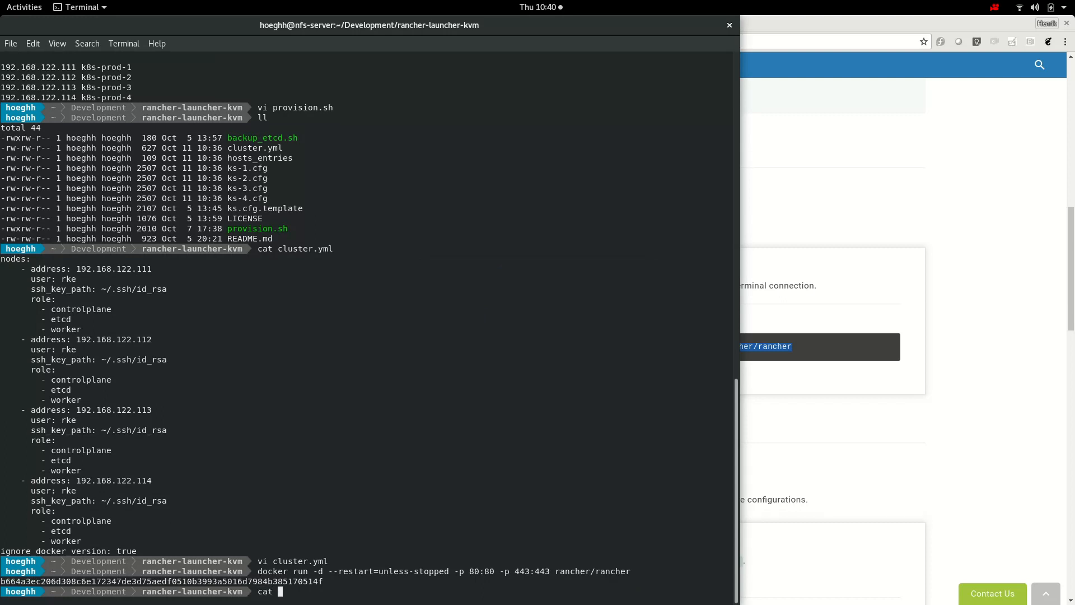
pyautogui.write('/etc/hosts')
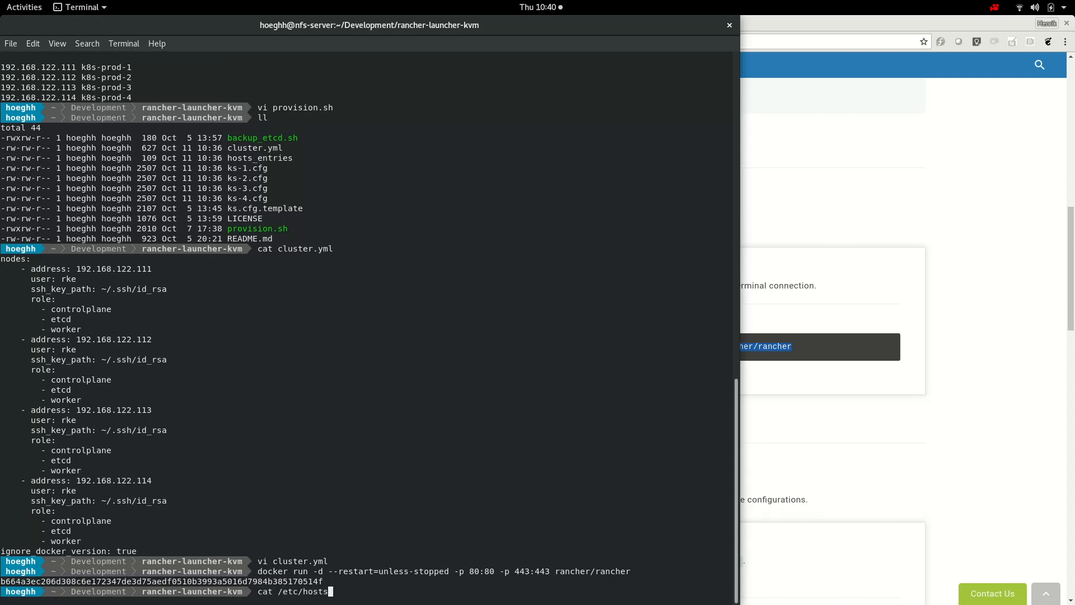
pyautogui.write('| rancher.praqma')
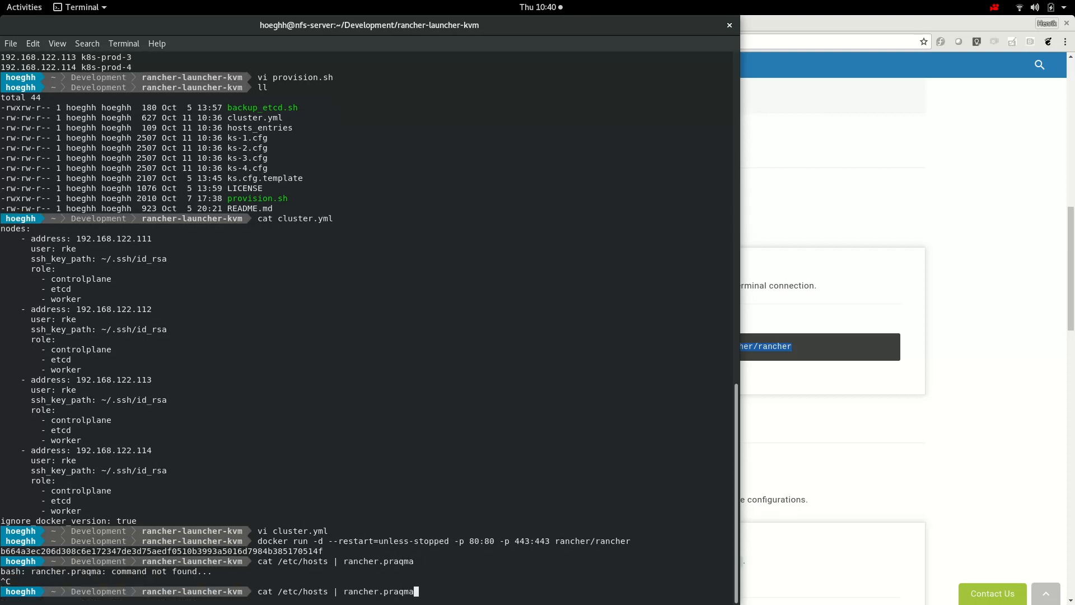
pyautogui.write('grep')
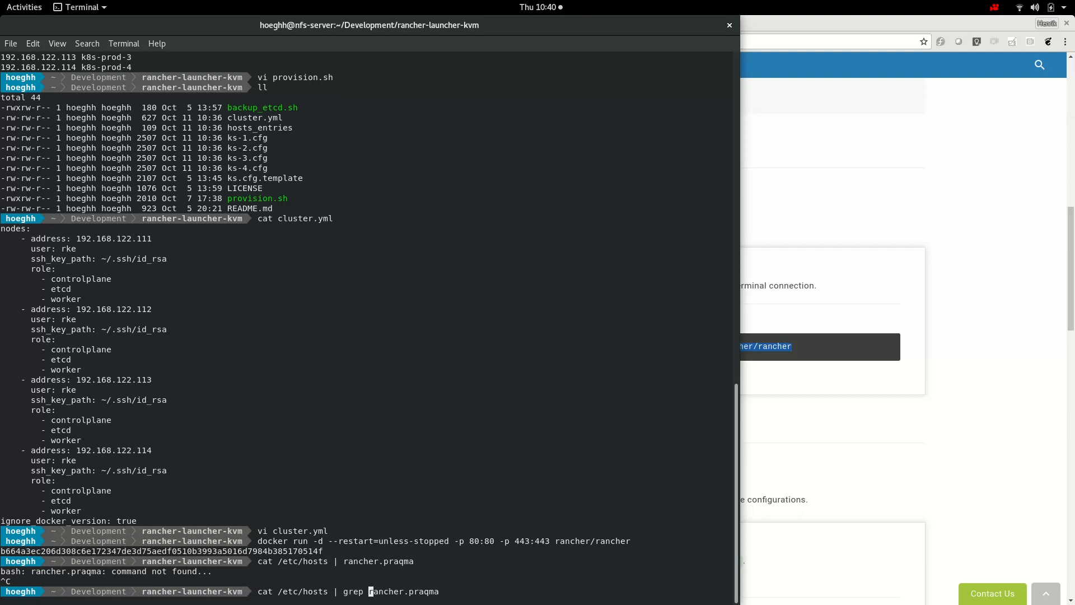
pyautogui.press('Return')
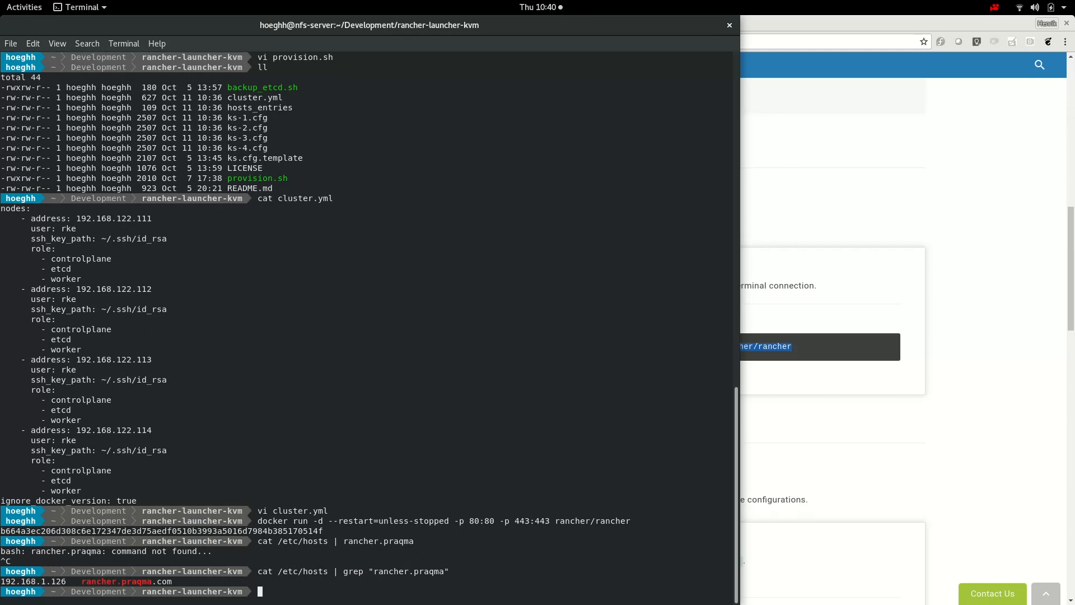
pyautogui.write('cat /etc/hosts | grep "rancher.praqma"')
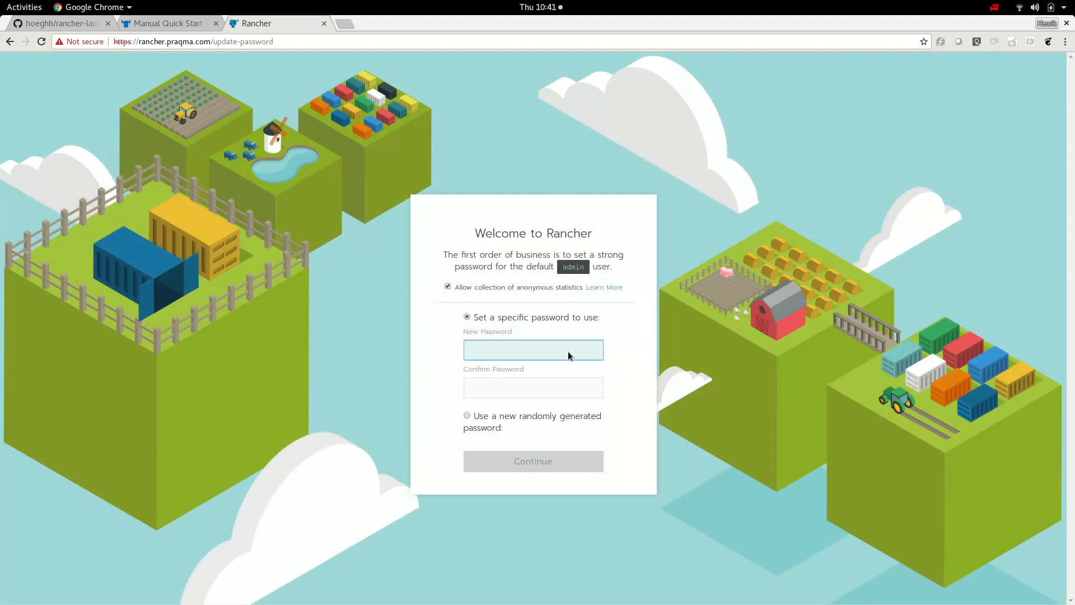
pyautogui.moveTo(755, 321)
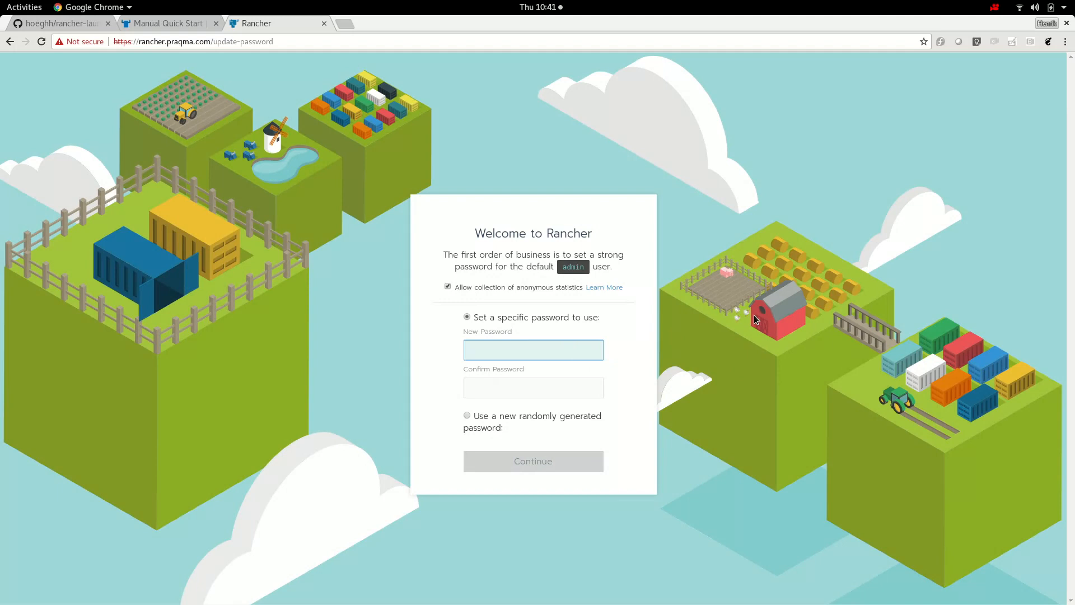
# Set and confirm the admin password and save rancher.praqma.com as the server URL.
pyautogui.click(533, 349)
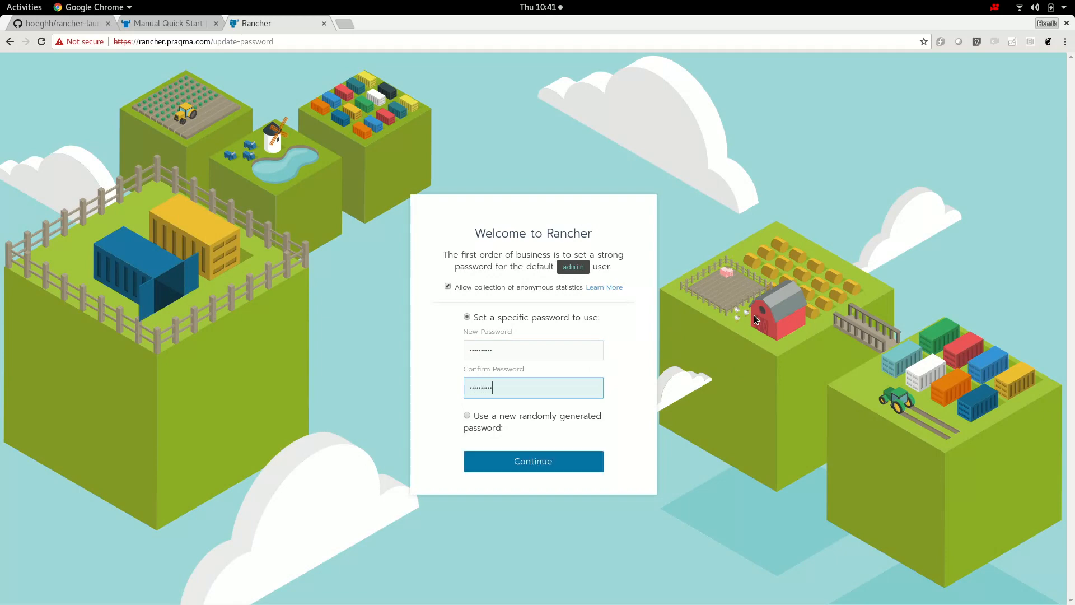
pyautogui.click(534, 461)
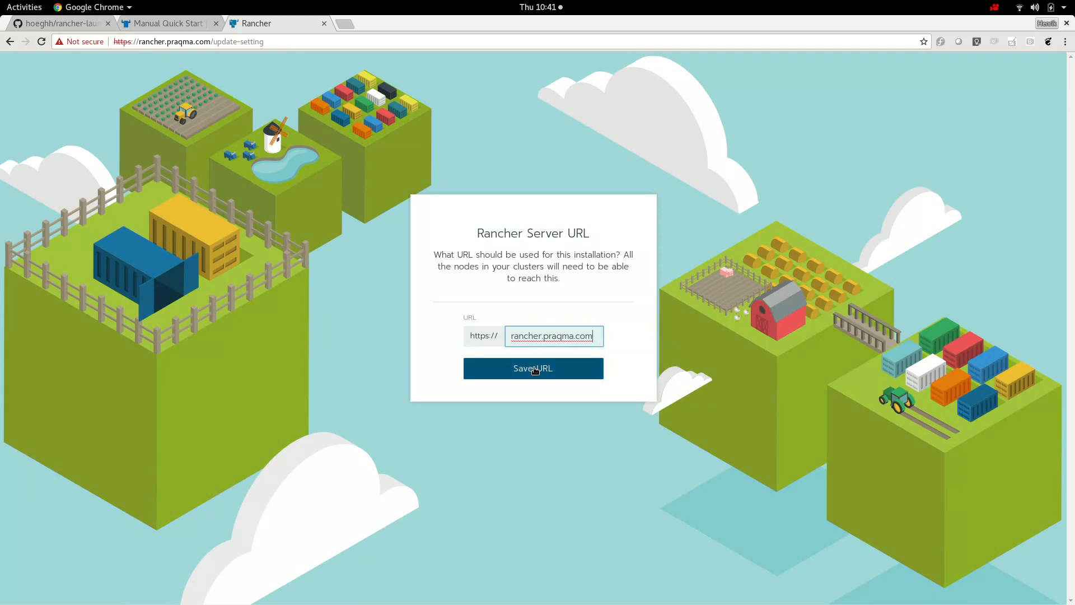
pyautogui.click(533, 369)
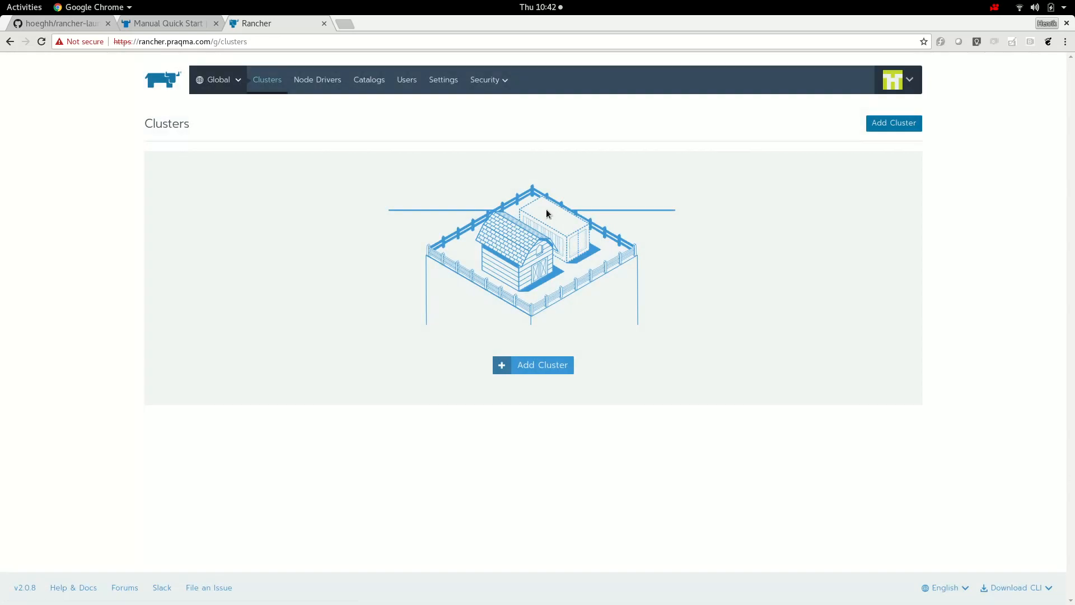
pyautogui.moveTo(554, 210)
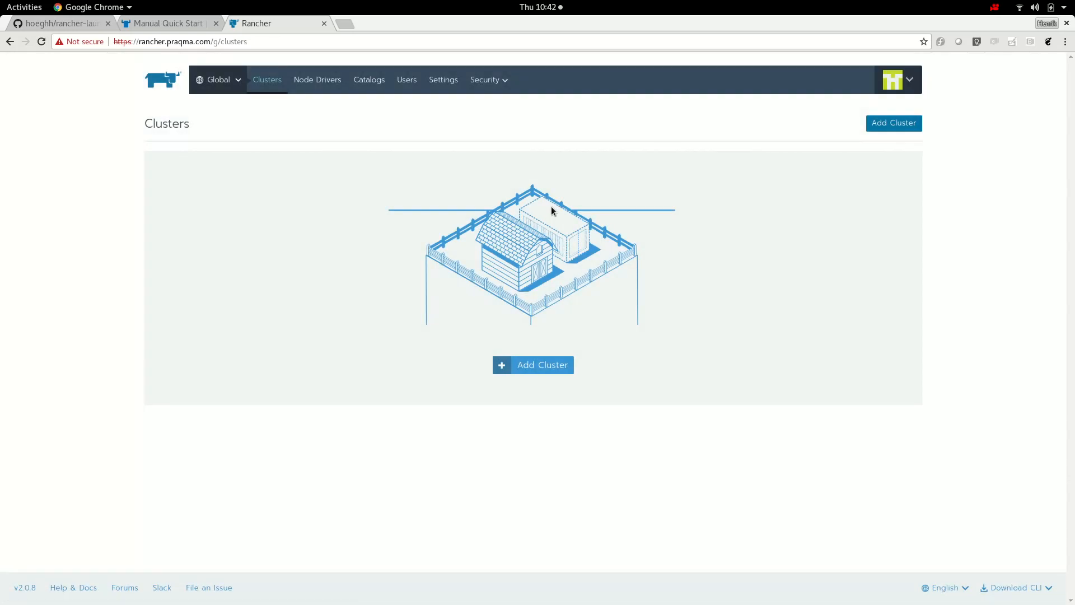
pyautogui.moveTo(527, 338)
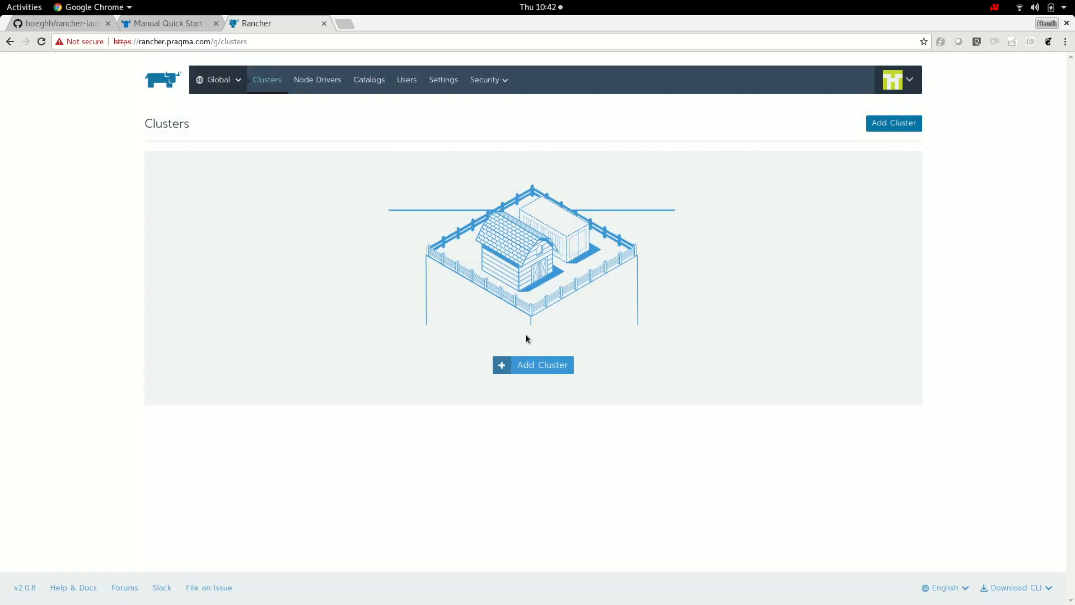
# Add an imported cluster named Production and create it.
pyautogui.click(533, 365)
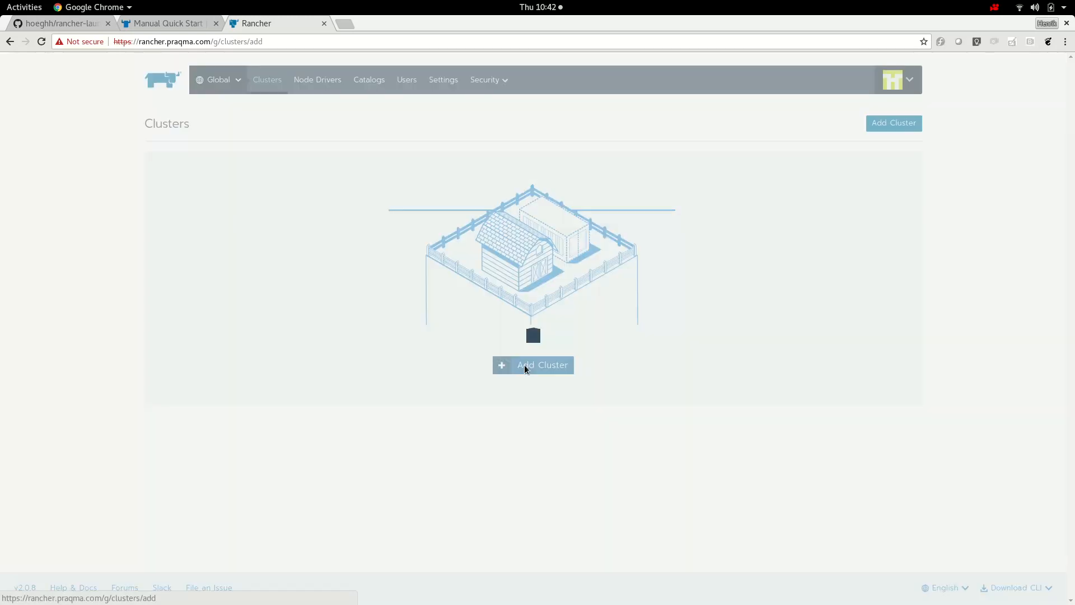
pyautogui.click(533, 365)
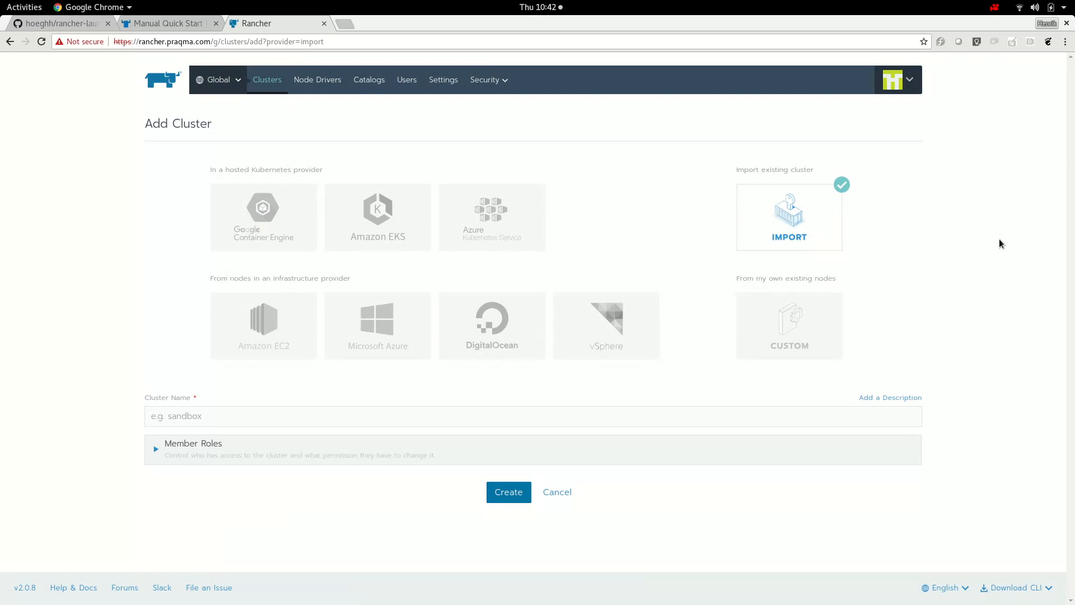
pyautogui.moveTo(926, 329)
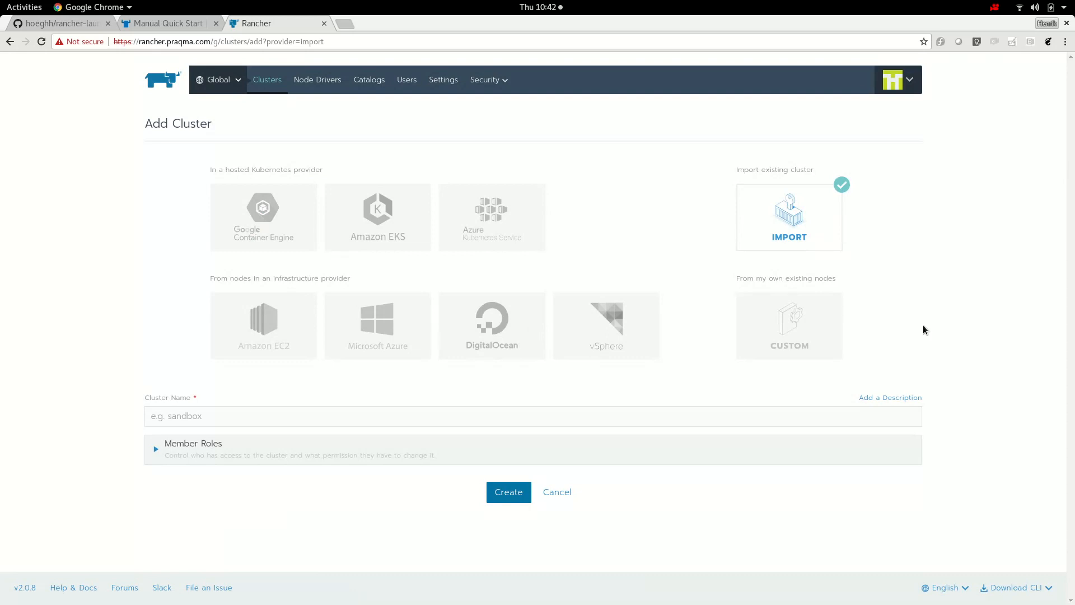
pyautogui.moveTo(921, 343)
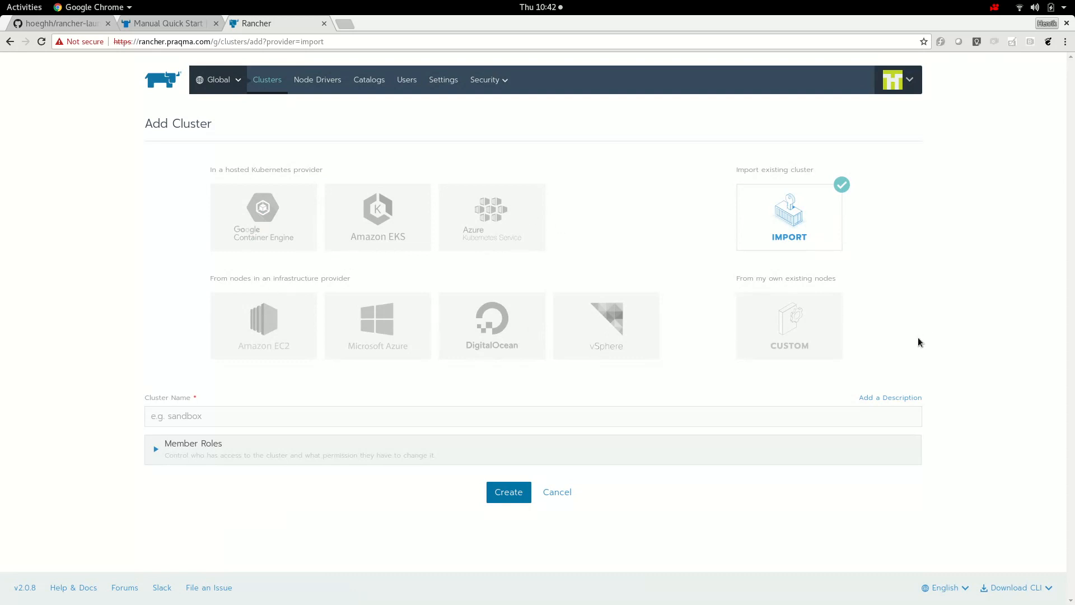
pyautogui.write('P')
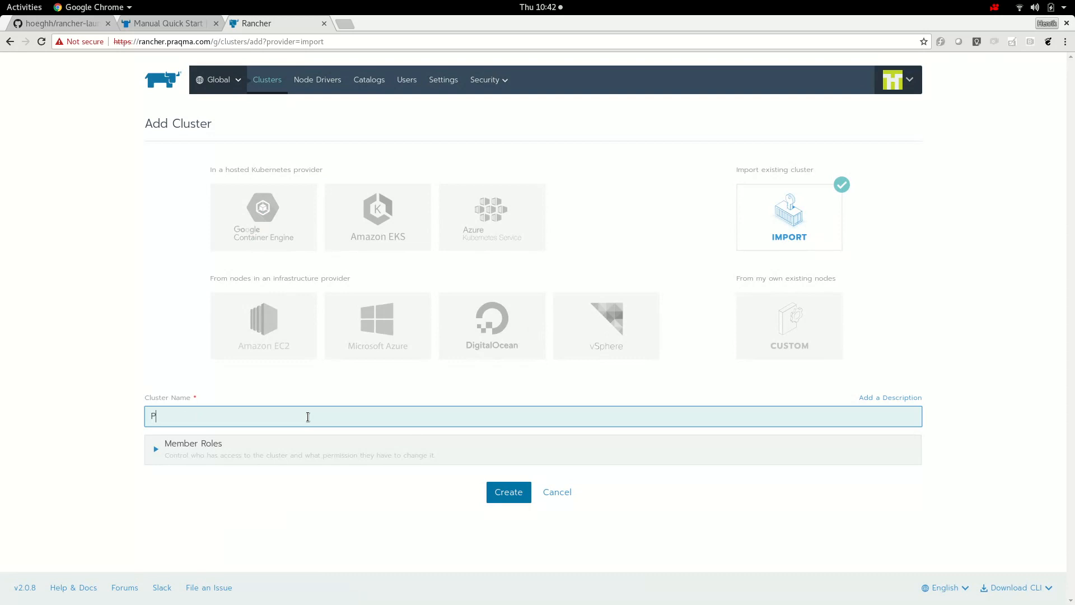
pyautogui.write('roduction')
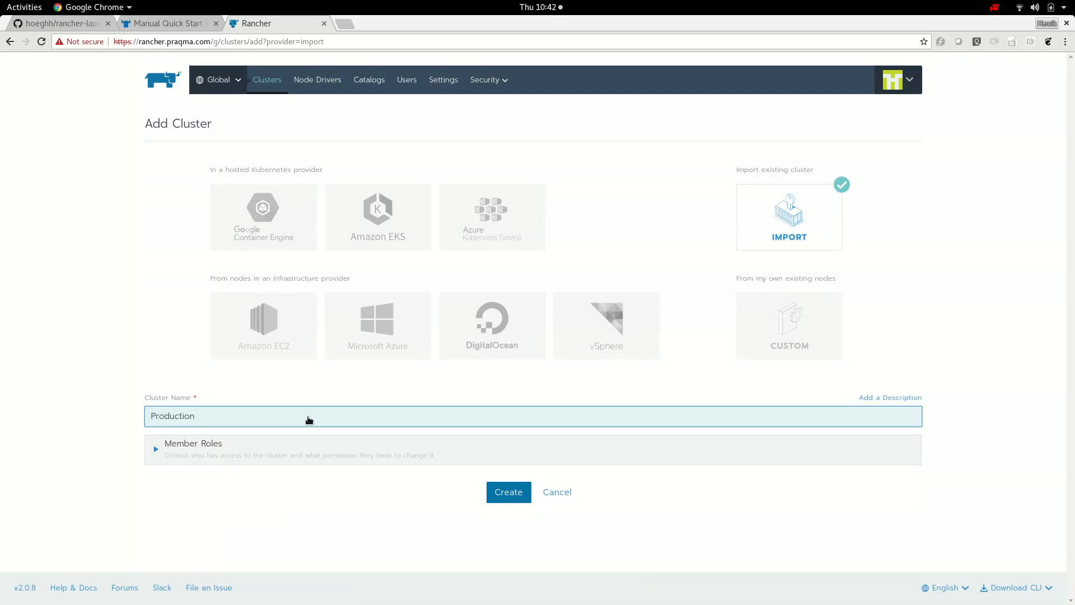
pyautogui.click(509, 492)
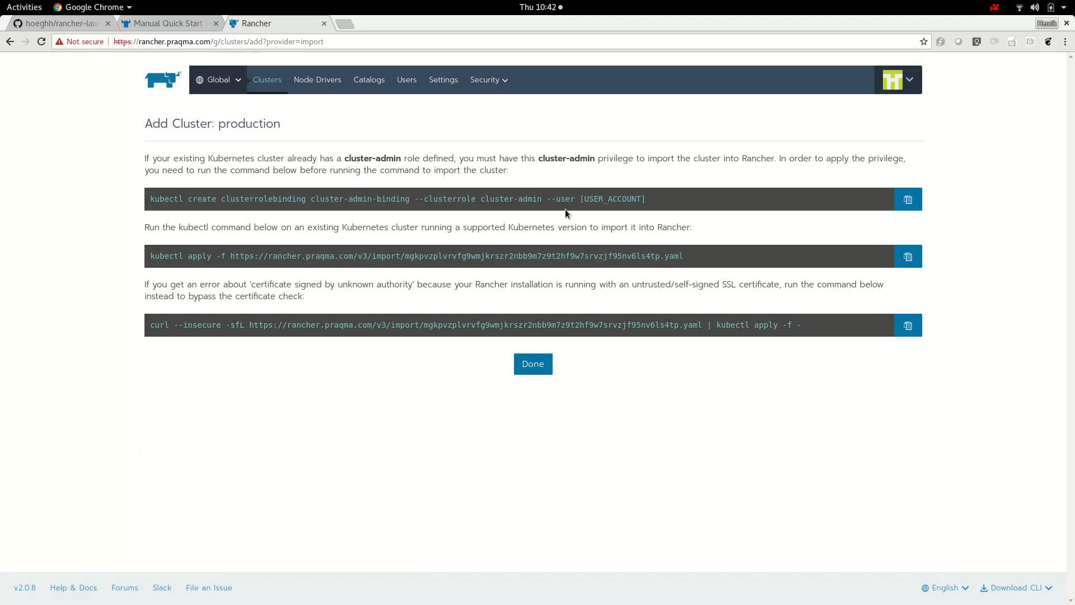
pyautogui.moveTo(558, 320)
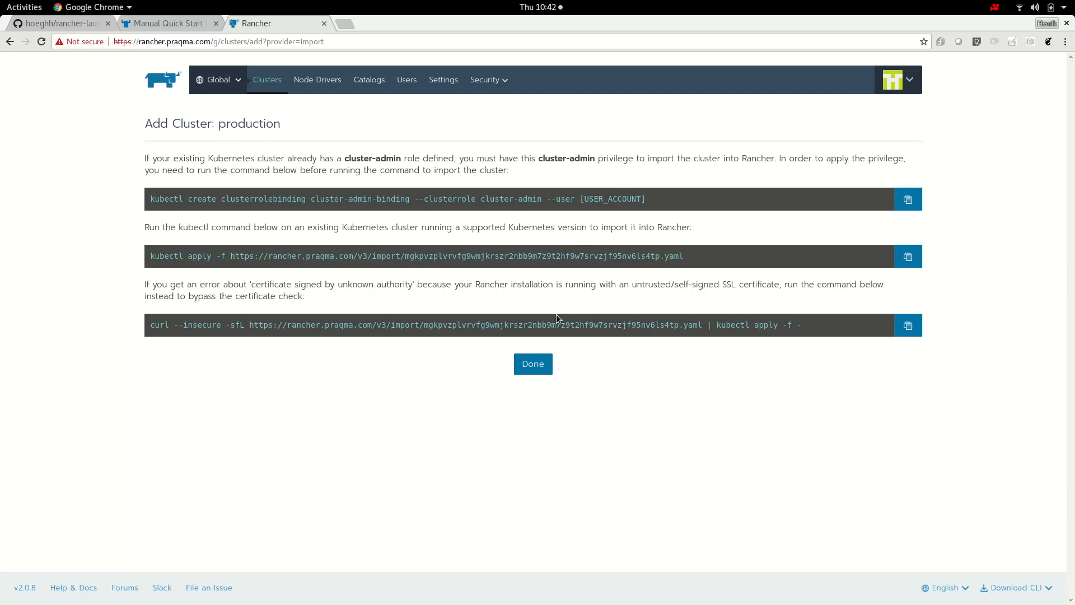
pyautogui.moveTo(811, 334)
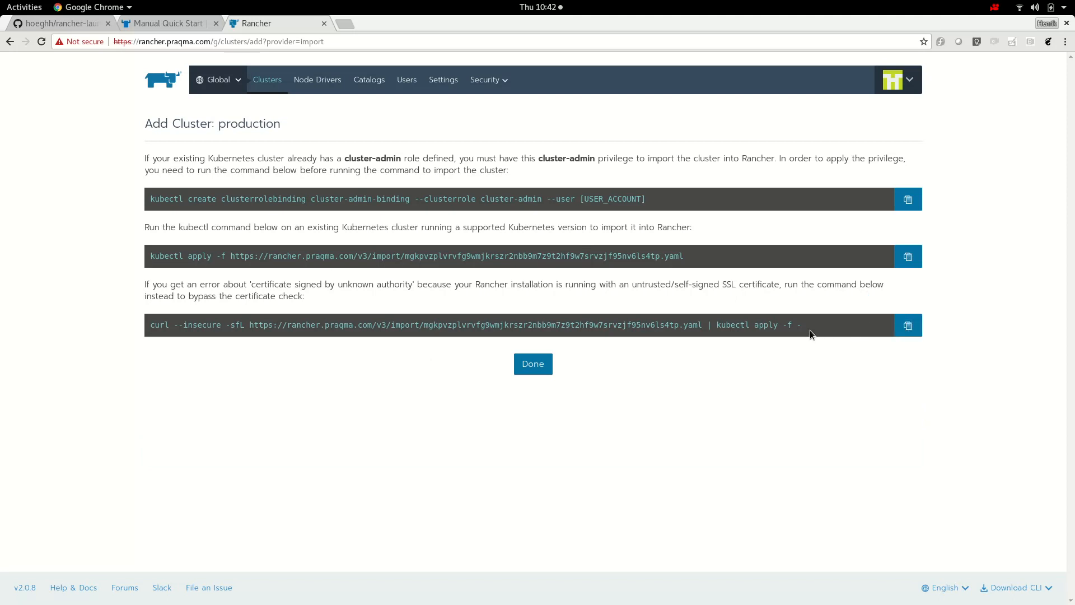
pyautogui.moveTo(603, 430)
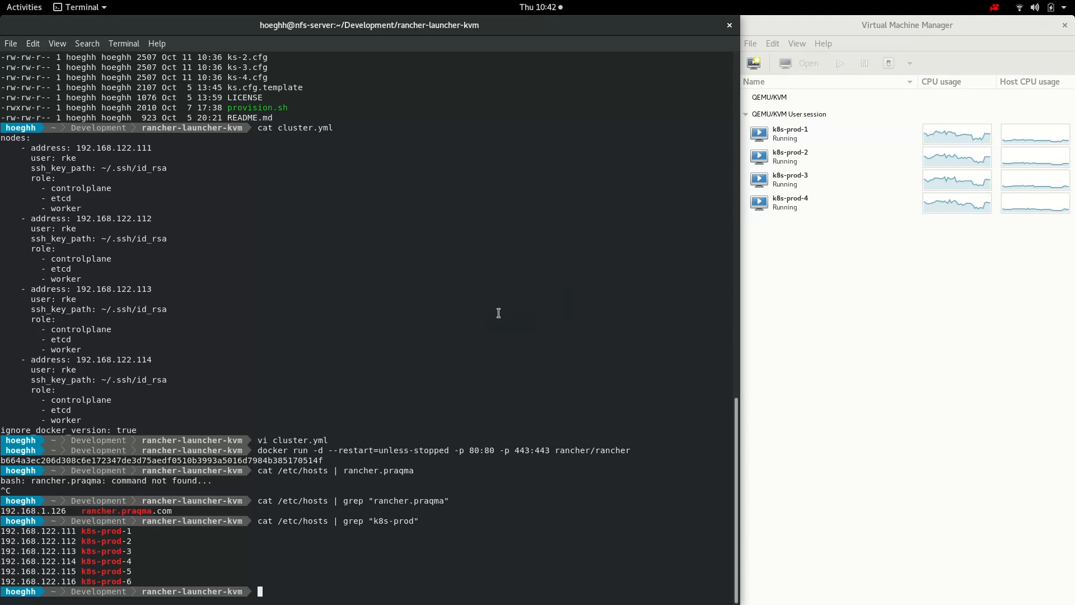
# Clear the screen, list the directory and print backup_etcd.sh.
pyautogui.write('clea')
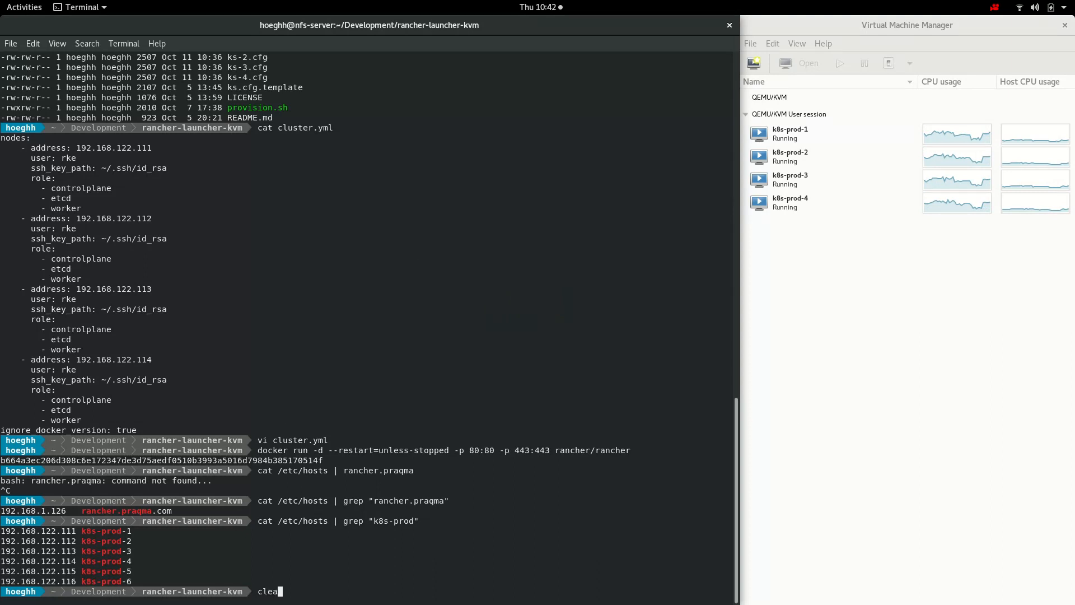
pyautogui.press('Return')
pyautogui.write('ll')
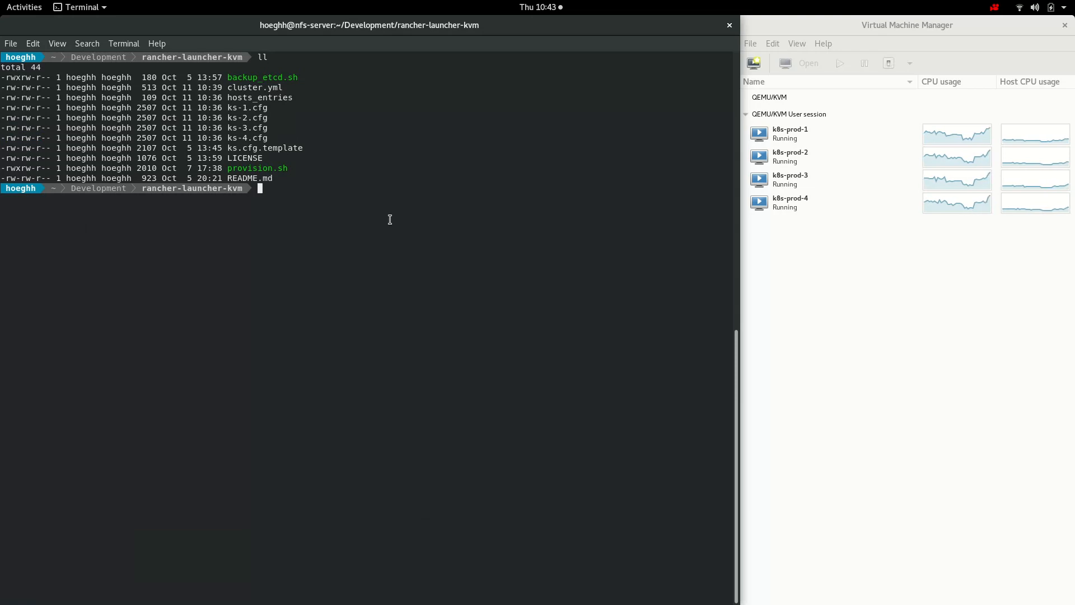
pyautogui.doubleClick(262, 76)
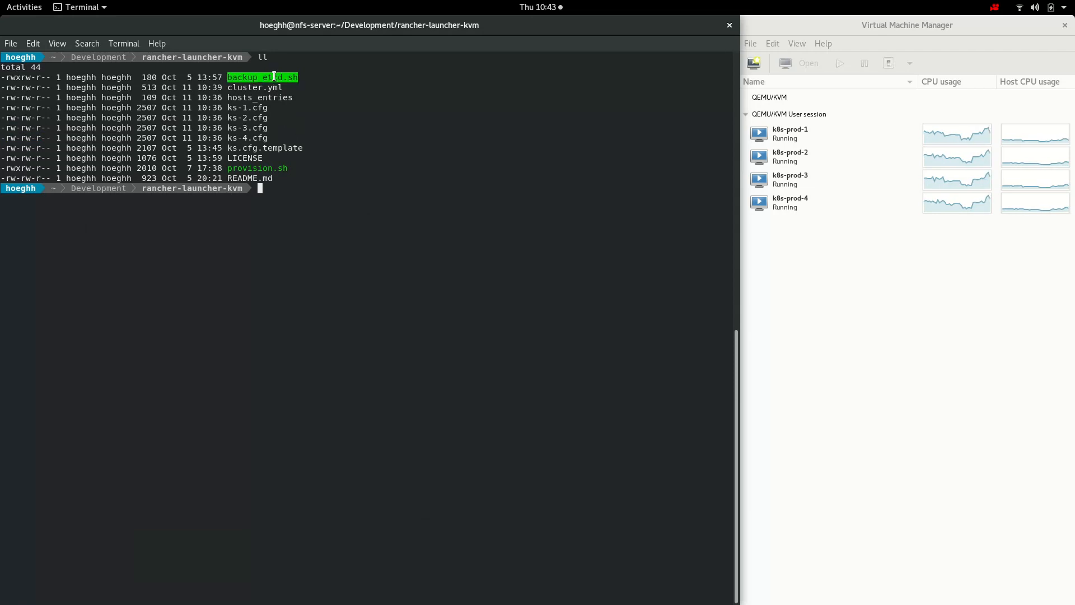
pyautogui.moveTo(491, 195)
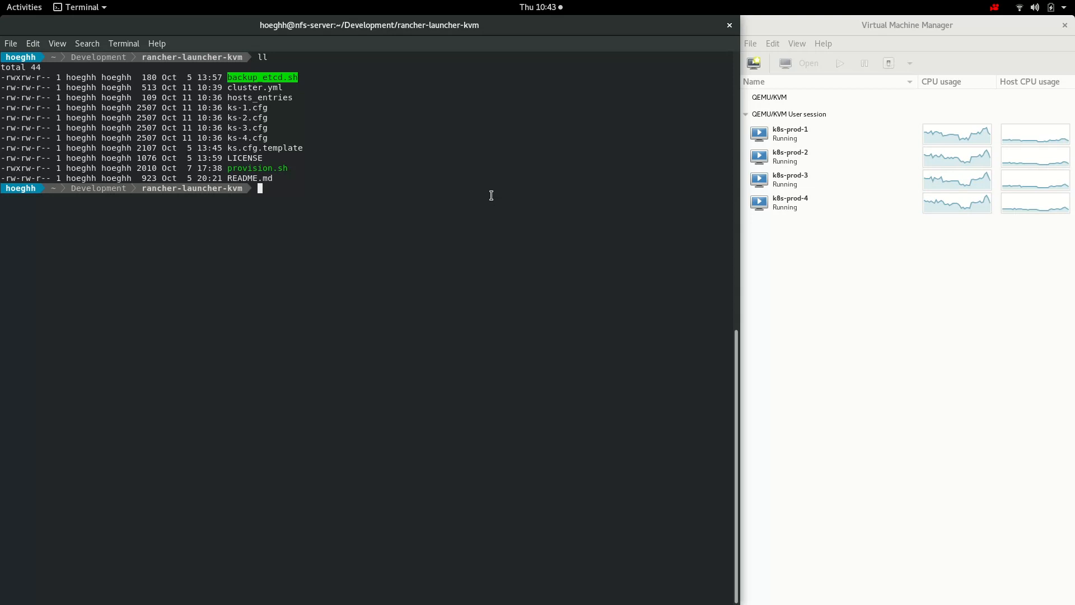
pyautogui.write('cat backup_etcd.sh')
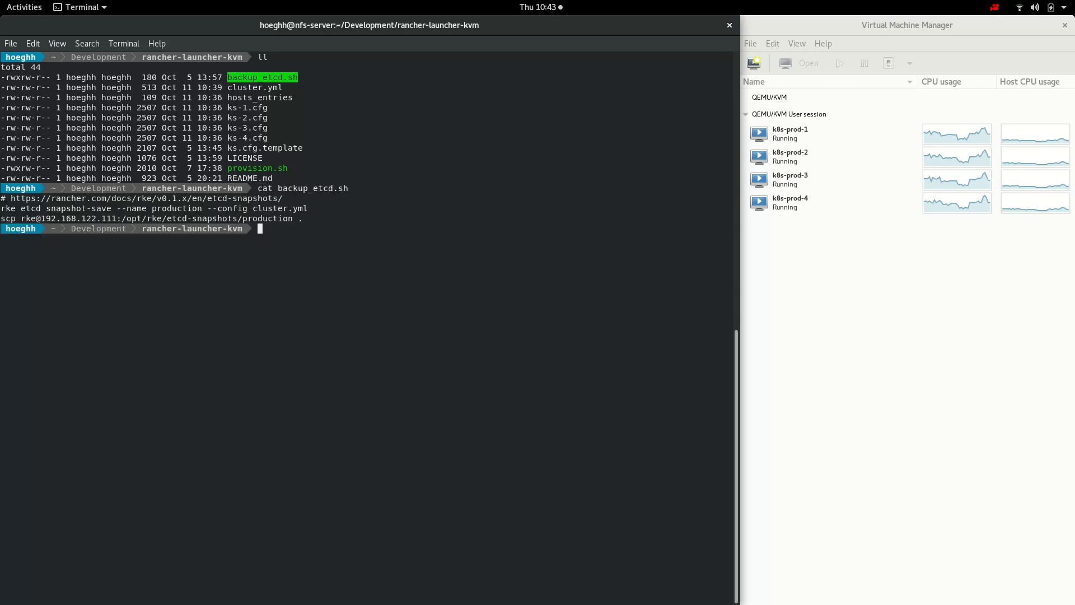
pyautogui.moveTo(454, 226)
pyautogui.write('les')
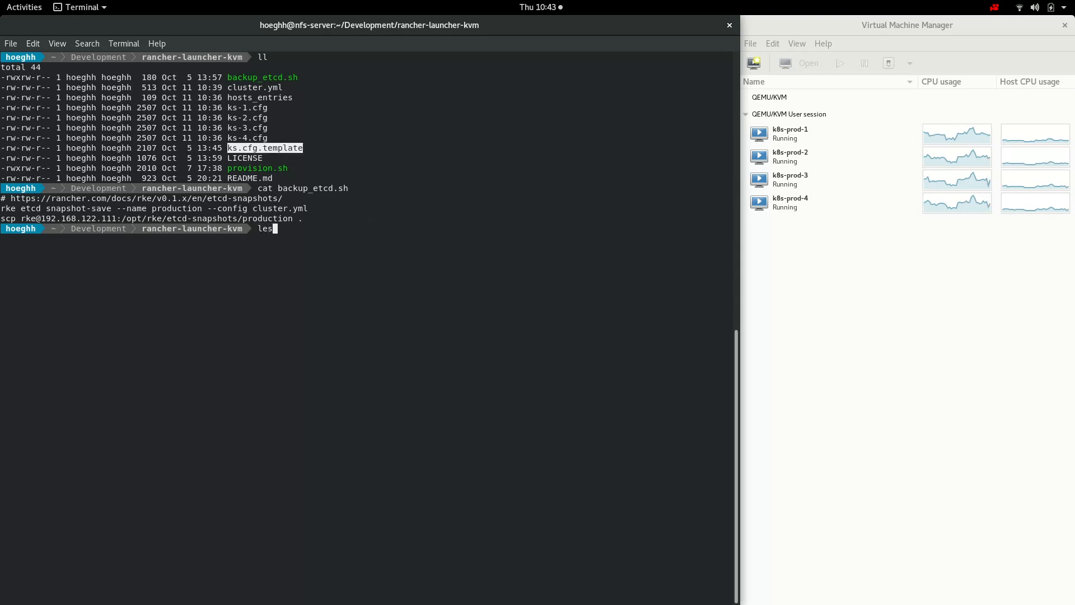
# Page through ks.cfg.template noting dk-latin1 keyboard, TMPL_IP network line, rke user password and authorized_keys path.
pyautogui.press('Return')
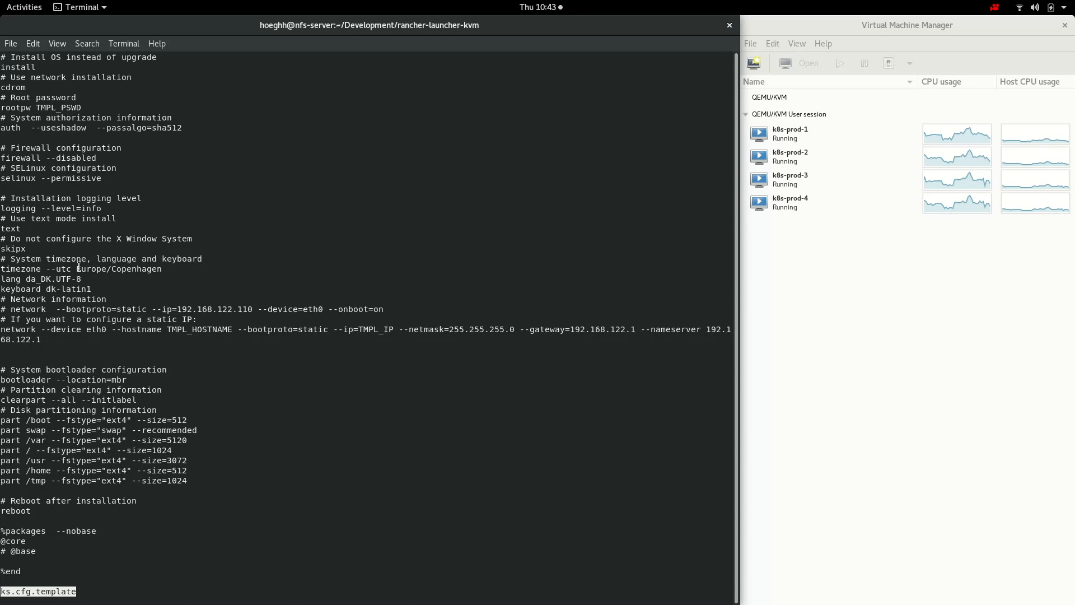
pyautogui.doubleClick(119, 269)
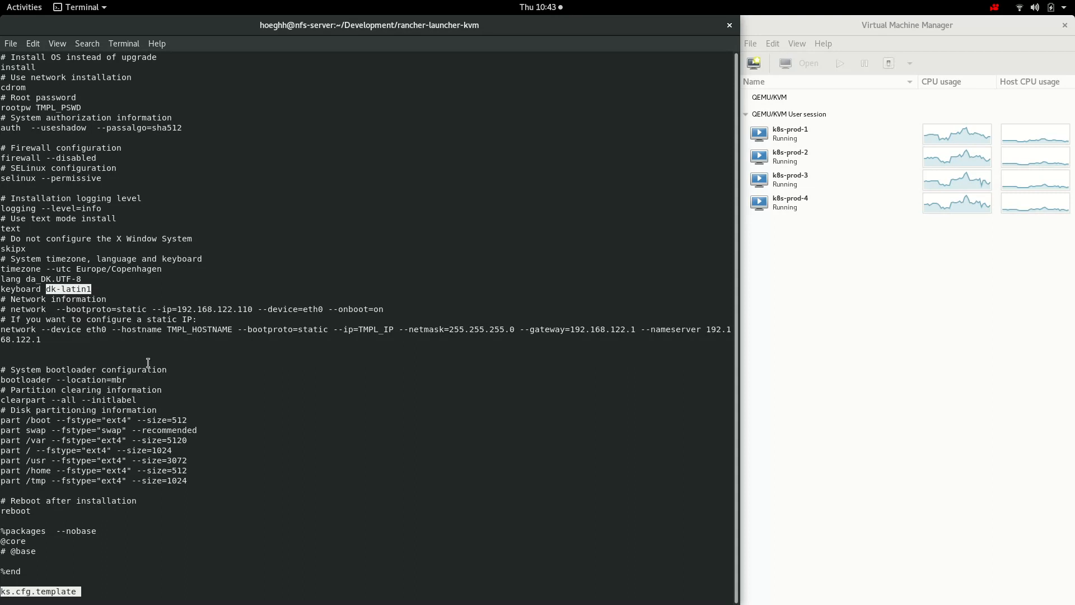
pyautogui.moveTo(118, 350)
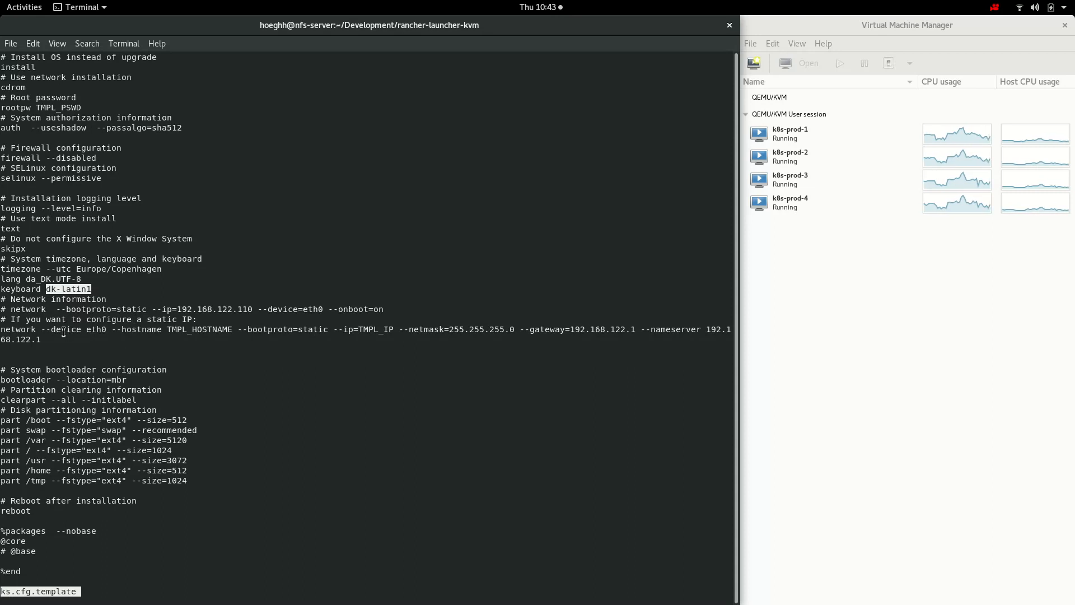
pyautogui.moveTo(252, 337)
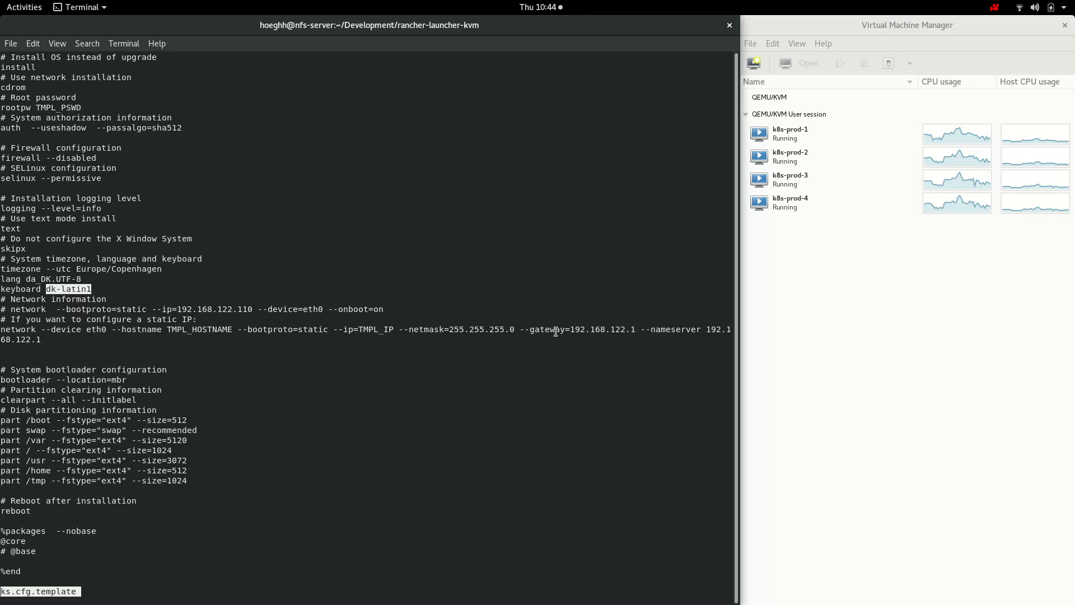
pyautogui.moveTo(455, 370)
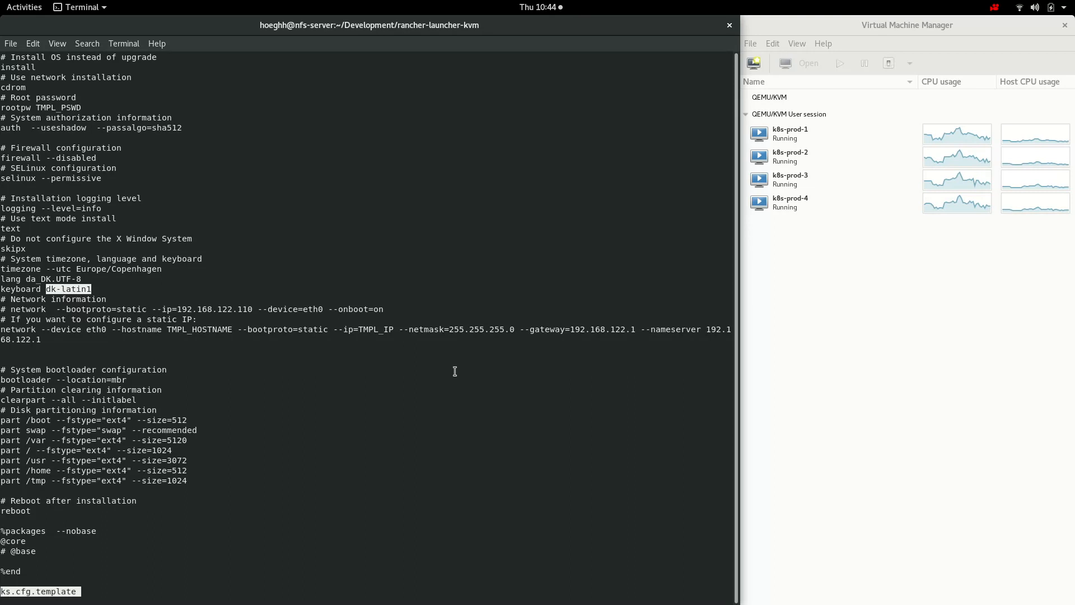
pyautogui.doubleClick(375, 329)
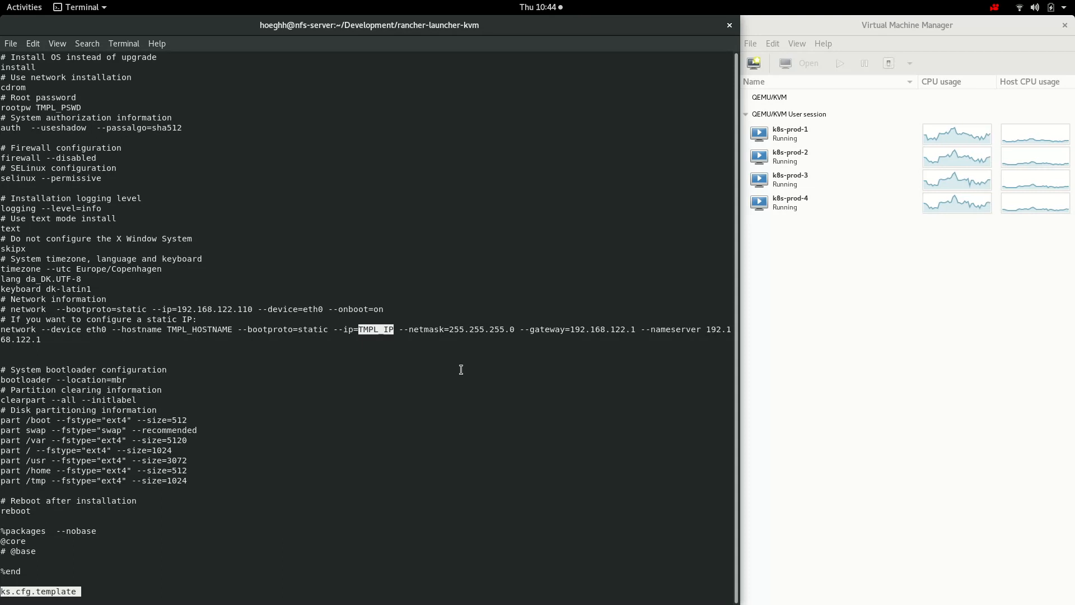
pyautogui.moveTo(125, 420)
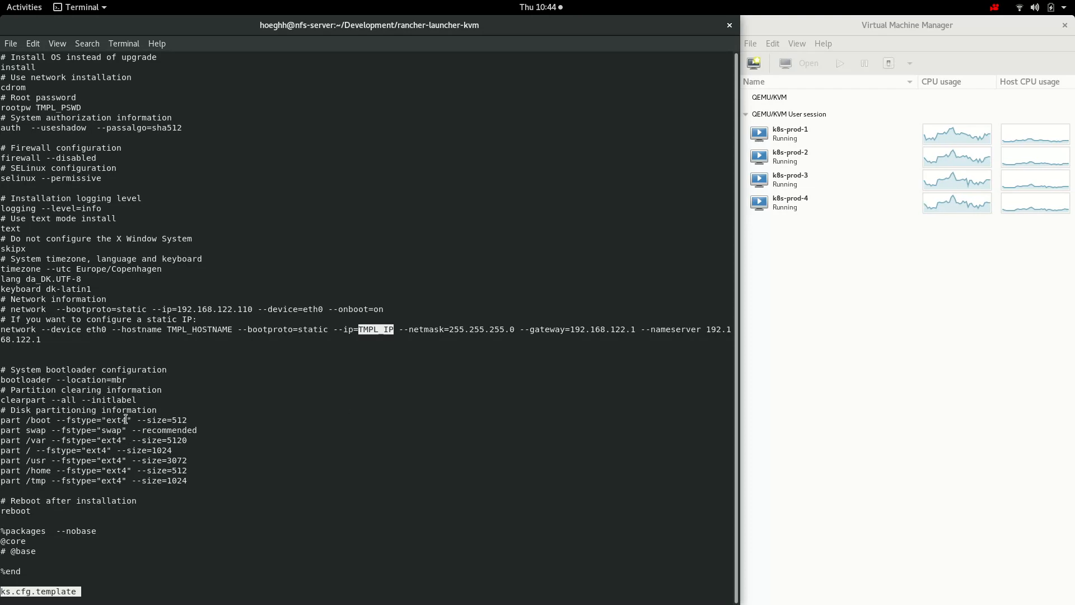
pyautogui.moveTo(219, 481)
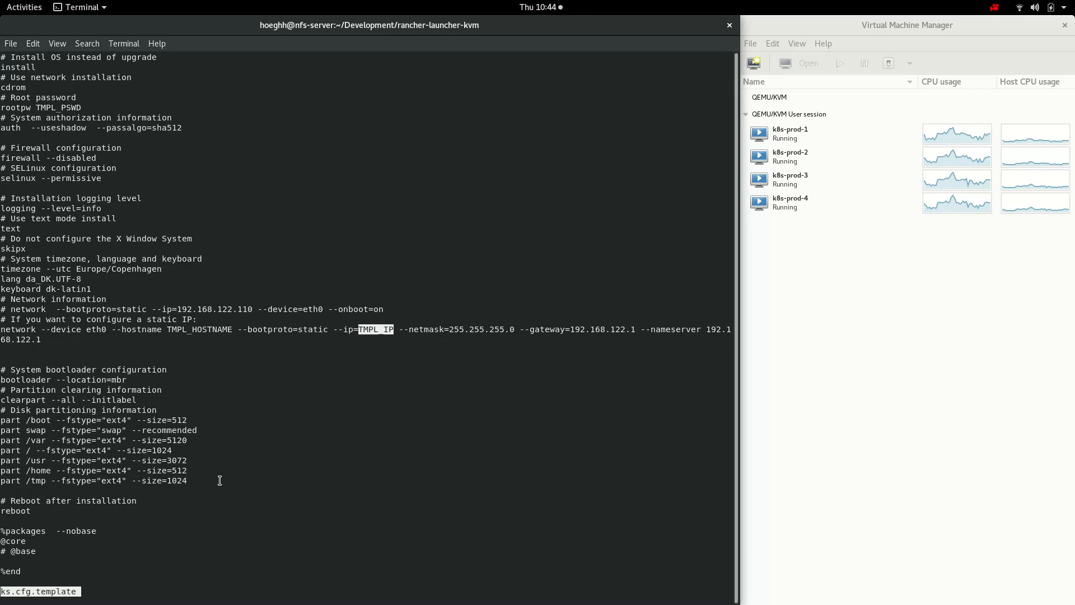
pyautogui.scroll(-3)
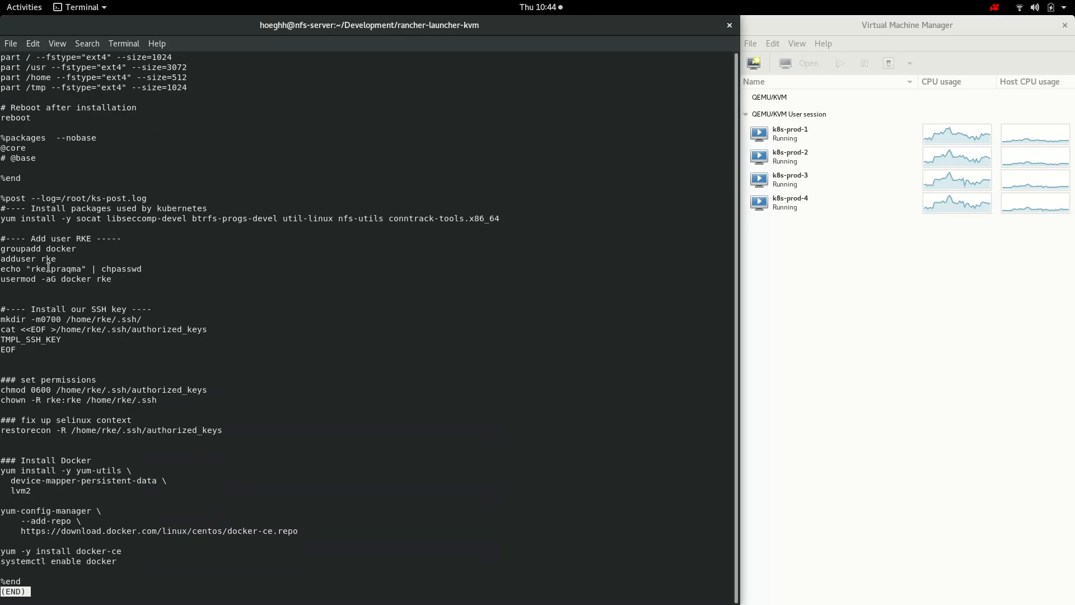
pyautogui.doubleClick(65, 269)
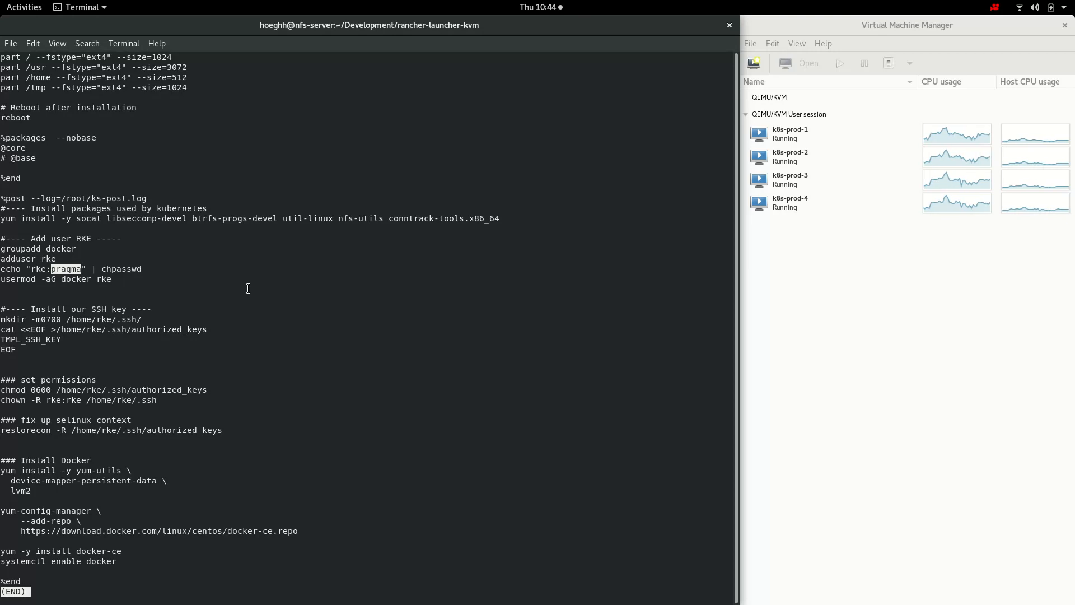
pyautogui.moveTo(159, 344)
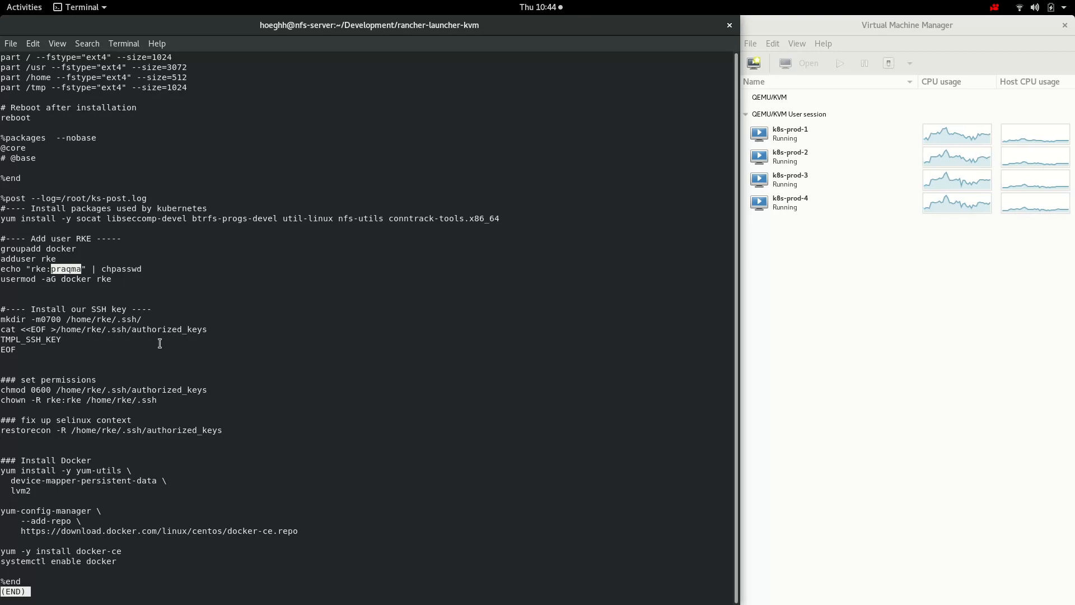
pyautogui.doubleClick(168, 330)
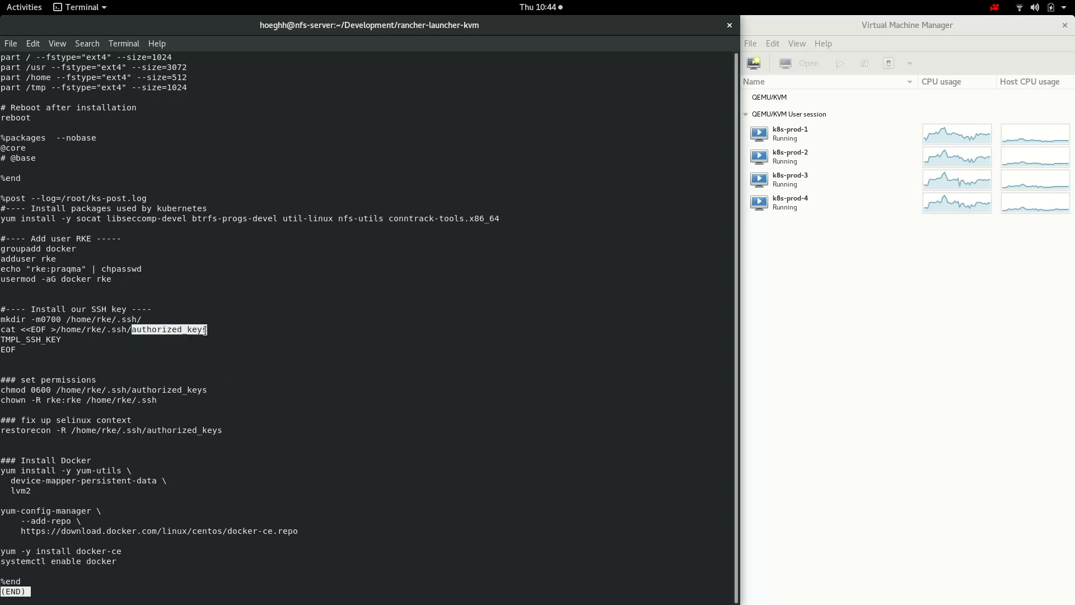
pyautogui.moveTo(343, 345)
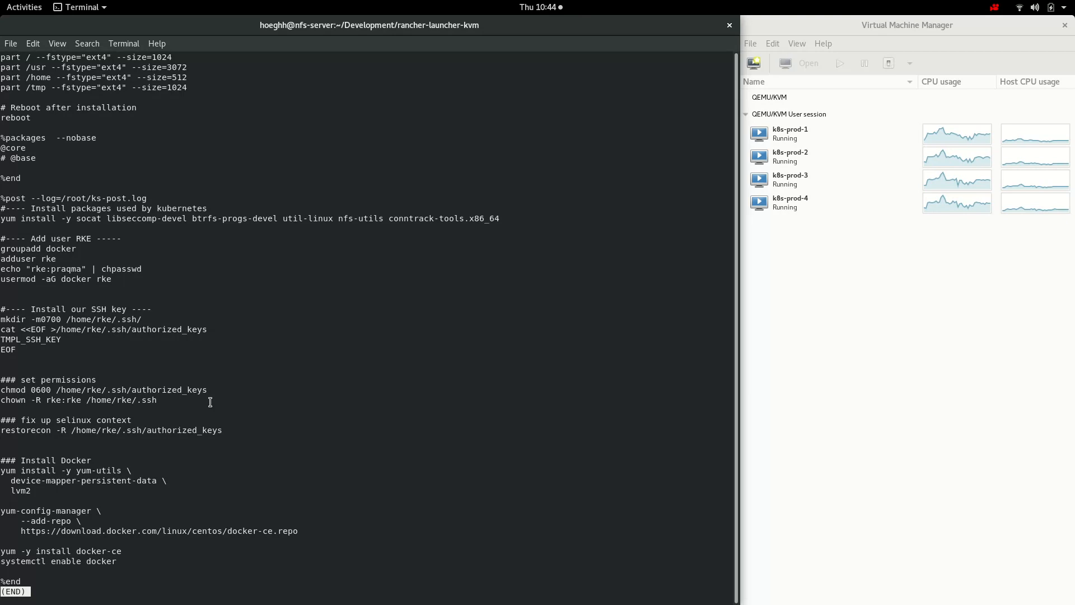
pyautogui.click(139, 400)
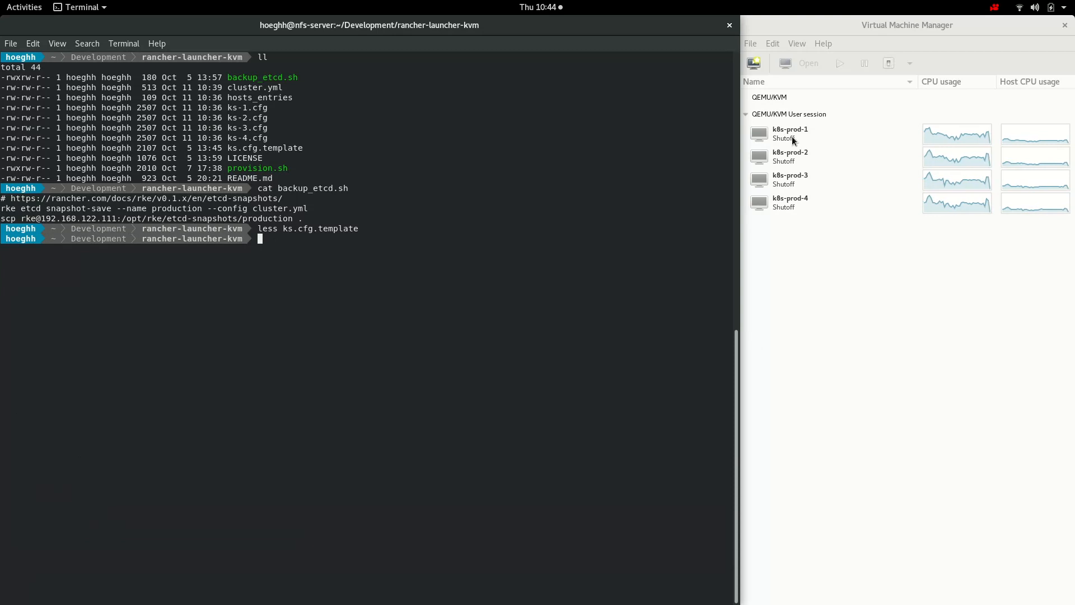
# Print the hosts_entries file showing the four k8s-prod address lines.
pyautogui.click(790, 133)
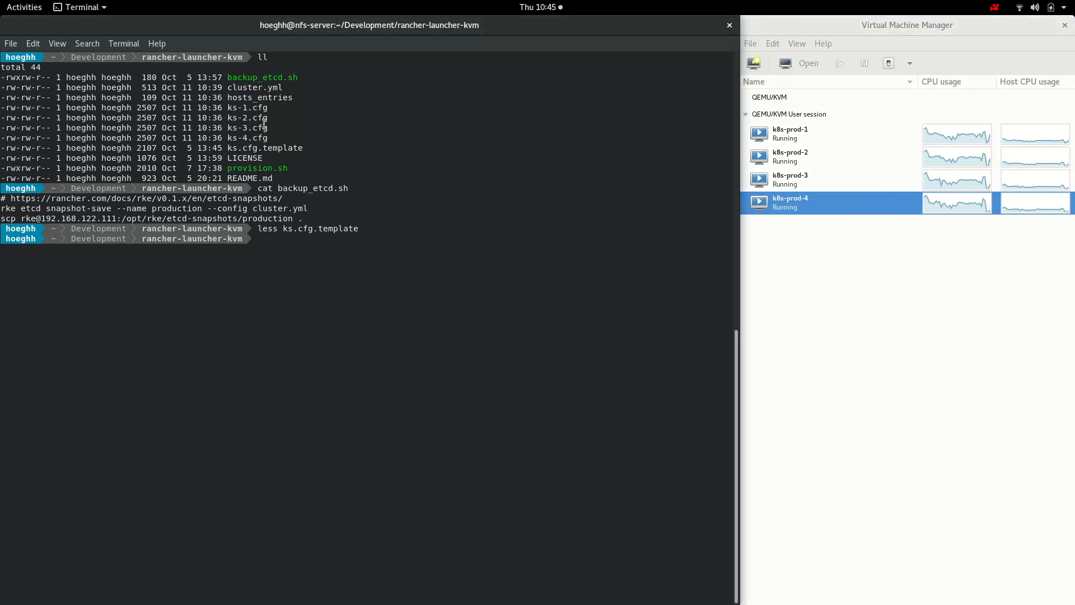
pyautogui.doubleClick(259, 98)
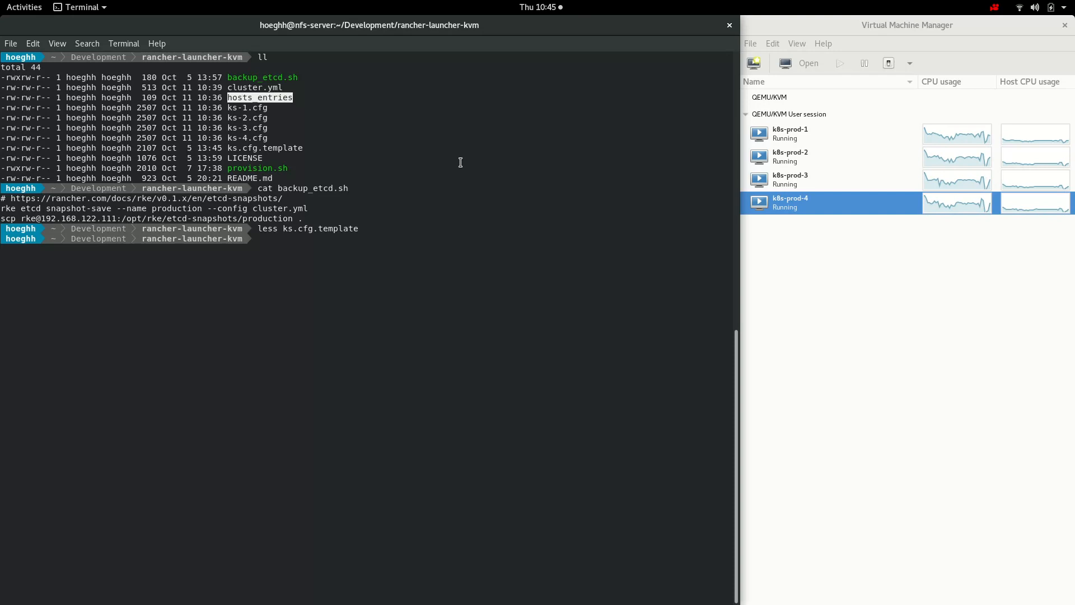
pyautogui.write('cat hosts_entries')
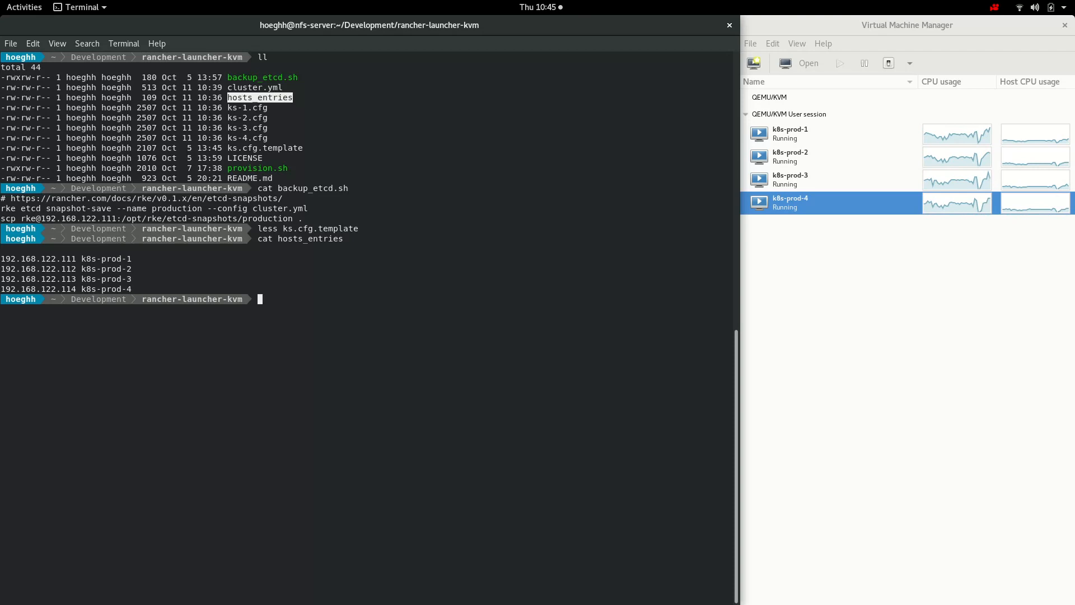
# Enter the rke up cluster bring-up command at the prompt, ready to run.
pyautogui.write('rke')
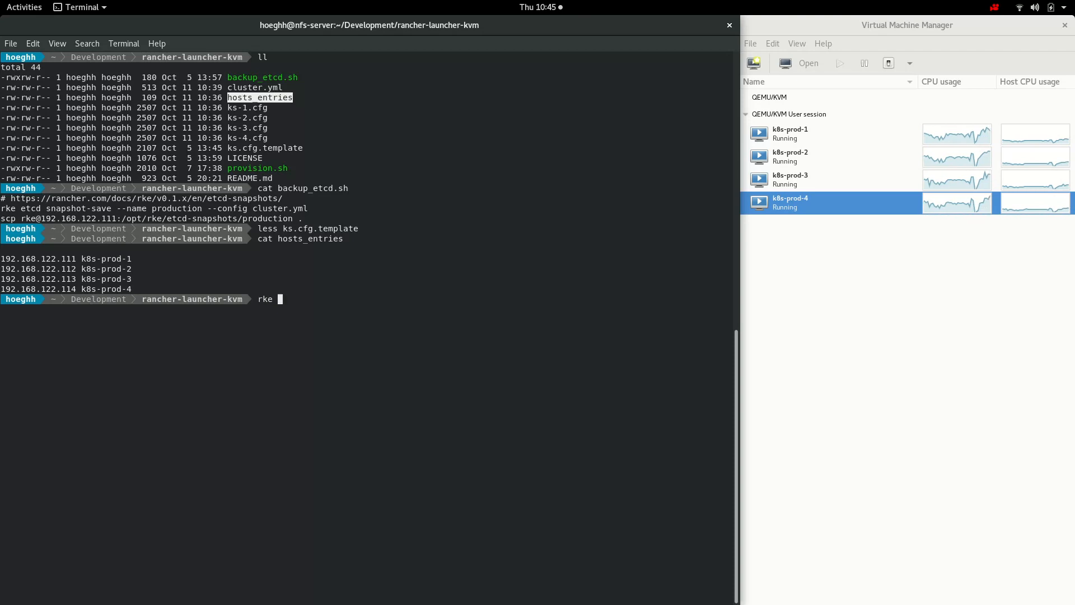
pyautogui.write('u')
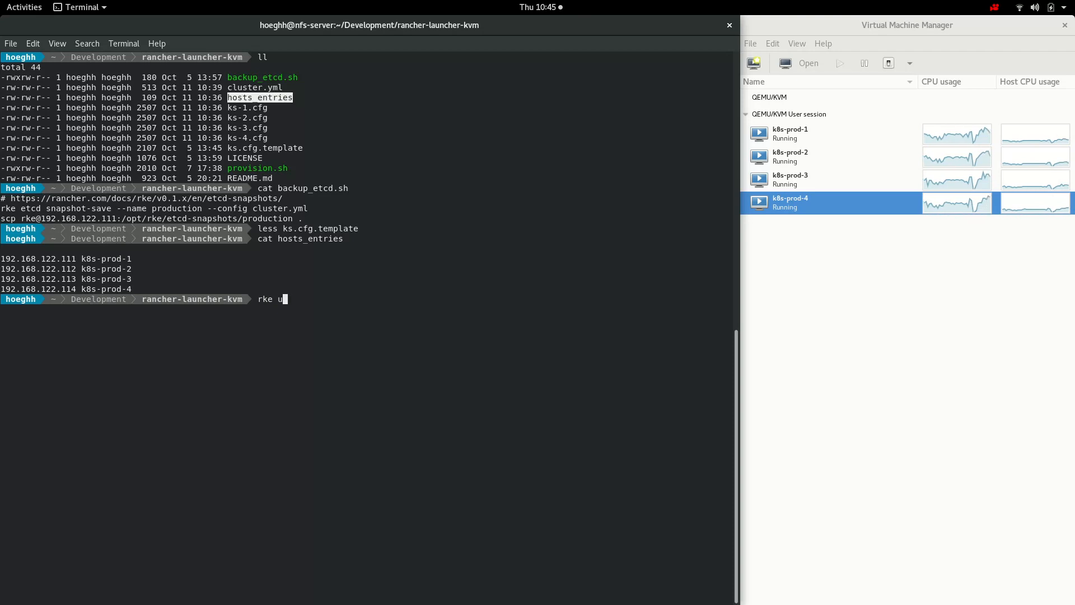
pyautogui.write('p')
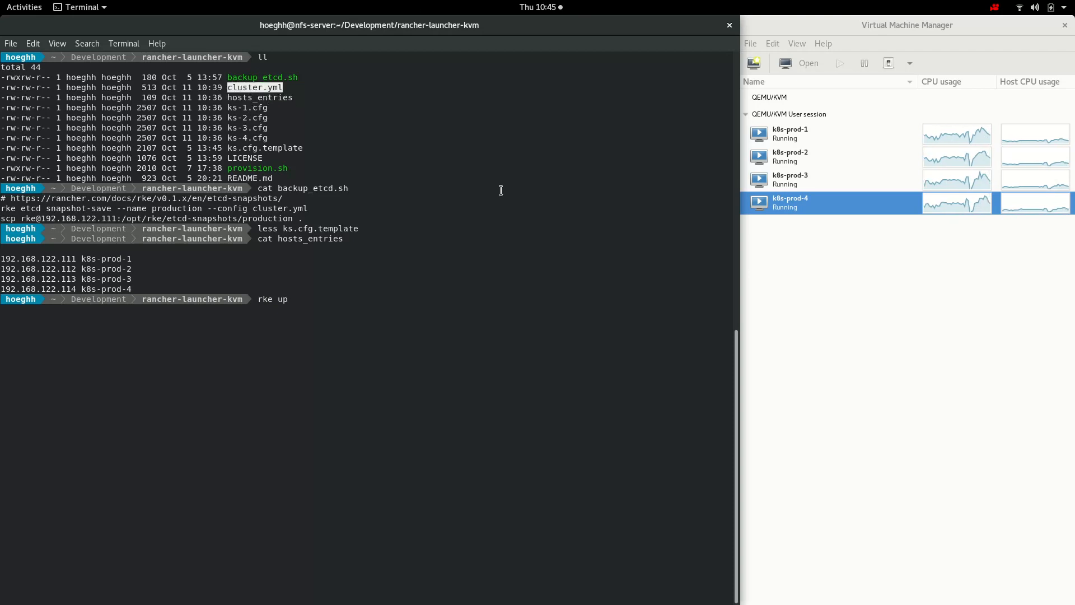
# Run rke up until the cluster builds successfully, then list the folder showing kube_config_cluster.yml.
pyautogui.press('Return')
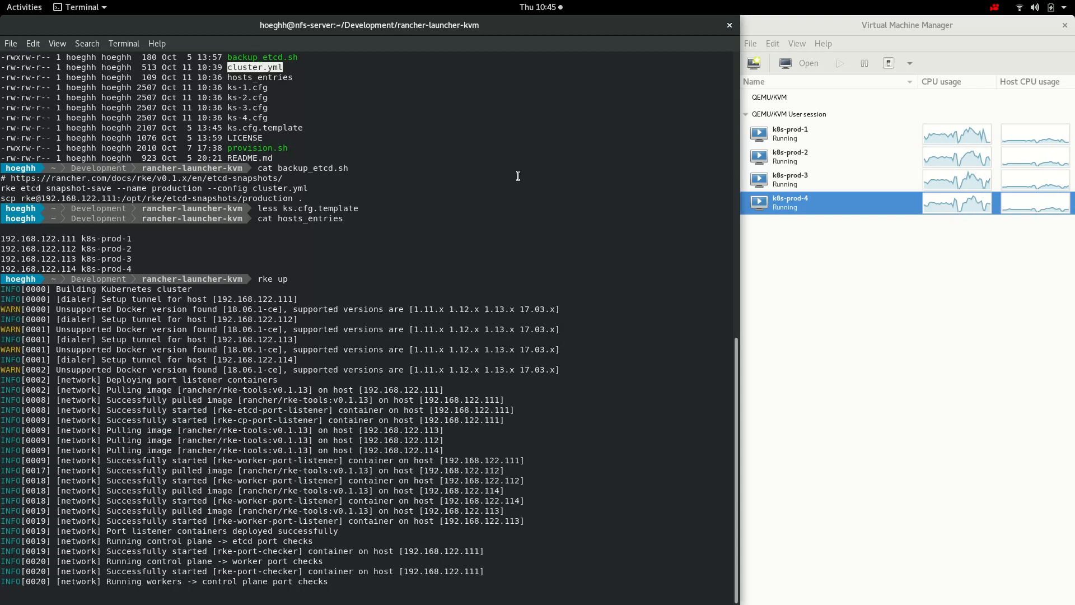
pyautogui.scroll(-3)
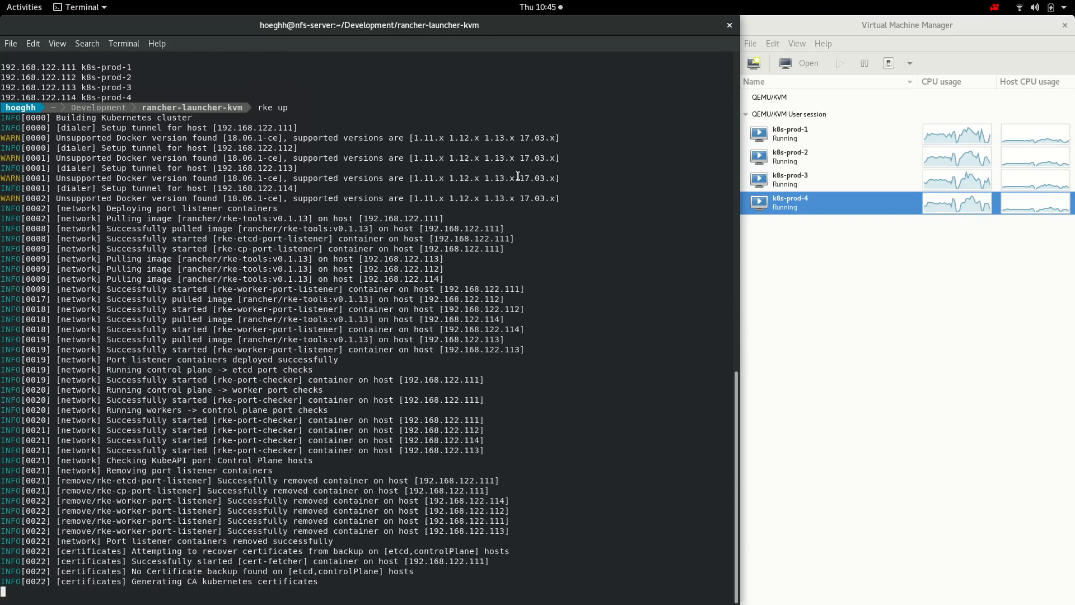
pyautogui.scroll(-3)
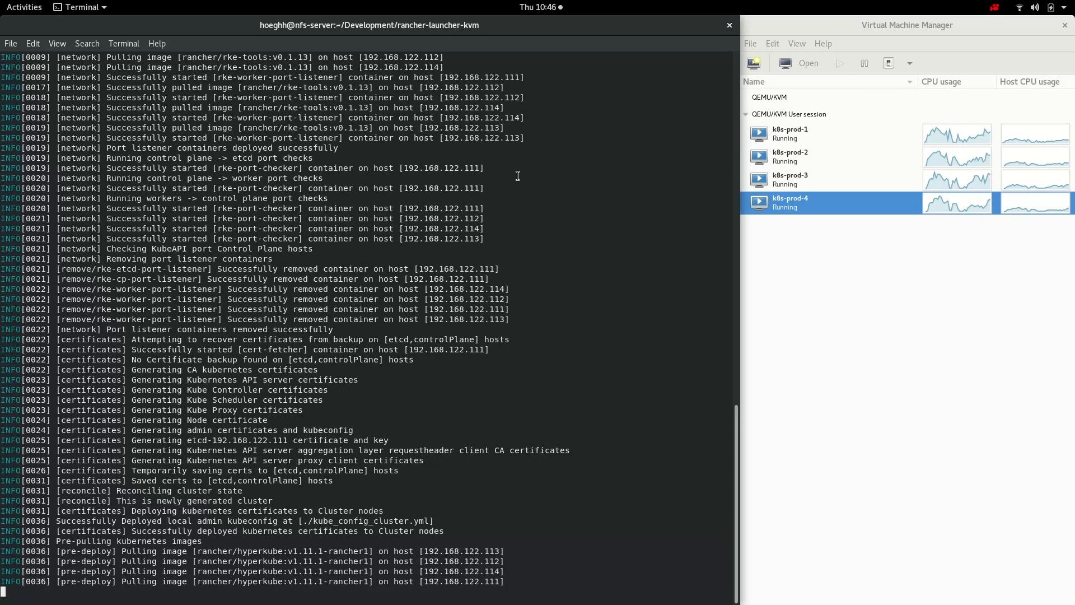
pyautogui.scroll(-3)
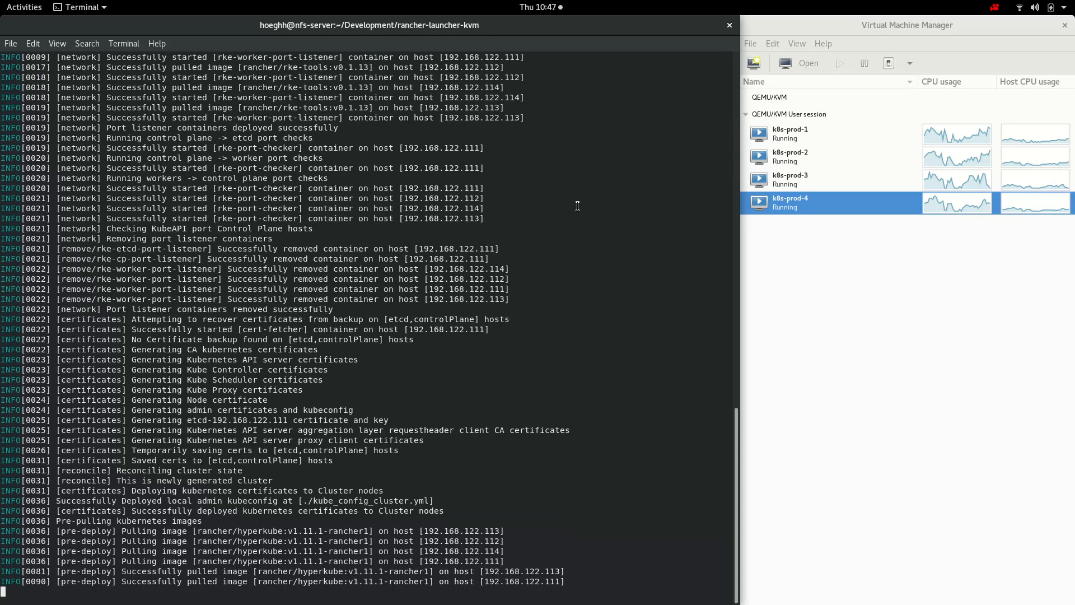
pyautogui.scroll(-3)
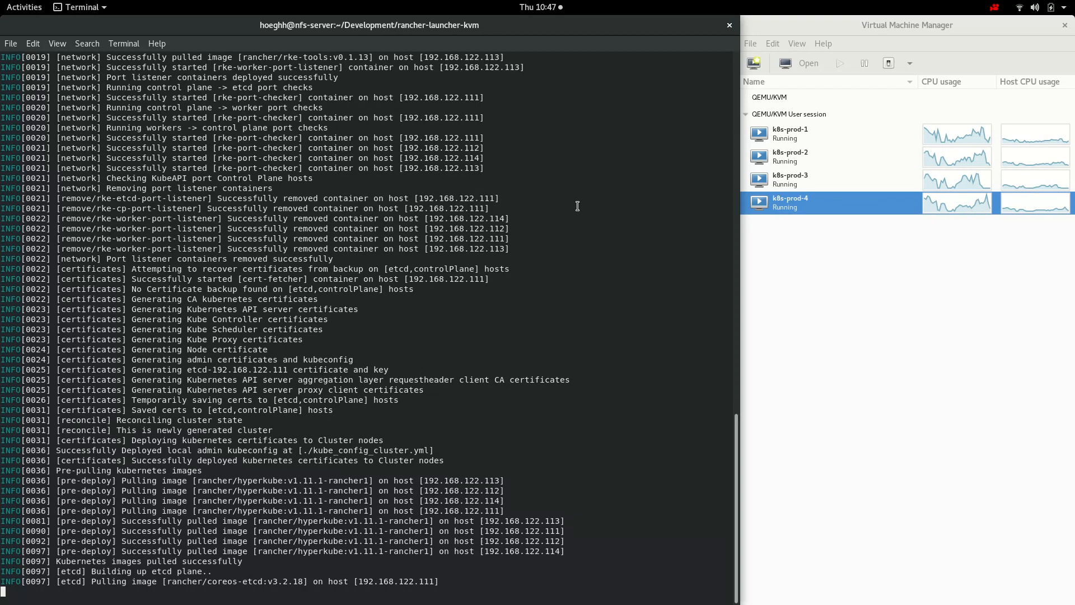
pyautogui.scroll(-3)
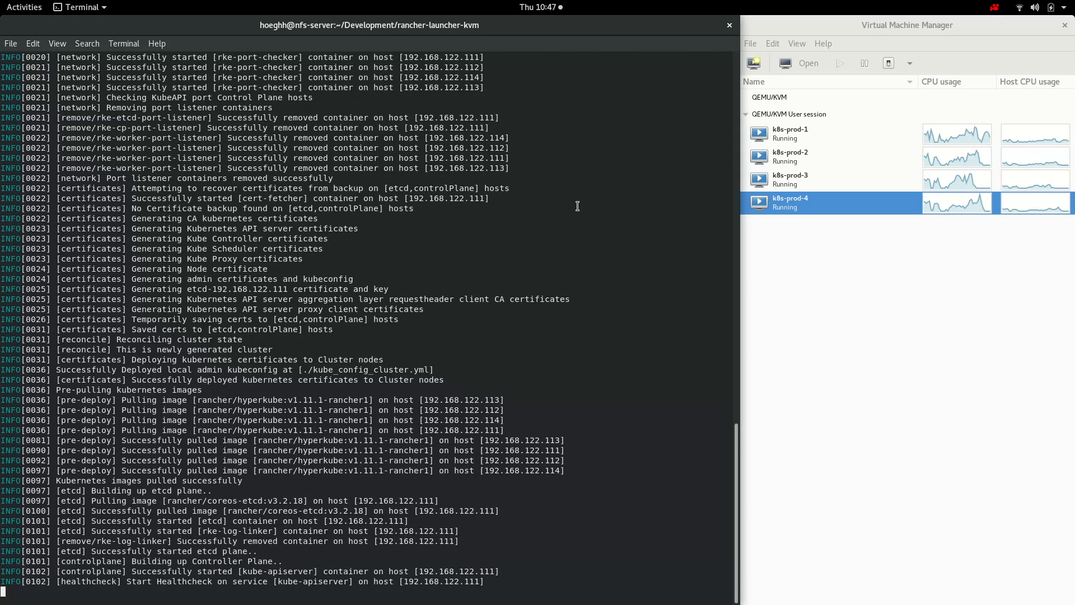
pyautogui.scroll(-3)
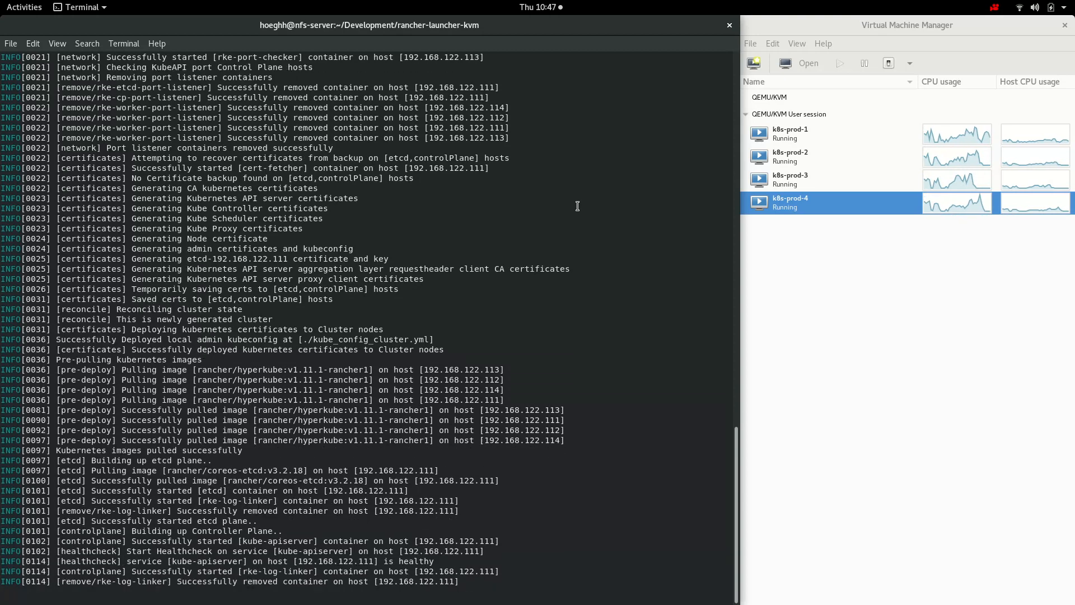
pyautogui.scroll(-3)
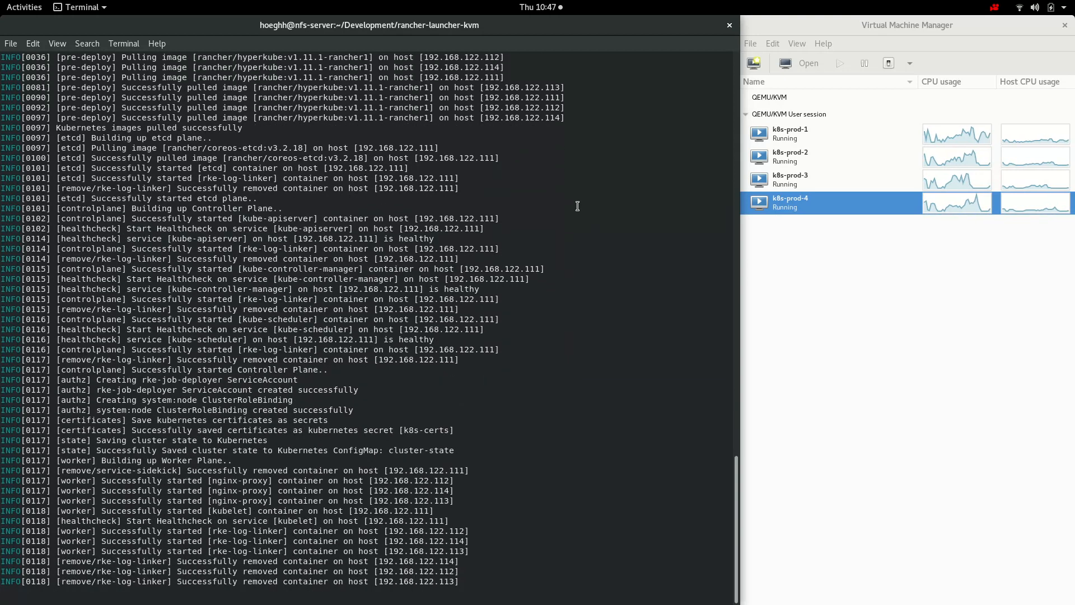
pyautogui.scroll(-3)
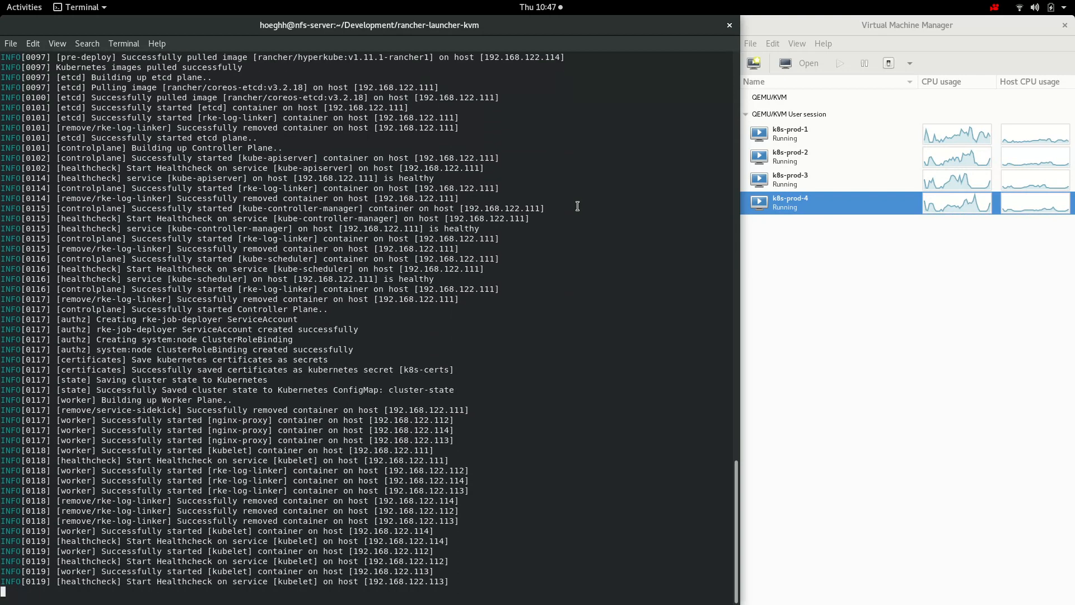
pyautogui.scroll(-3)
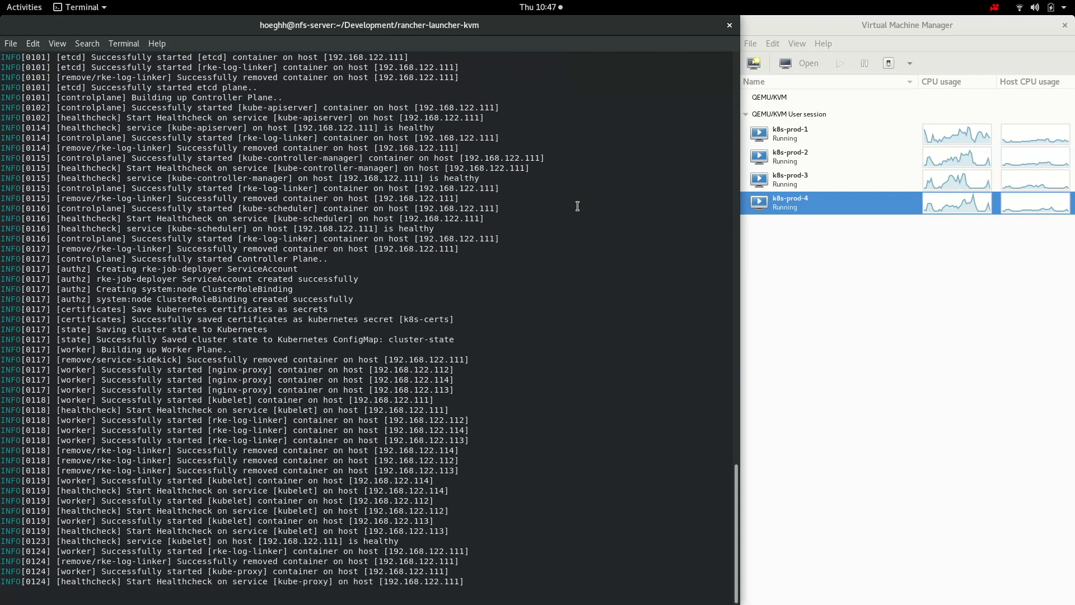
pyautogui.scroll(-3)
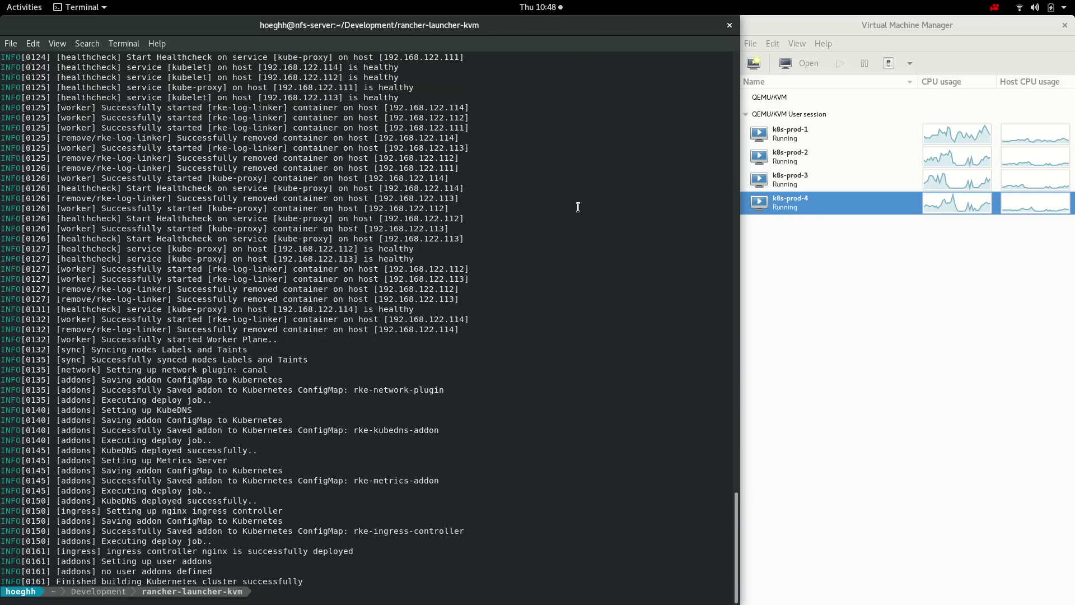
pyautogui.write('ll')
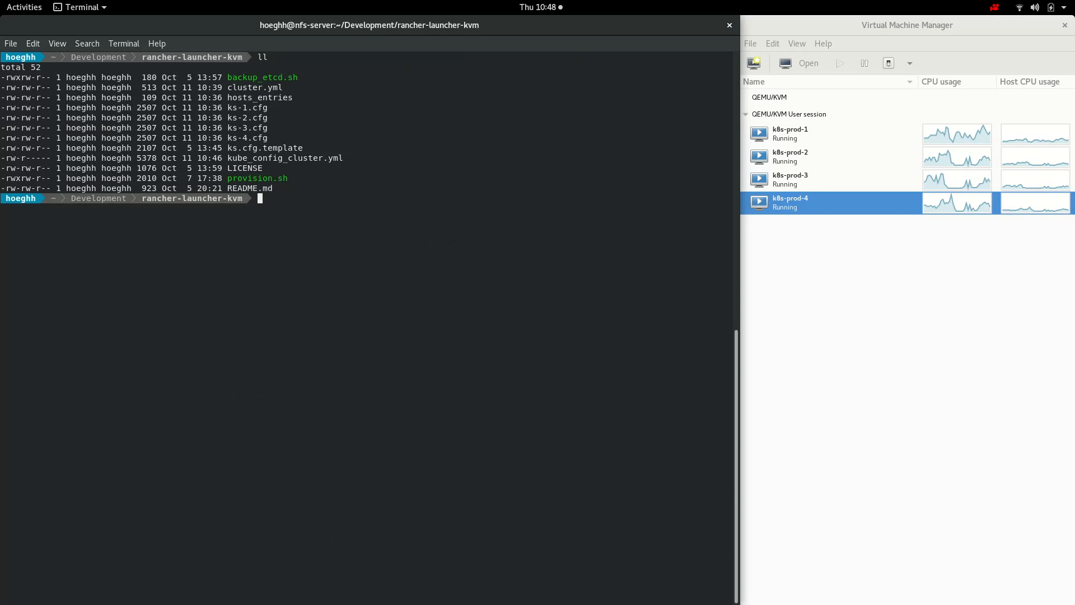
# Check component statuses with kubectl get cs using kube_config_cluster.yml, all reporting Healthy.
pyautogui.doubleClick(285, 158)
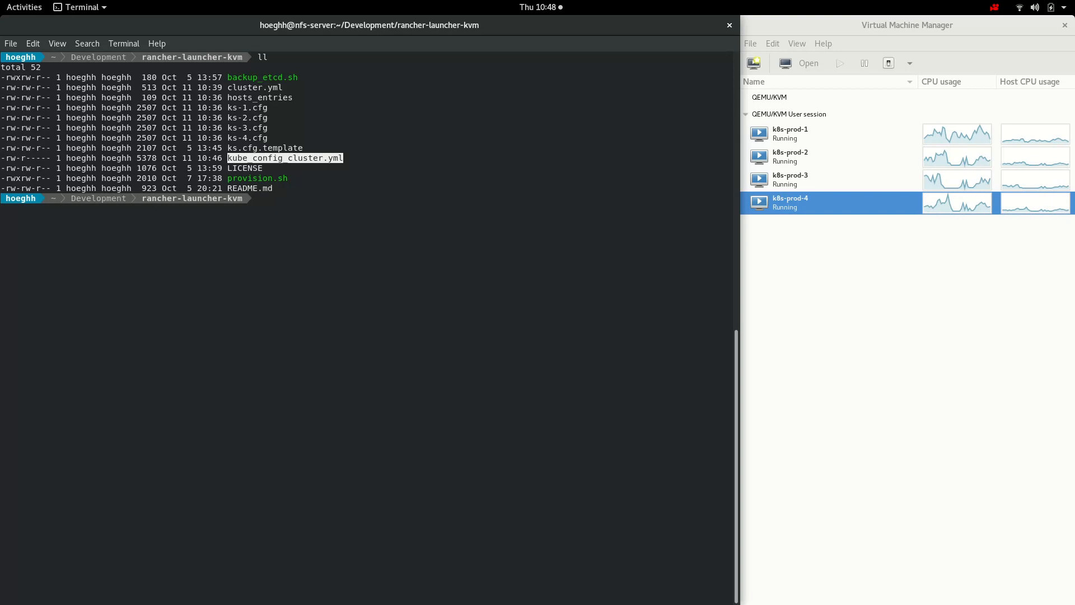
pyautogui.write('kubectl')
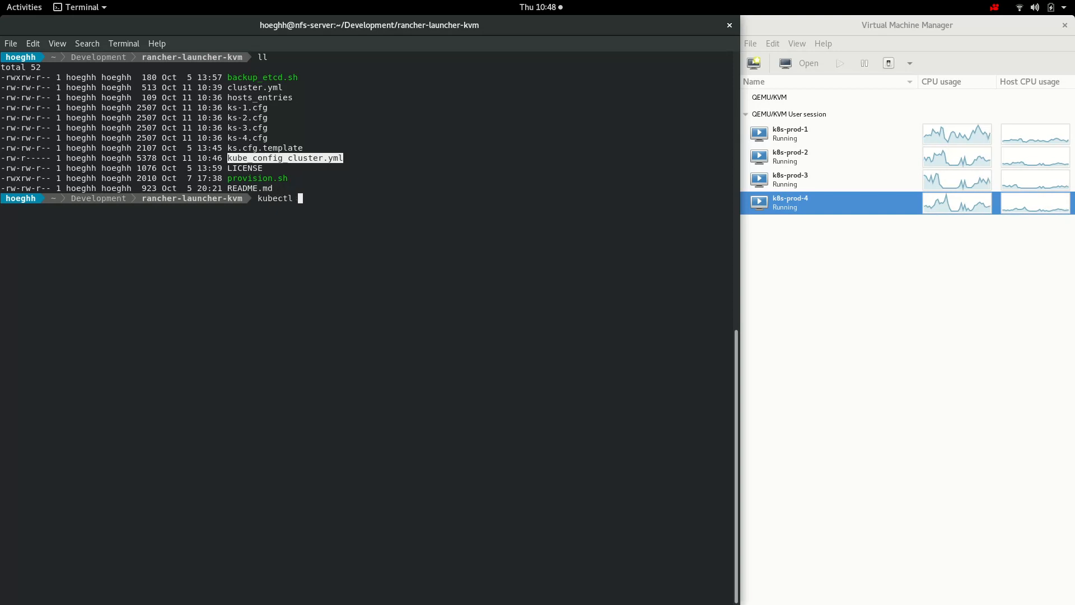
pyautogui.write('get cs --')
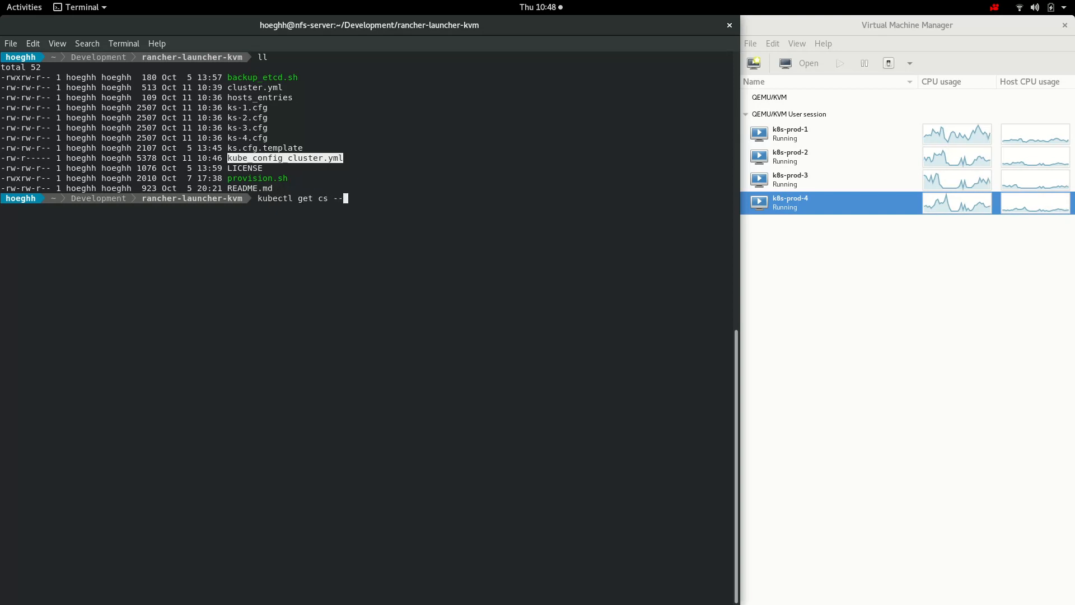
pyautogui.write('kubeconfig kube_config_cluster.yml')
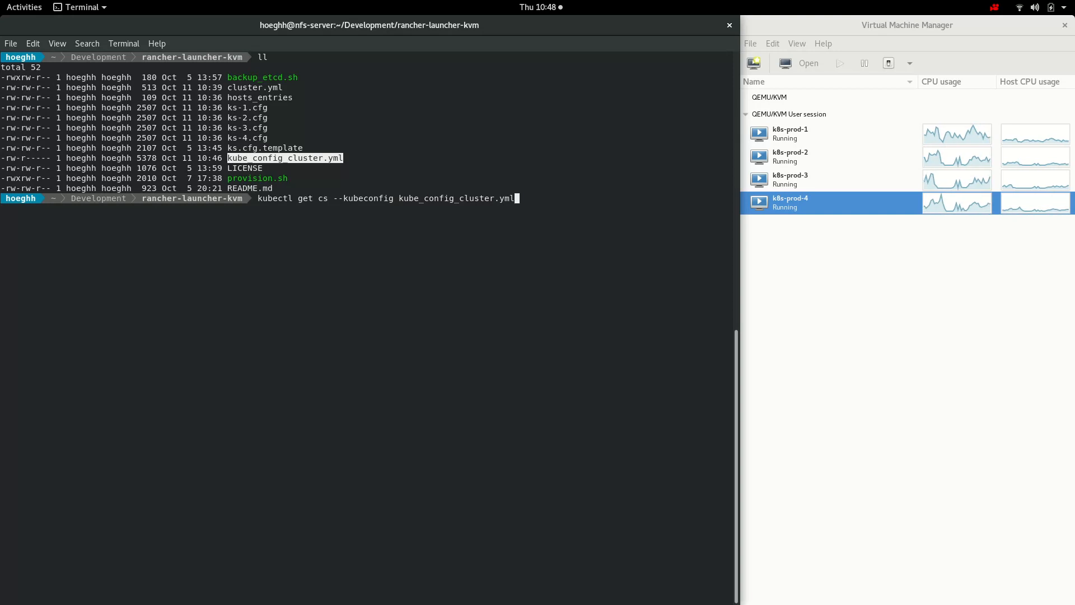
pyautogui.press('Return')
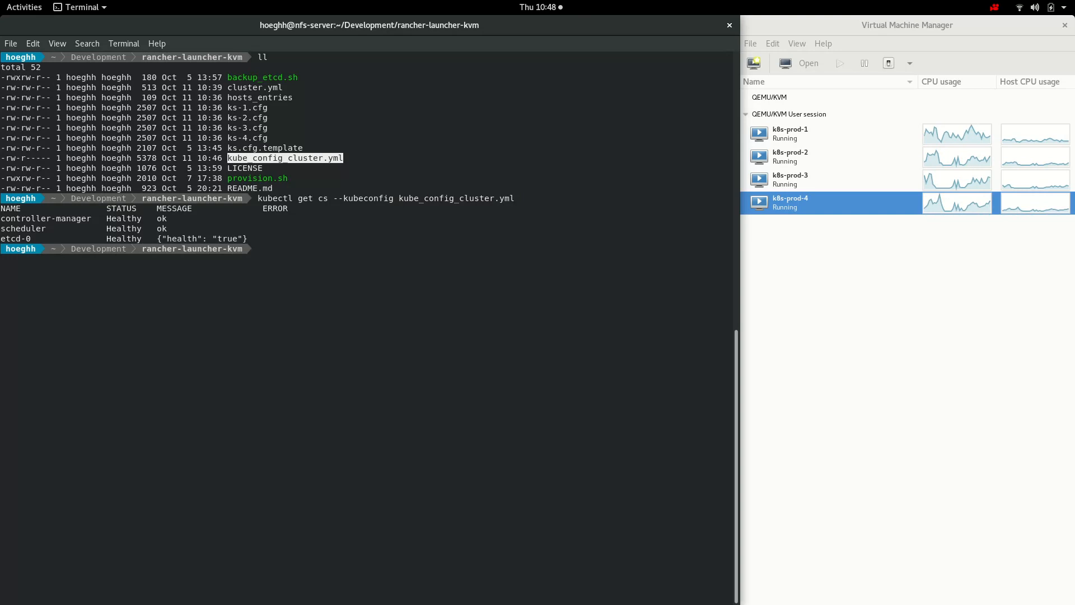
# List pods in all namespaces and watch them until the system pods reach Running.
pyautogui.press('Up')
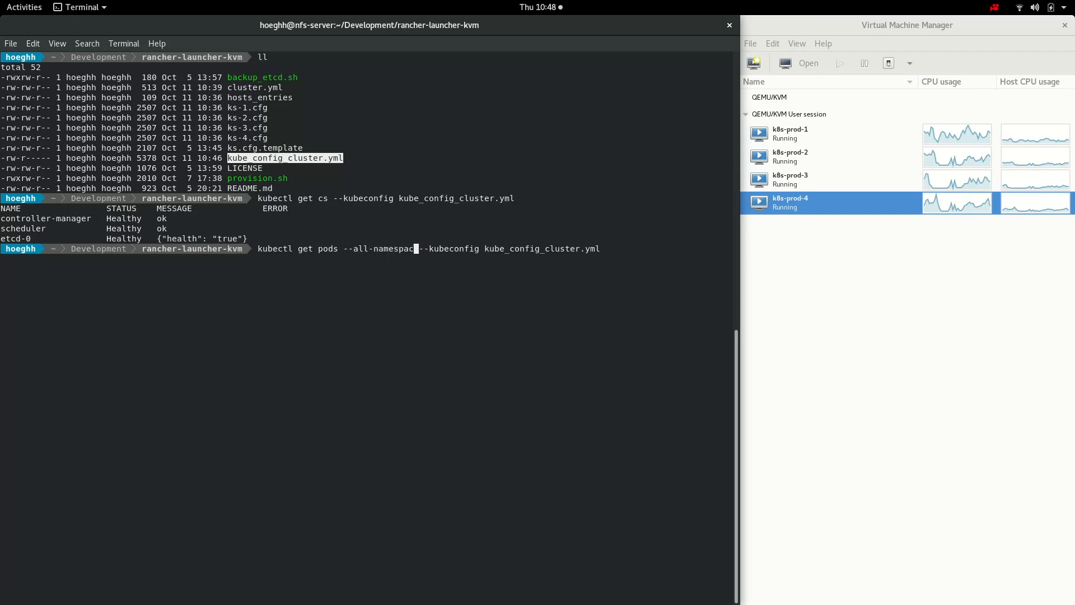
pyautogui.write('es')
pyautogui.press('Return')
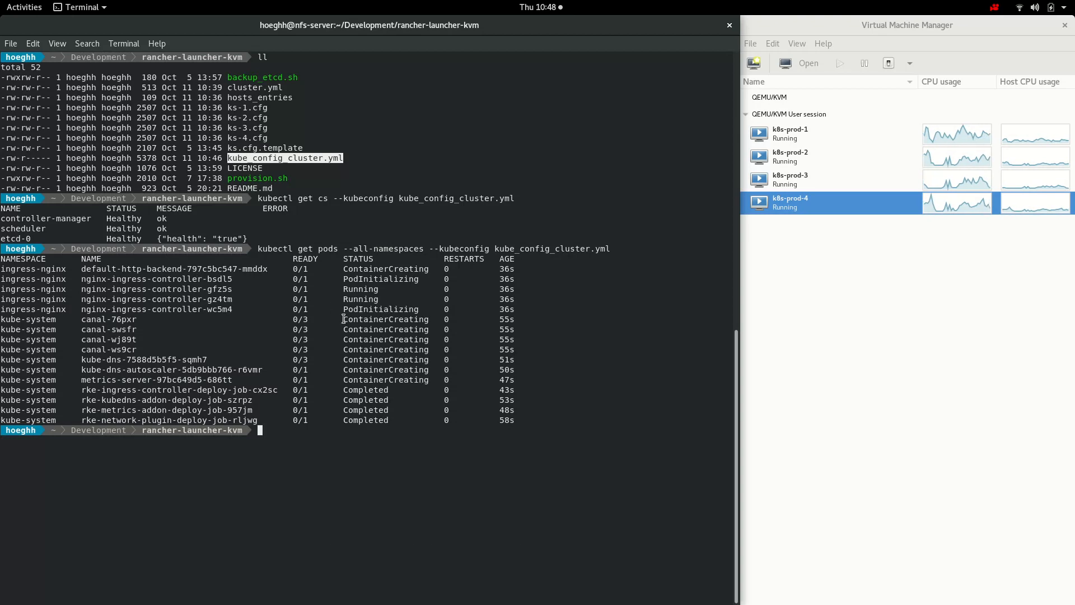
pyautogui.write('watch -n kubectl get pods --all-namespaces --kubeconfig kube_config_cluster.yml')
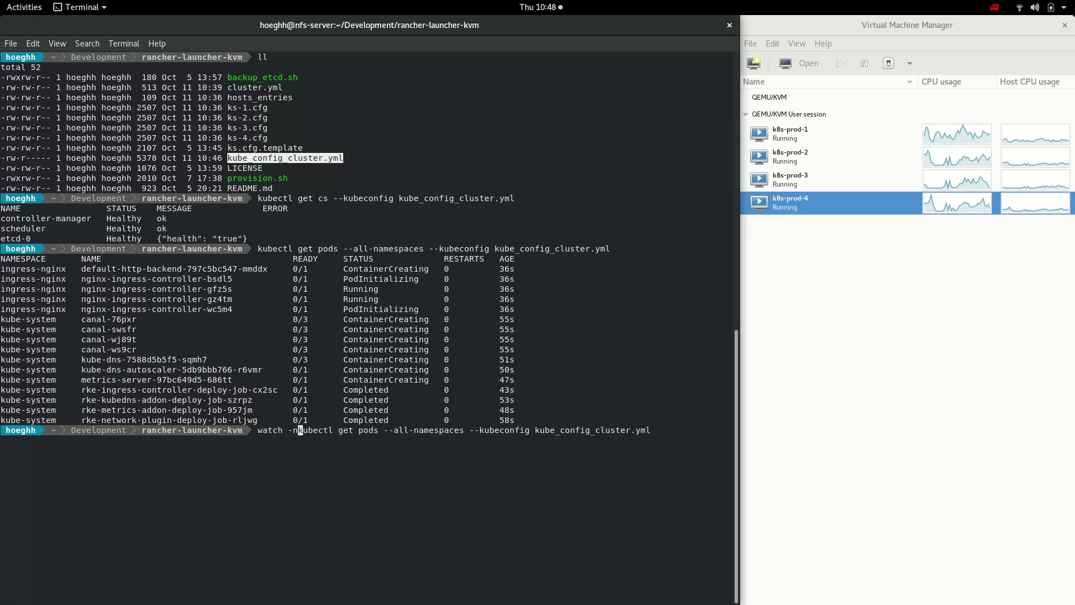
pyautogui.press('Return')
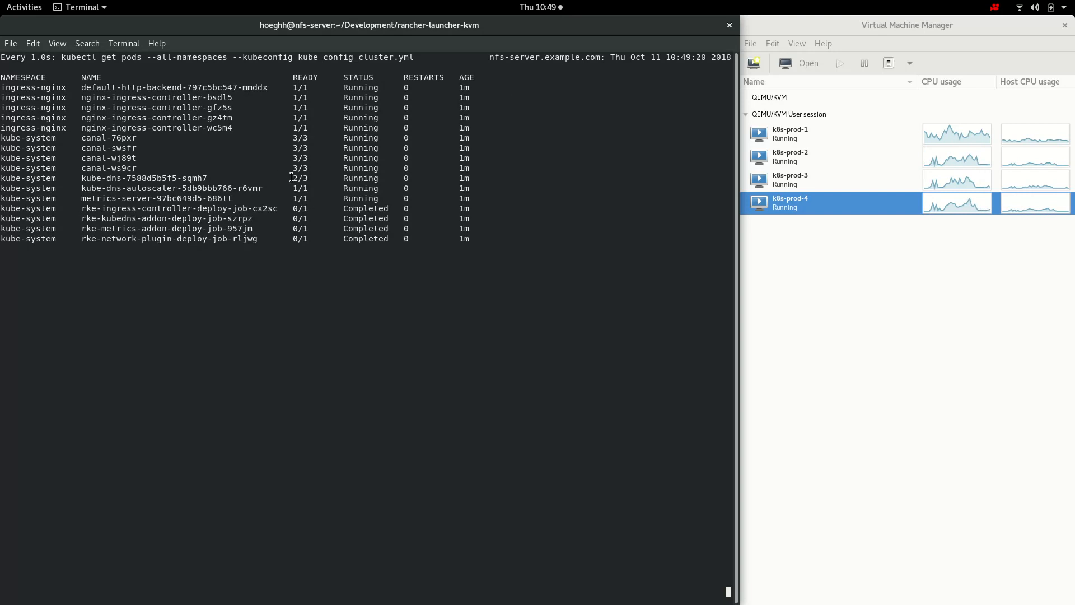
pyautogui.moveTo(413, 298)
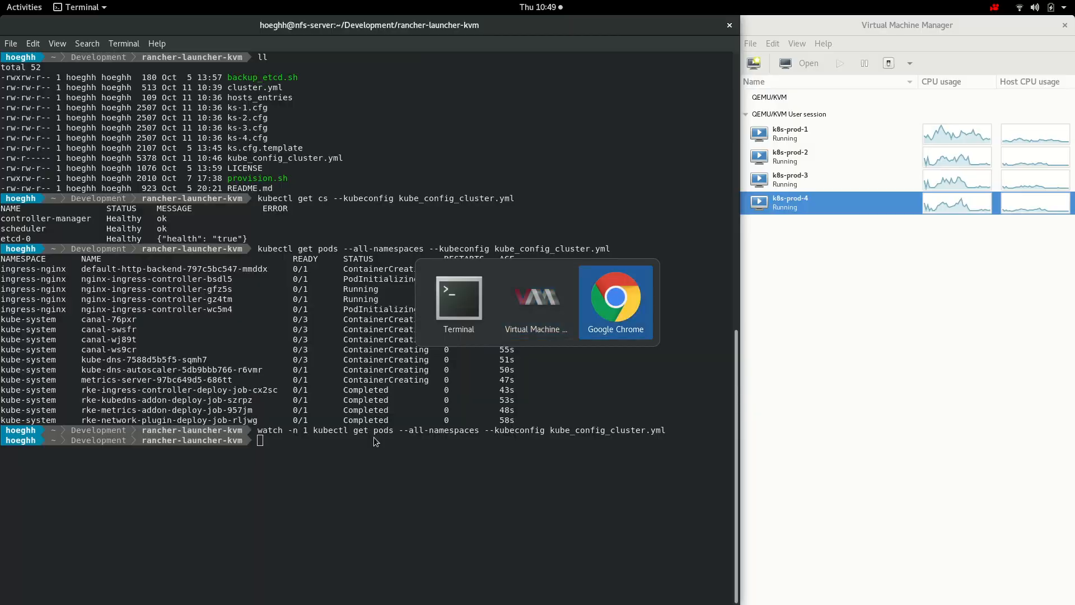
# Run Rancher's curl --insecure import command with --kubeconfig kube_config_cluster.yml against the new cluster.
pyautogui.click(616, 298)
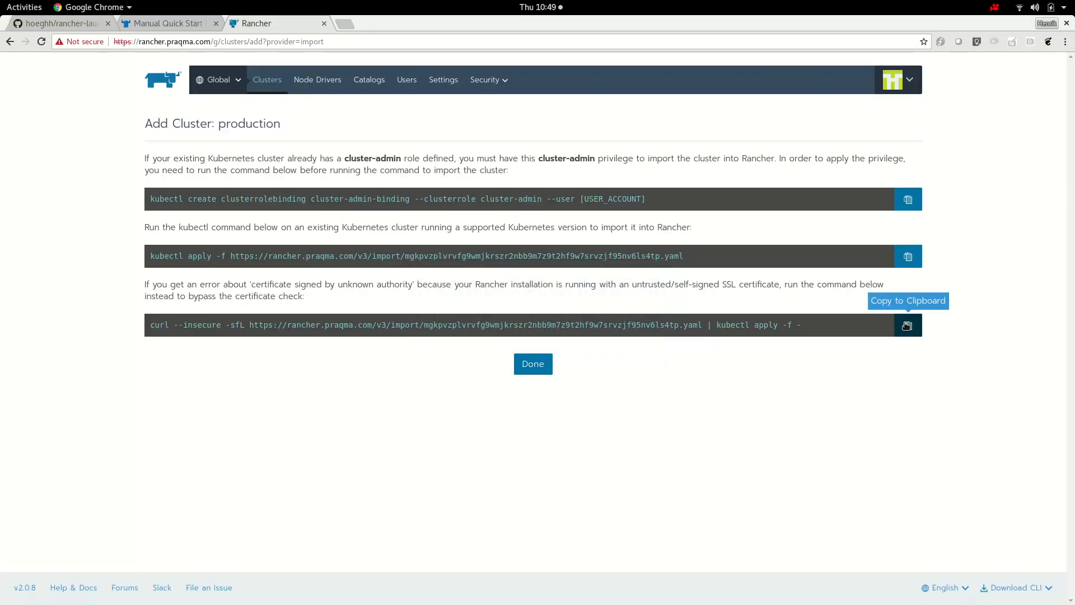
pyautogui.moveTo(197, 193)
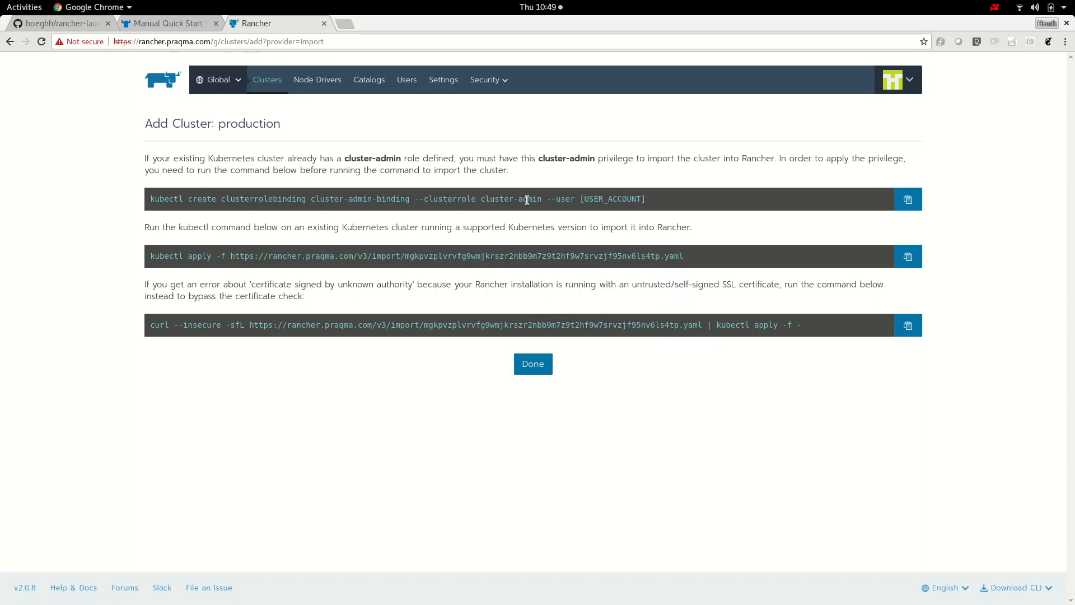
pyautogui.moveTo(337, 256)
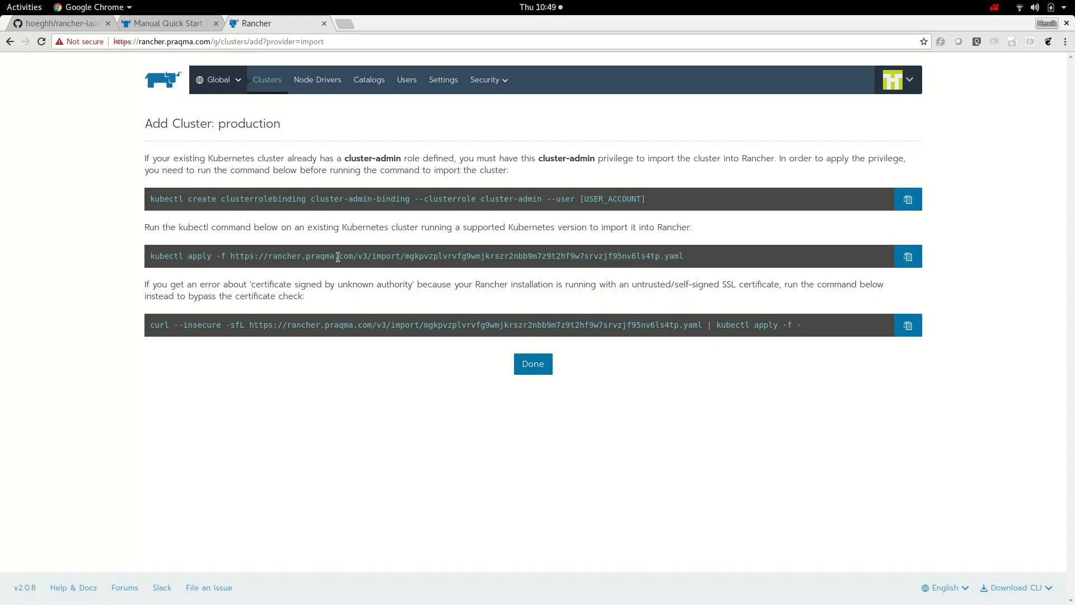
pyautogui.moveTo(612, 257)
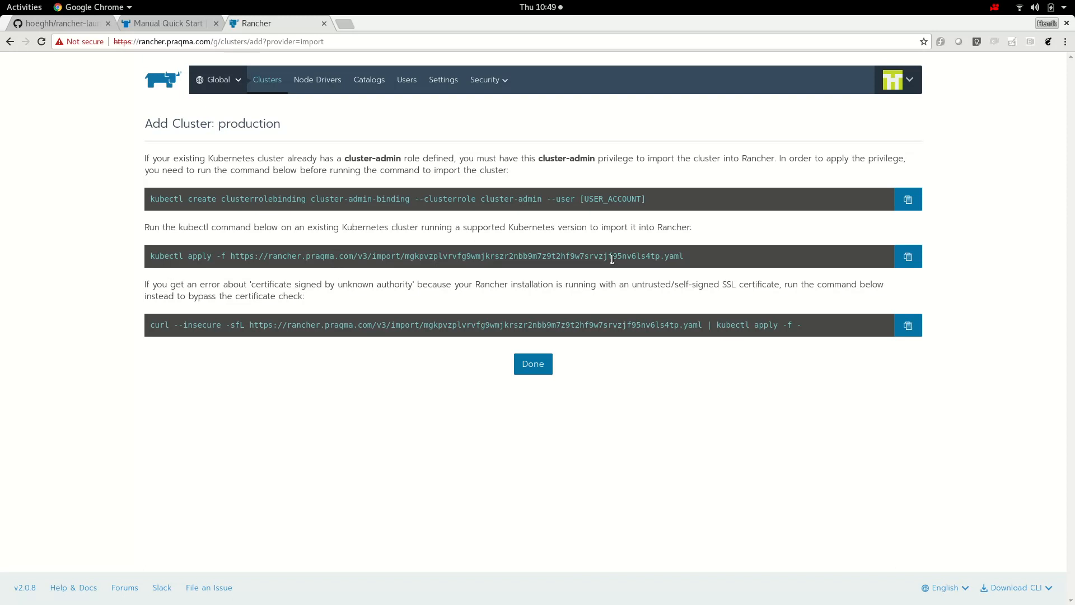
pyautogui.moveTo(678, 280)
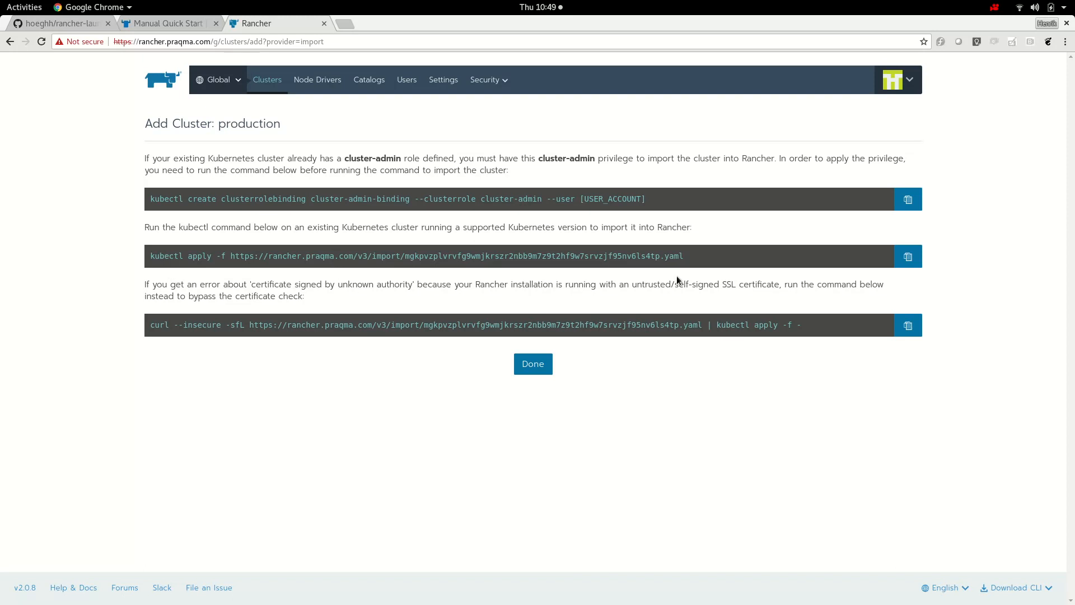
pyautogui.moveTo(360, 338)
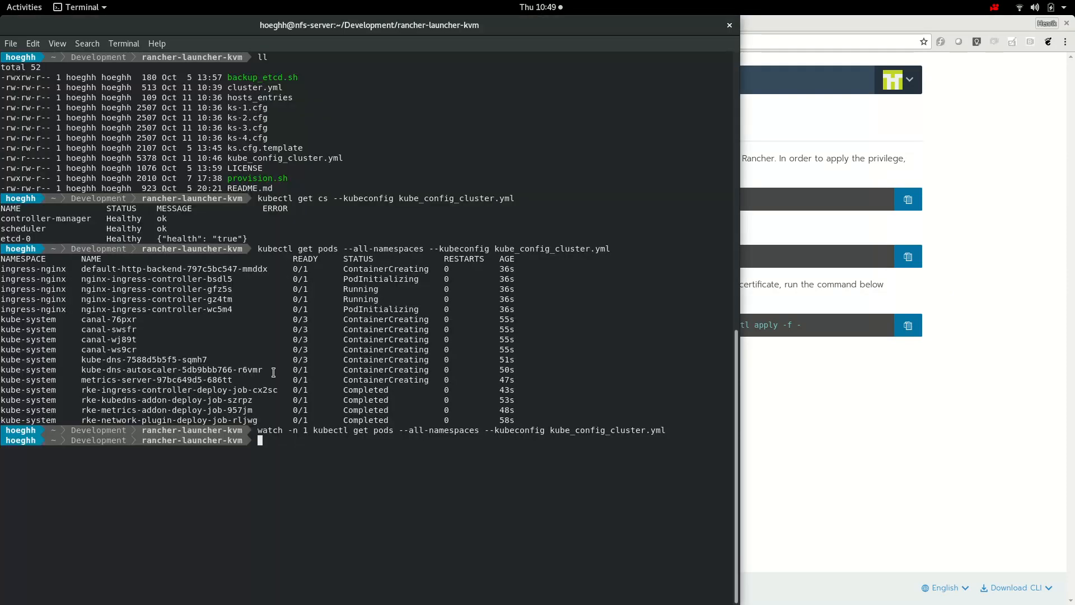
pyautogui.write('curl --insecure -sfL https://rancher.praqma.com/v3/import/mgkpvzplvrvfg9wmjkrszr2nbb9m7z9t2hf9w7srvzjf95nv6ls4tp.yaml | kubectl apply -f -')
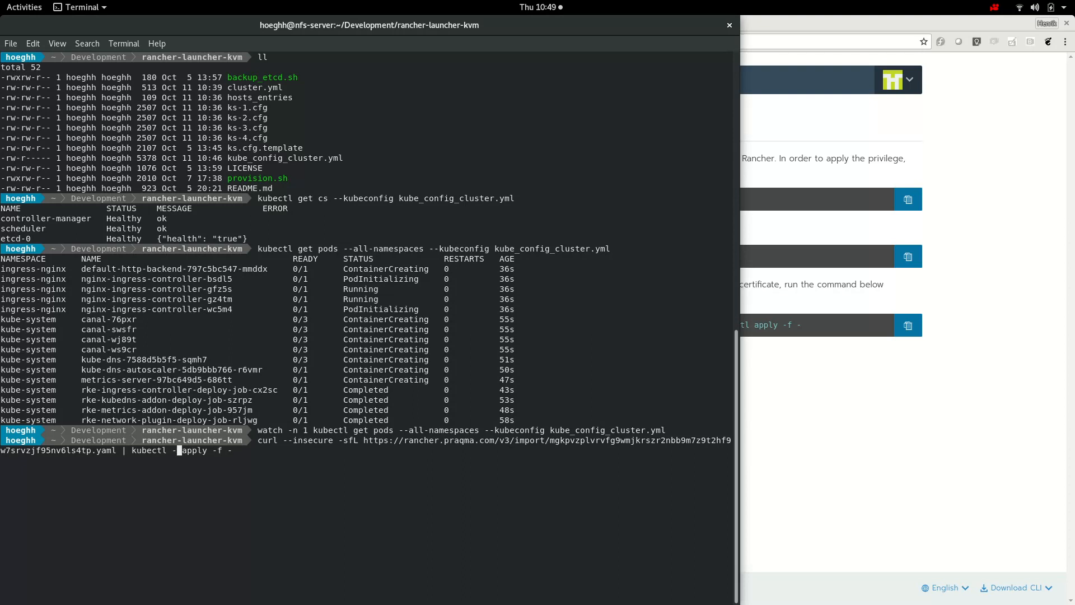
pyautogui.write('--kubeconfig')
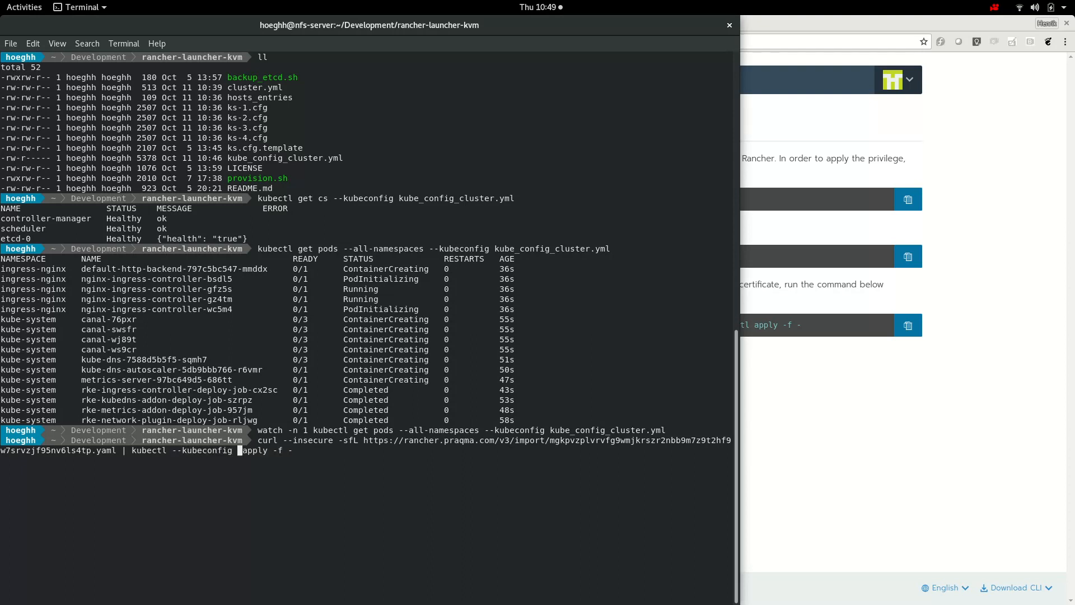
pyautogui.write('kube_config_cluster.yml')
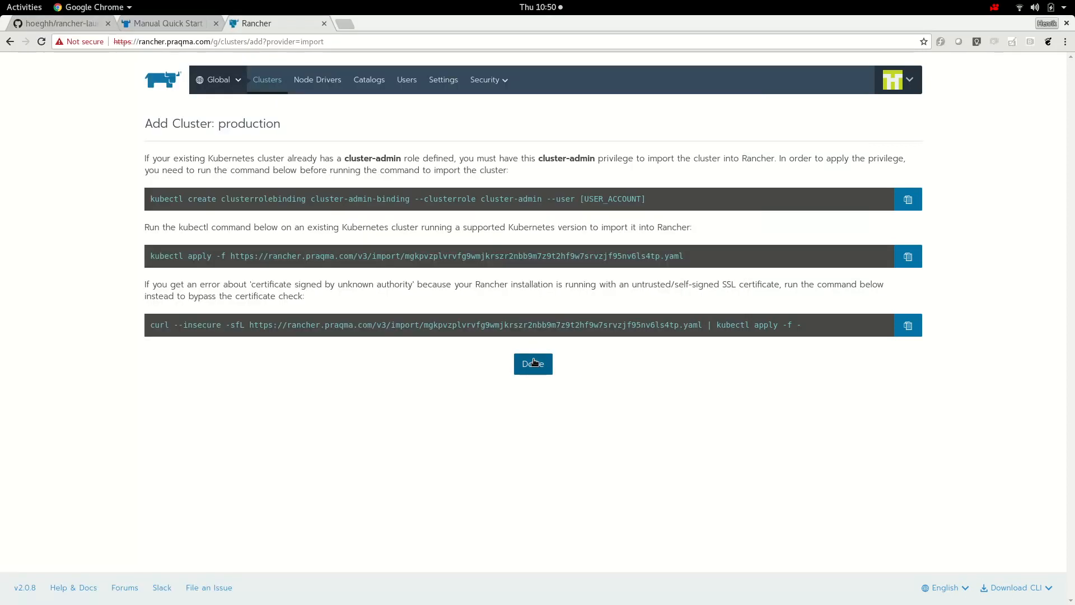
# Finish adding the imported production cluster and view its dashboard once it leaves Waiting.
pyautogui.click(533, 364)
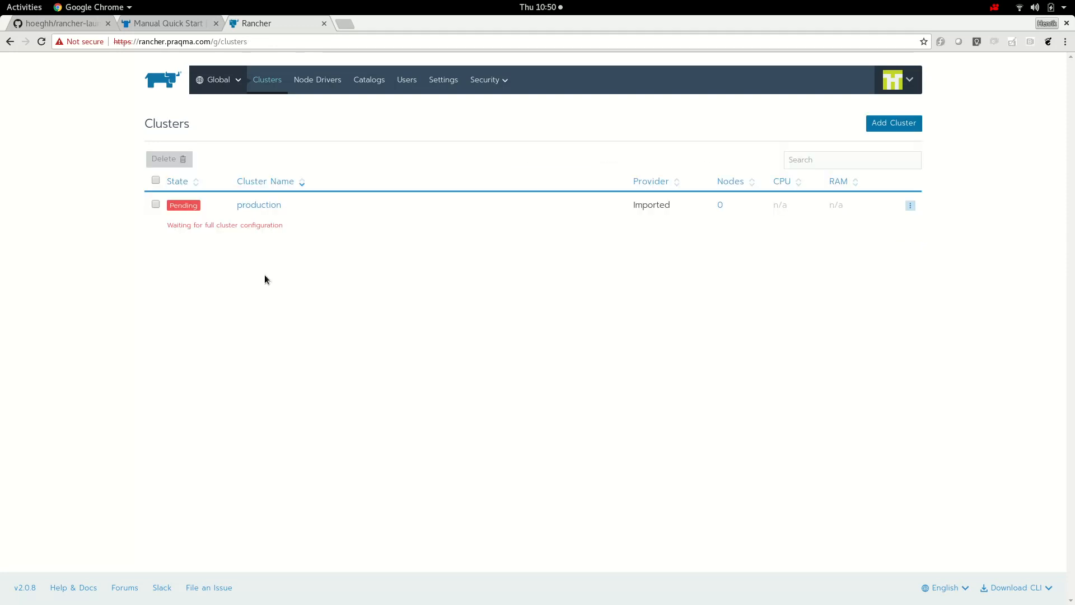
pyautogui.moveTo(273, 238)
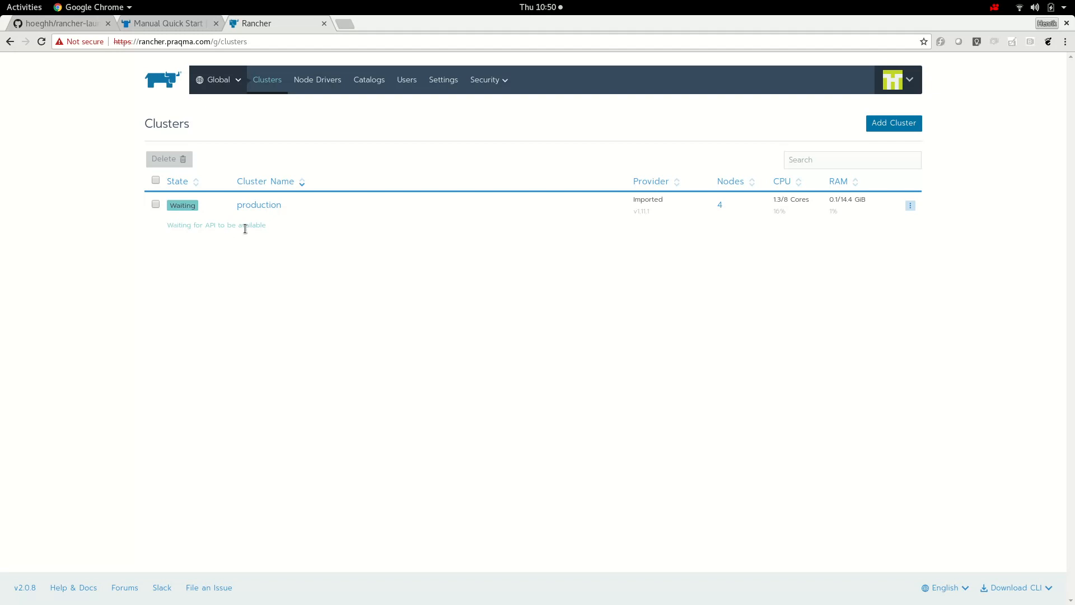
pyautogui.moveTo(292, 242)
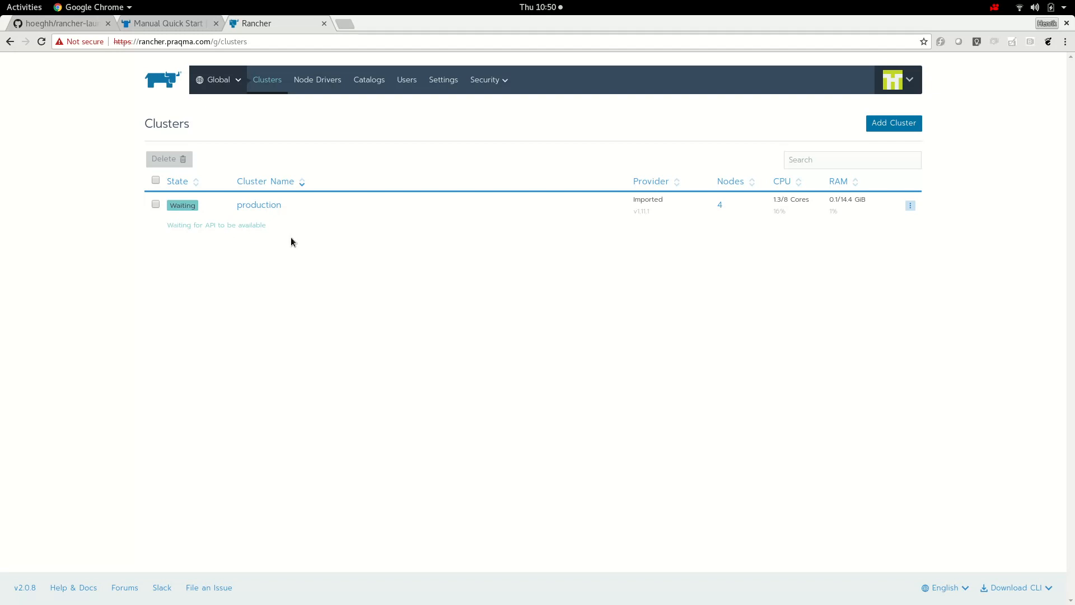
pyautogui.moveTo(267, 224)
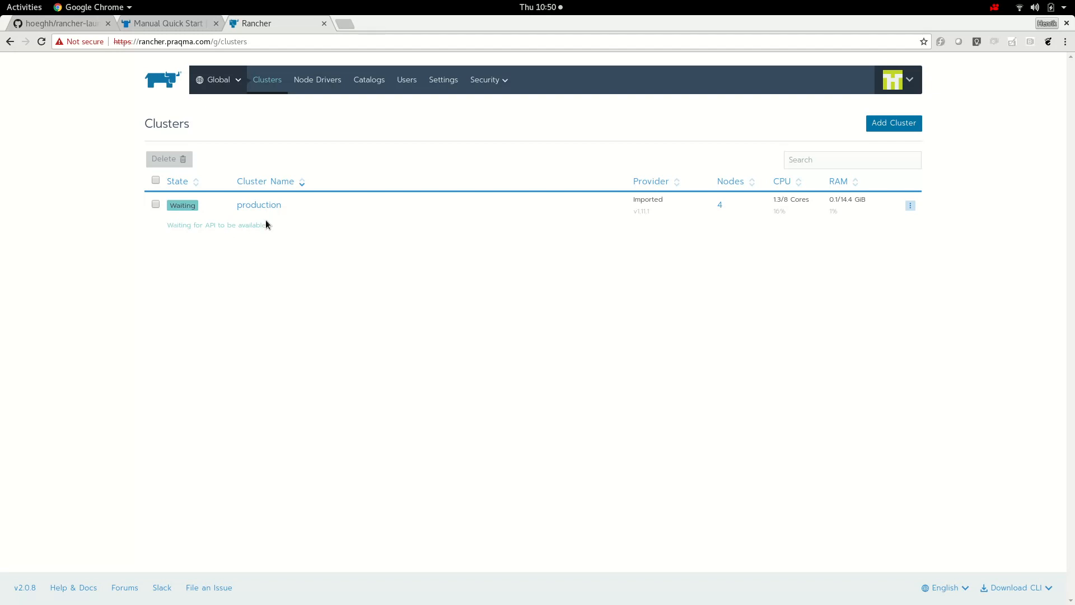
pyautogui.click(259, 205)
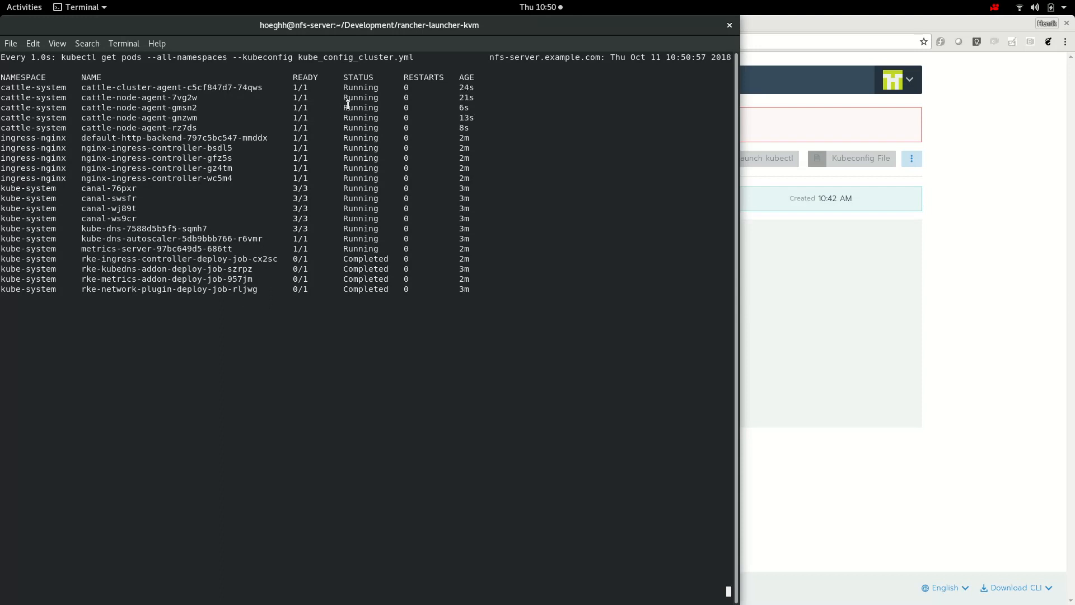
pyautogui.moveTo(954, 367)
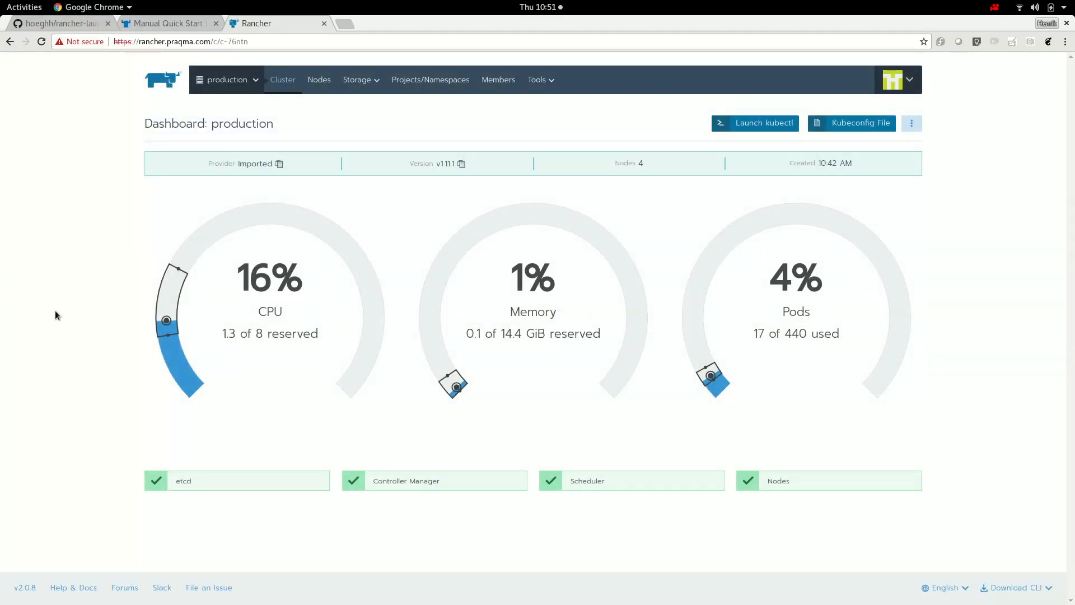
pyautogui.moveTo(251, 293)
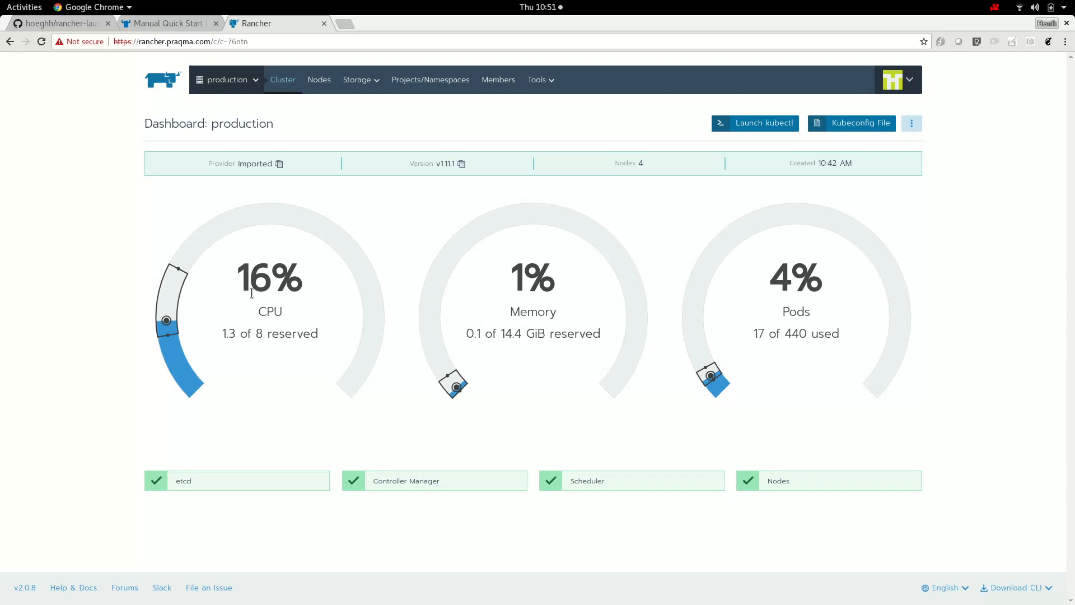
pyautogui.moveTo(981, 307)
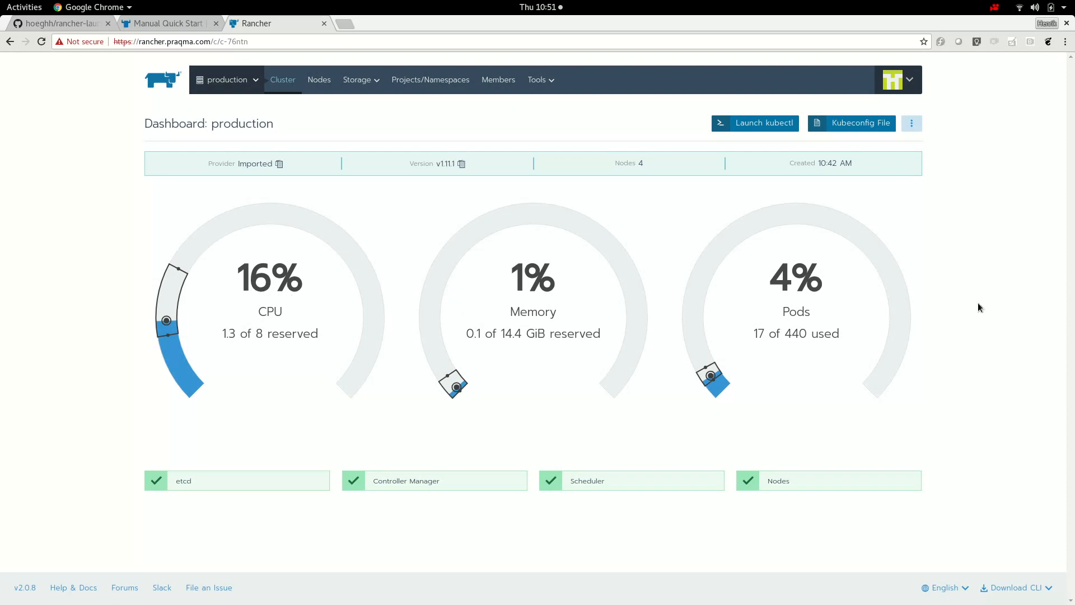
pyautogui.moveTo(287, 127)
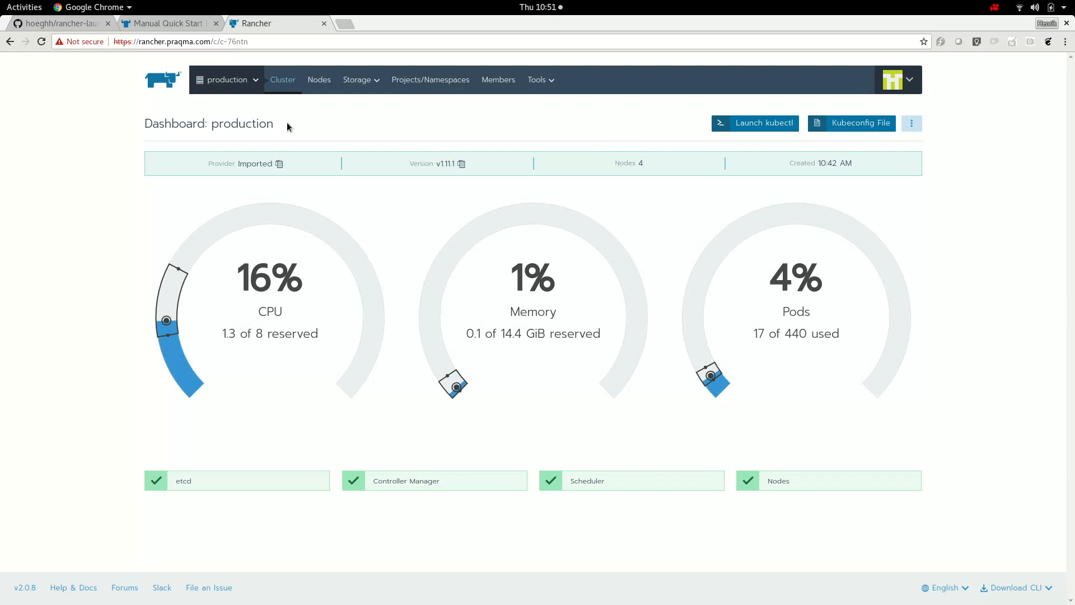
# Review the production cluster's nodes and node 192.168.122.112's detail, then return to the global clusters list.
pyautogui.click(318, 79)
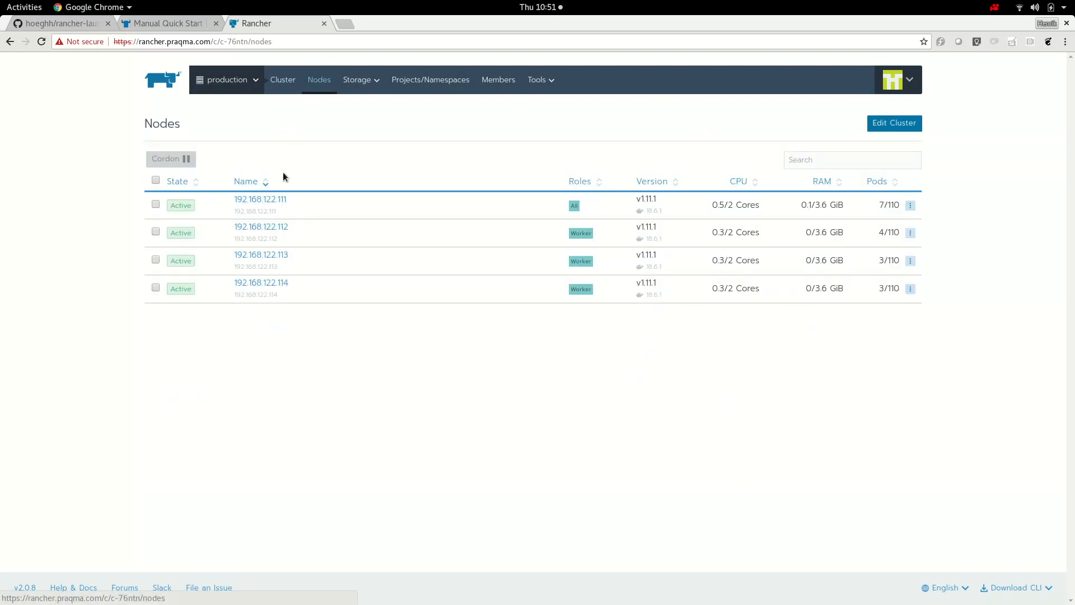
pyautogui.click(261, 226)
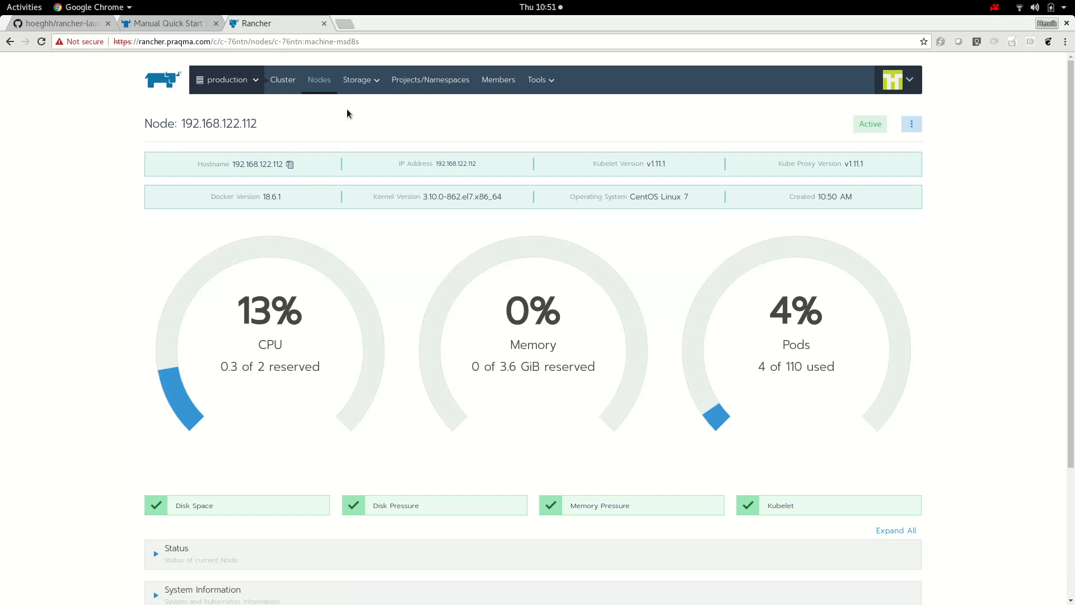
pyautogui.click(283, 79)
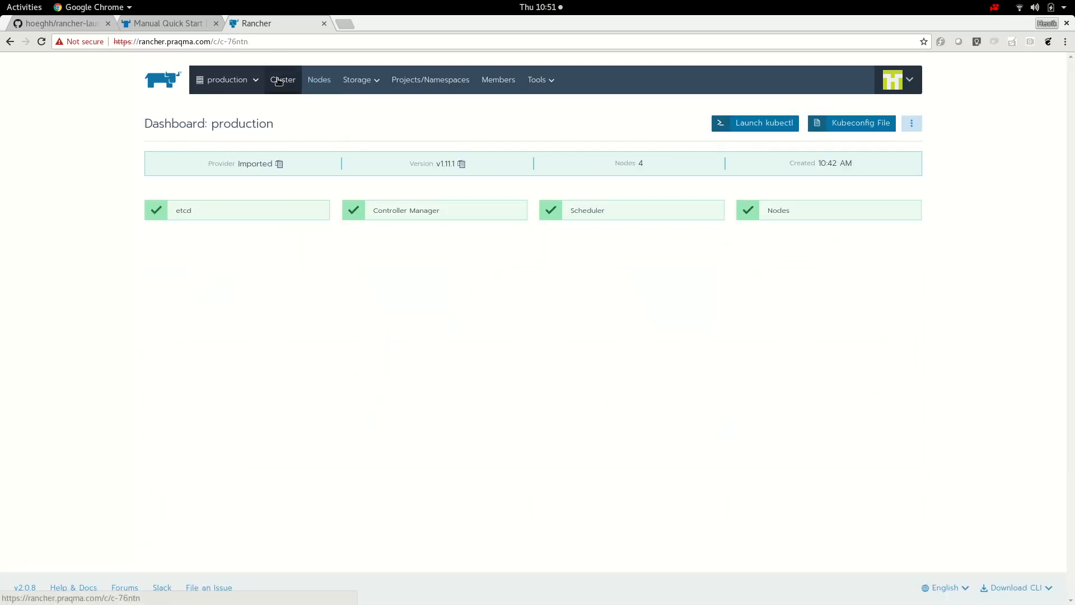
pyautogui.click(227, 79)
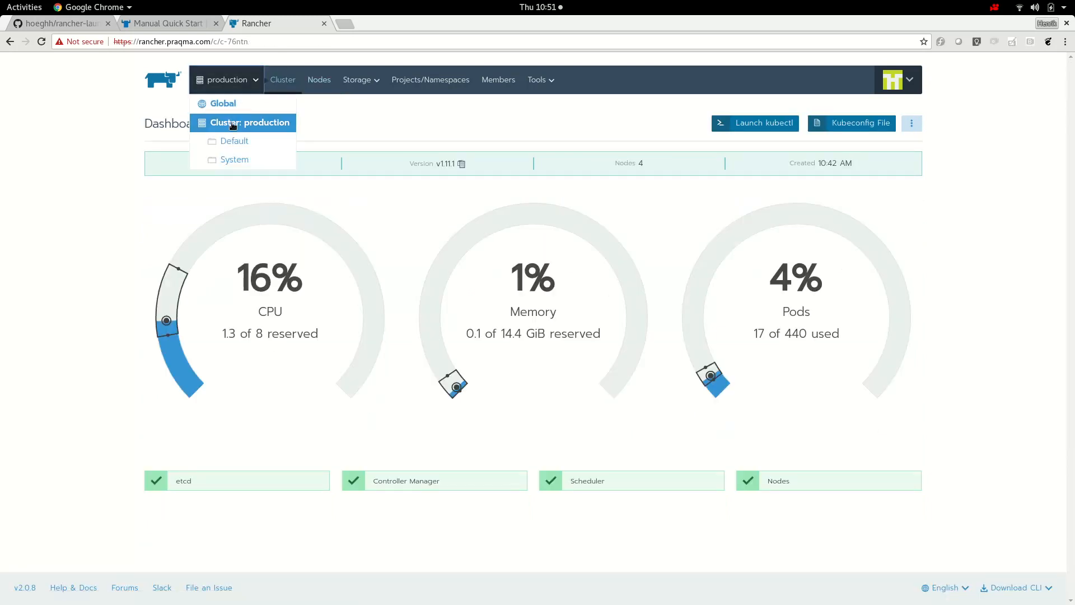
pyautogui.click(202, 103)
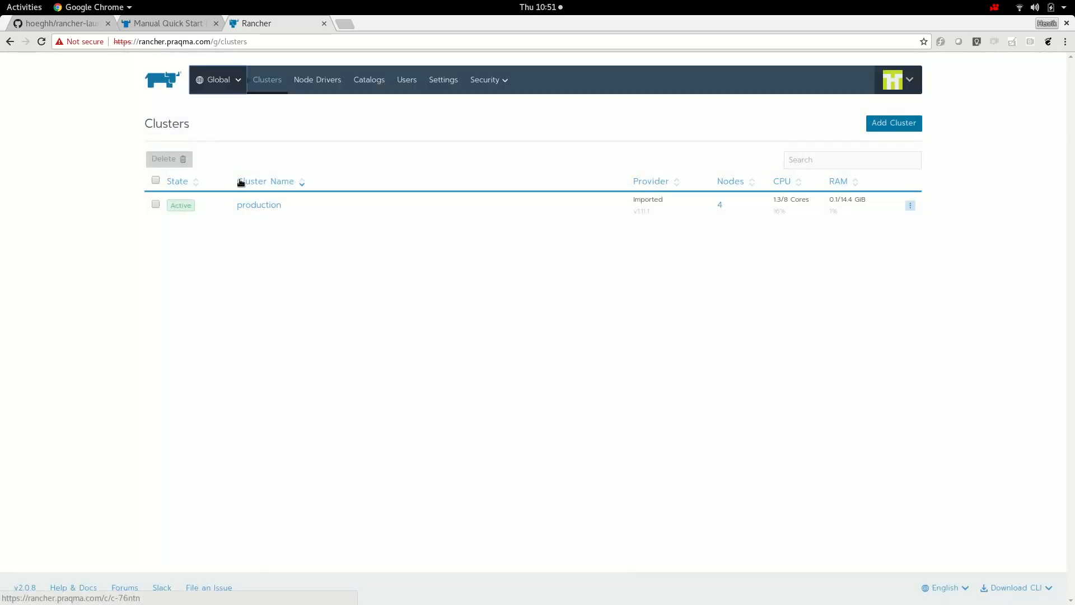
# Inspect the Default project's empty workloads, load balancing and service discovery with only the kubernetes service.
pyautogui.click(218, 80)
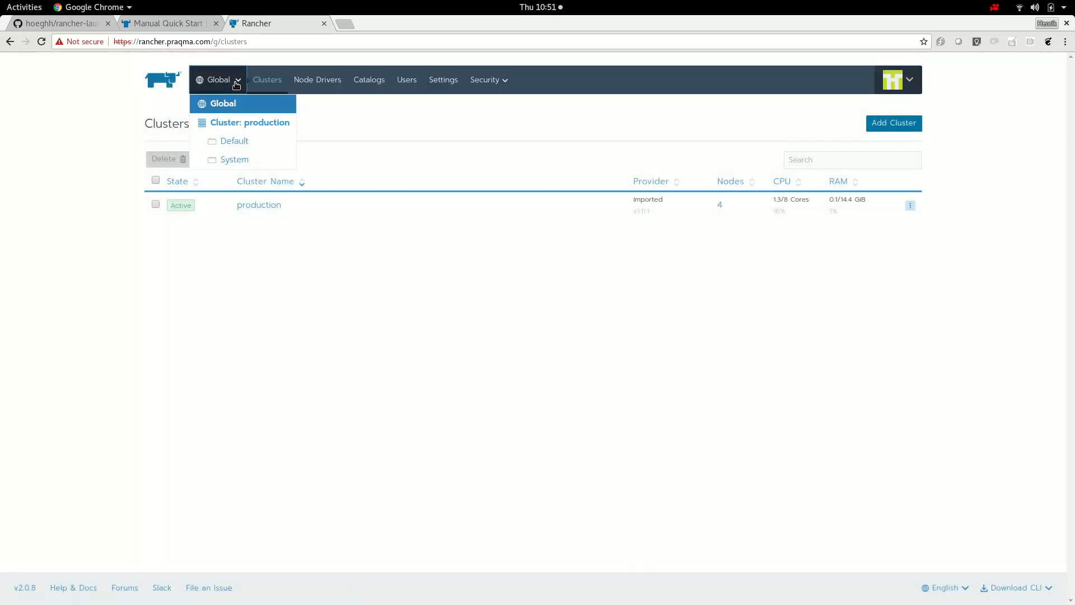
pyautogui.moveTo(237, 127)
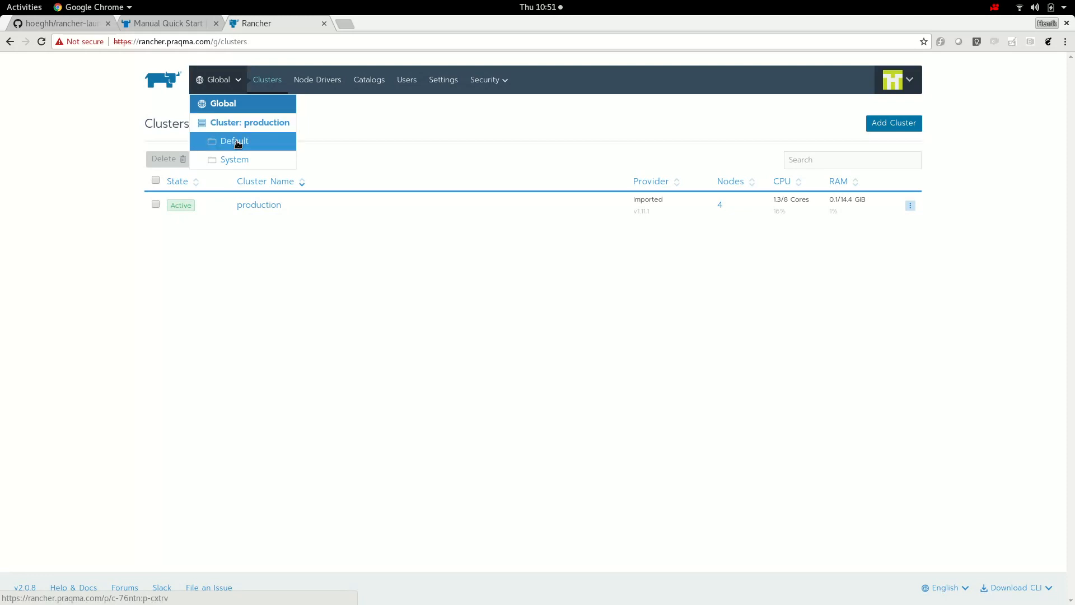
pyautogui.click(235, 141)
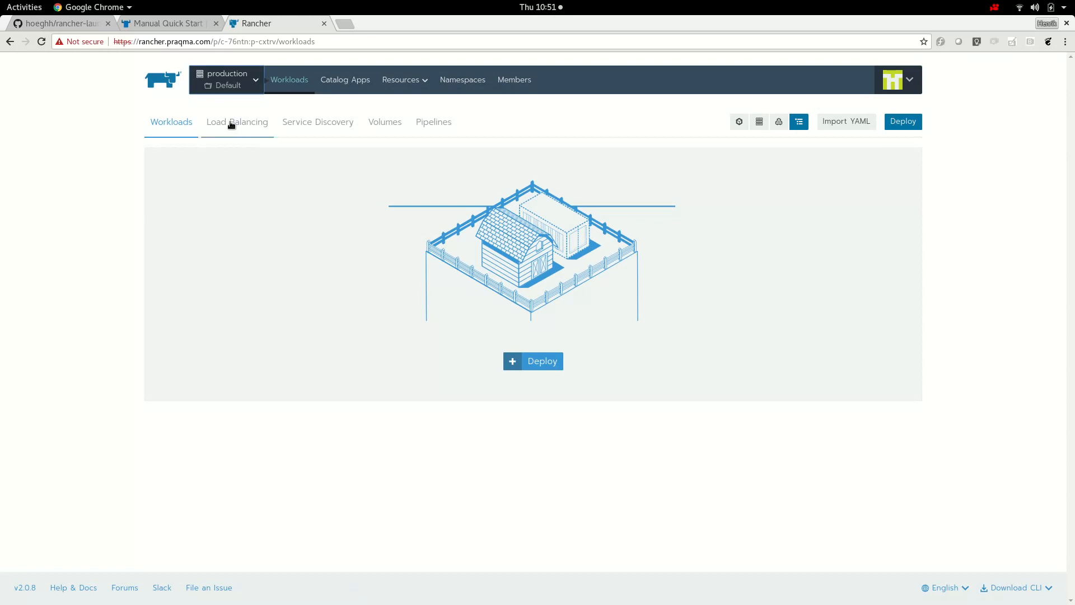
pyautogui.click(318, 121)
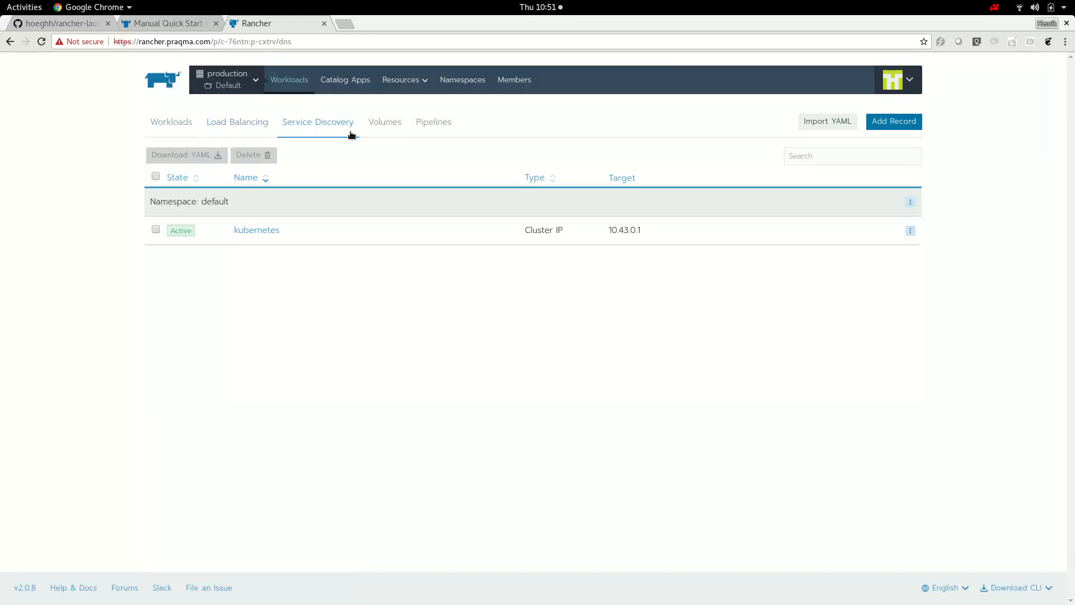
pyautogui.click(433, 121)
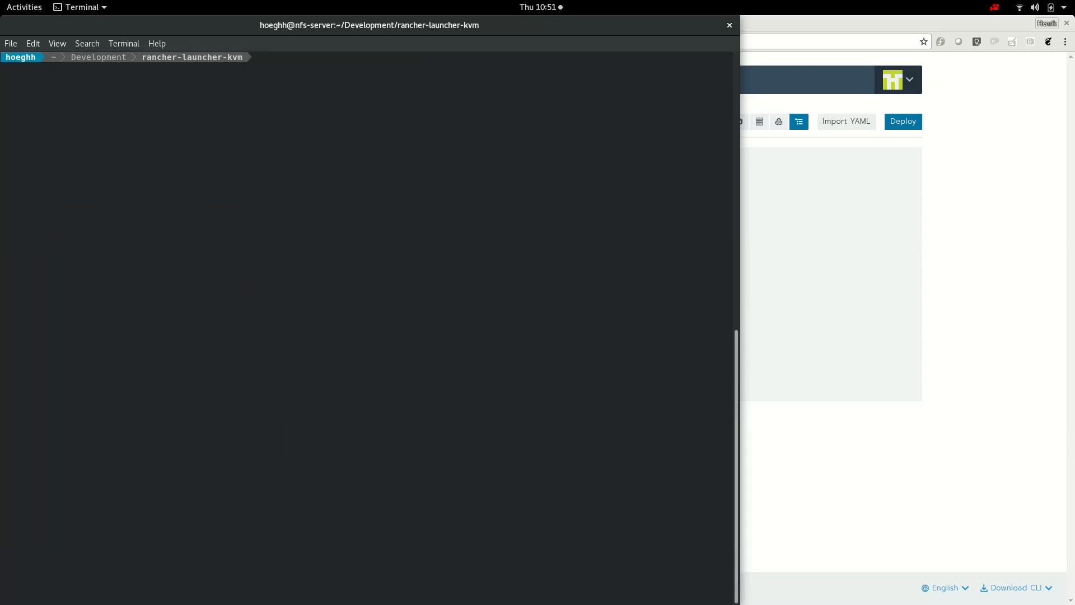
# Change into ../kubernetes_the_easy_way/tools/nwtool and list its yaml files.
pyautogui.write('cd ../')
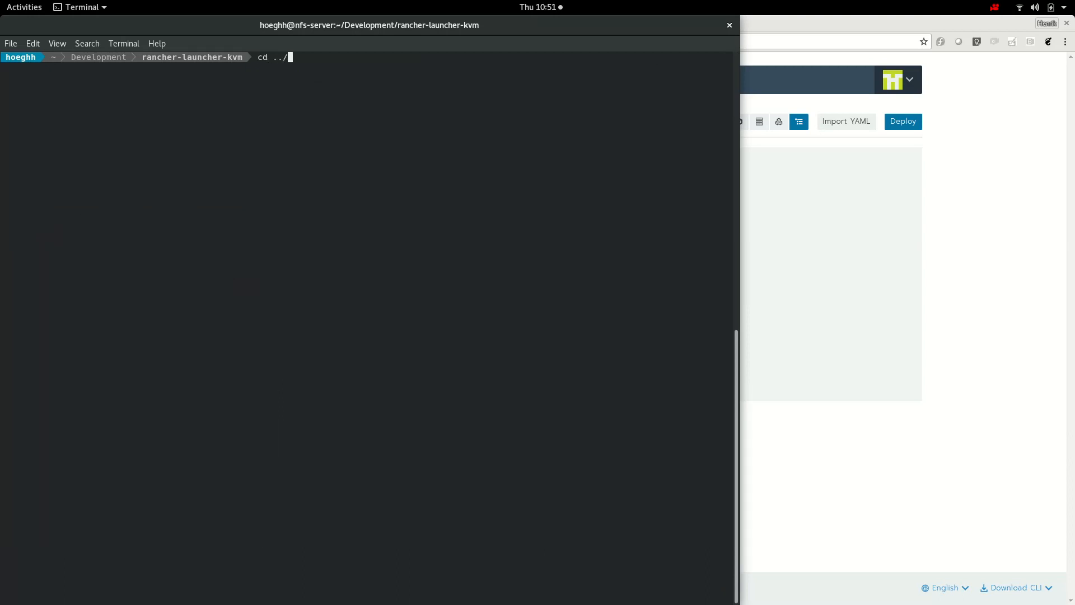
pyautogui.write('kubernetes')
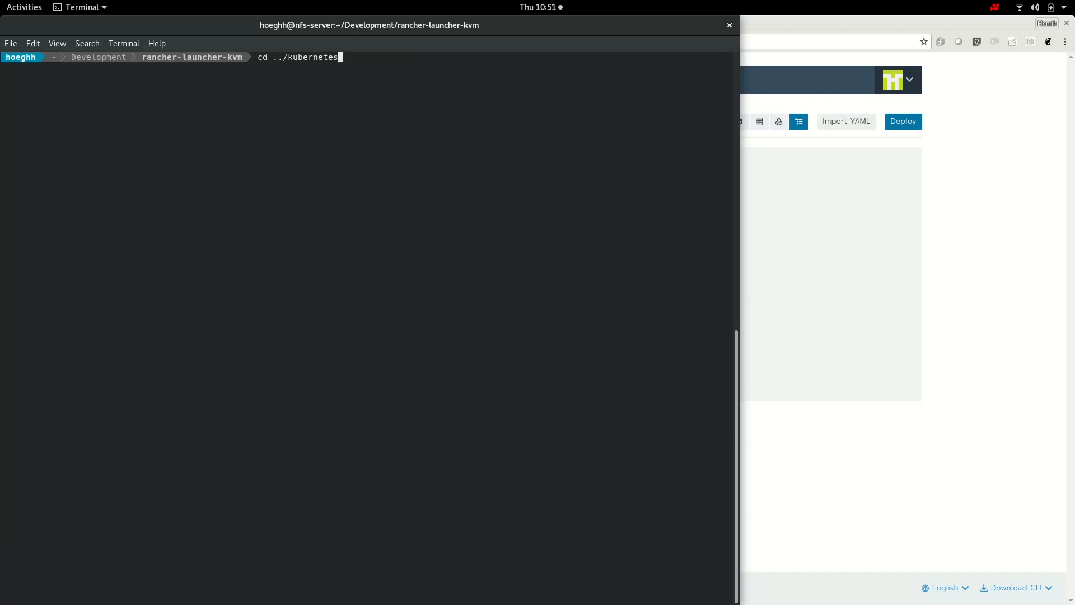
pyautogui.write('_the_easy_way/tools/')
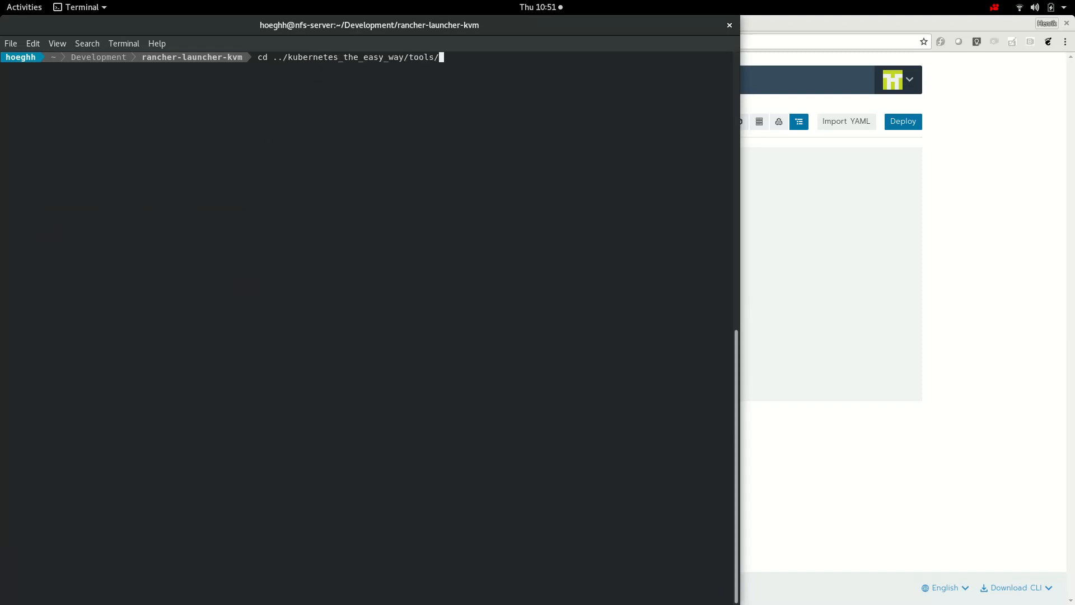
pyautogui.write('nwtool/')
pyautogui.write('ll')
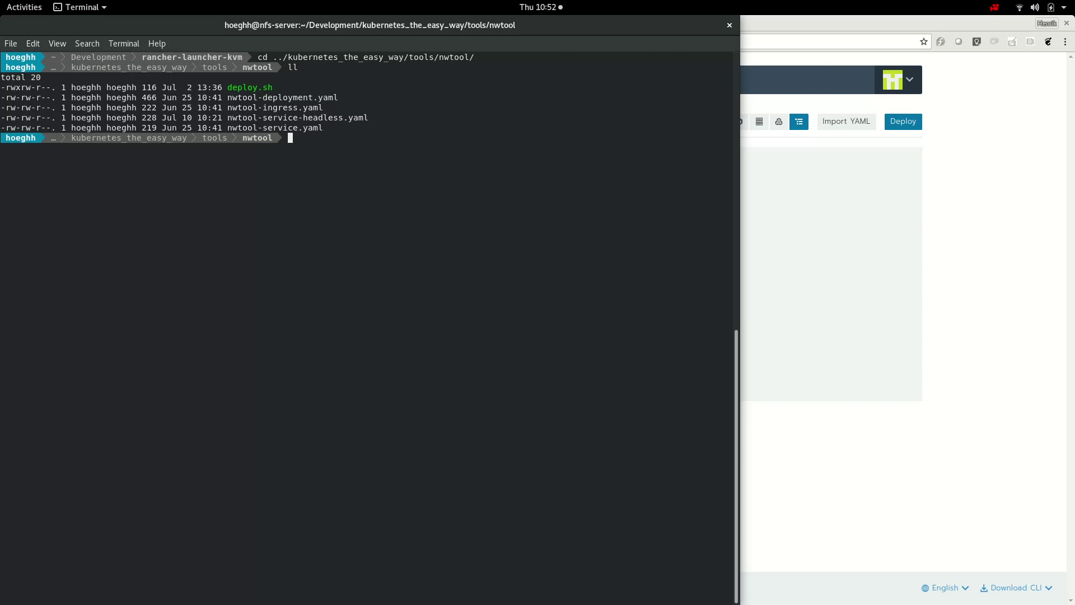
# Apply the deployment, ingress and service yaml files with kubectl using the rancher-launcher-kvm kube_config_cluster.yml.
pyautogui.write('kubectl')
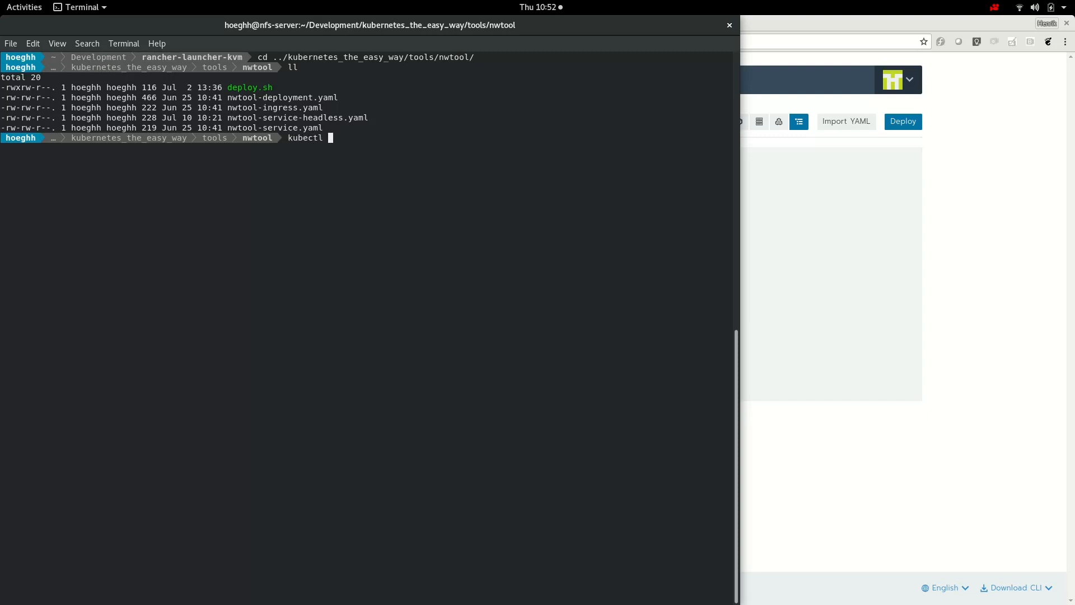
pyautogui.write('apply -')
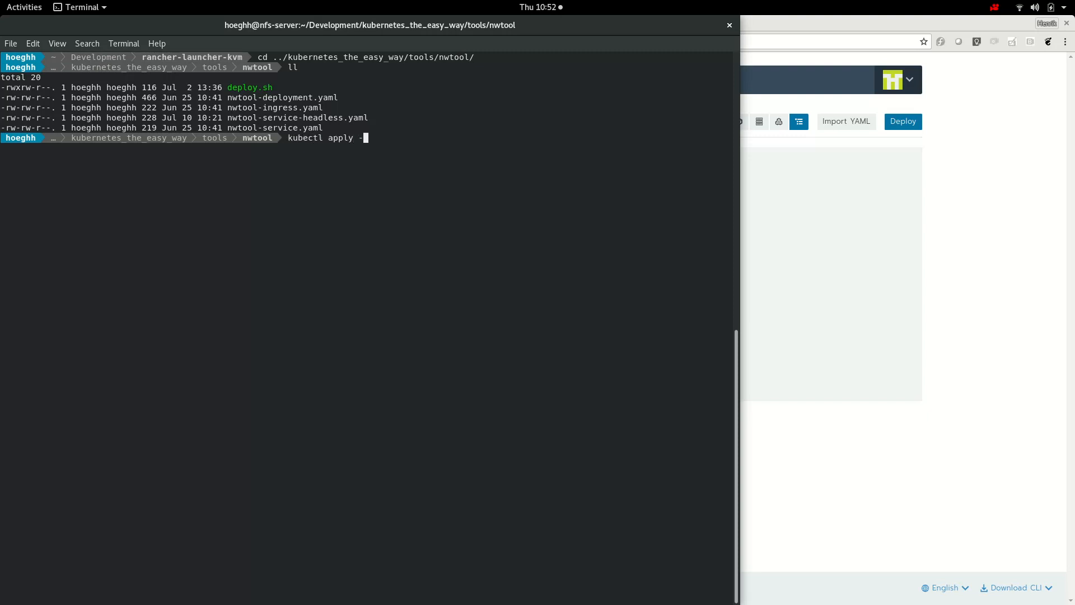
pyautogui.write('f')
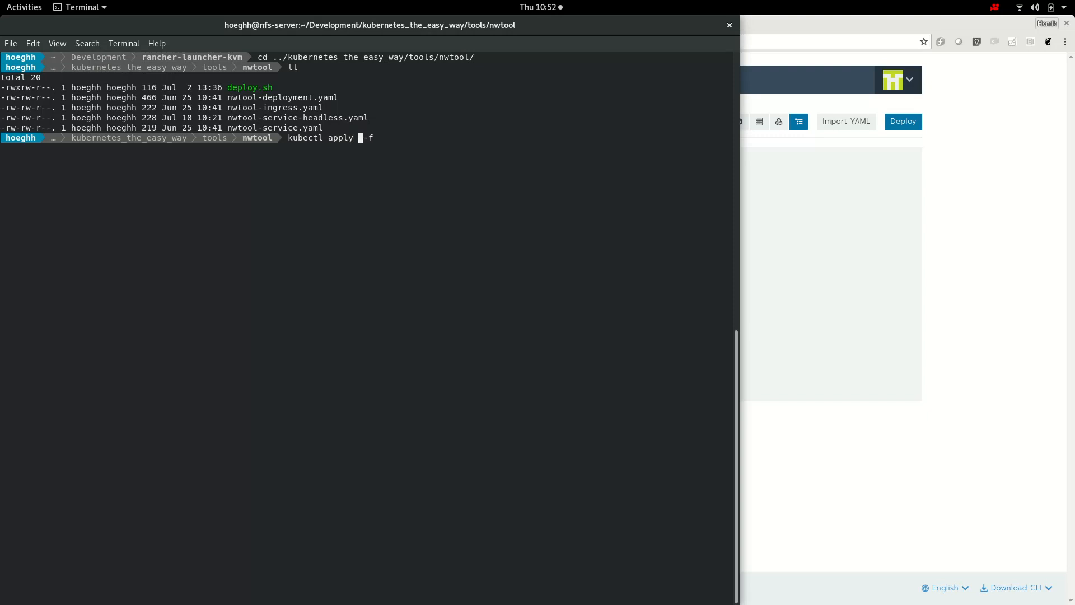
pyautogui.write('--kubeconfig')
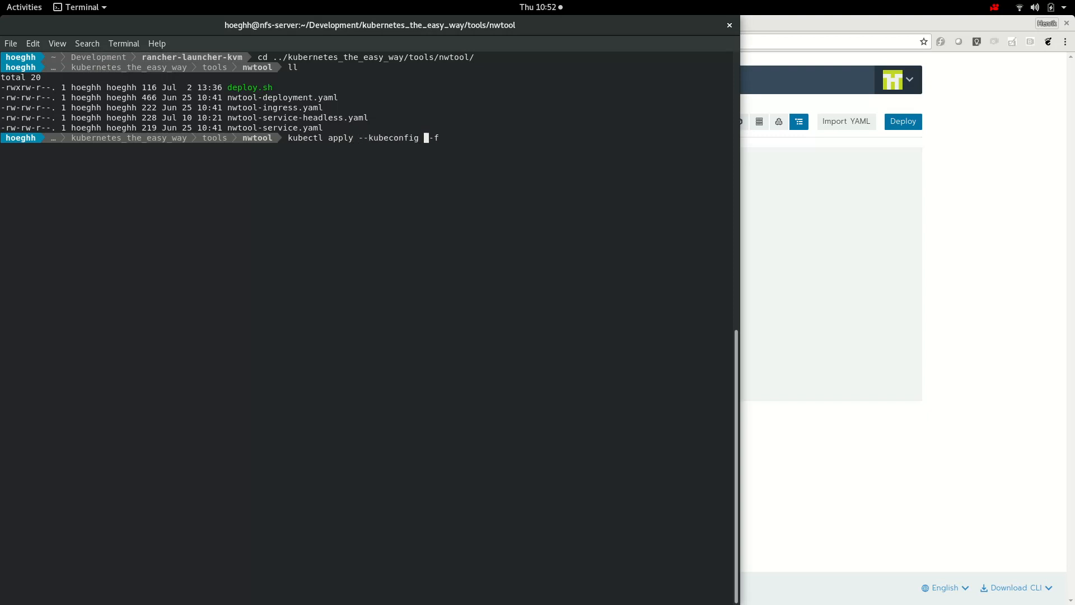
pyautogui.write('..')
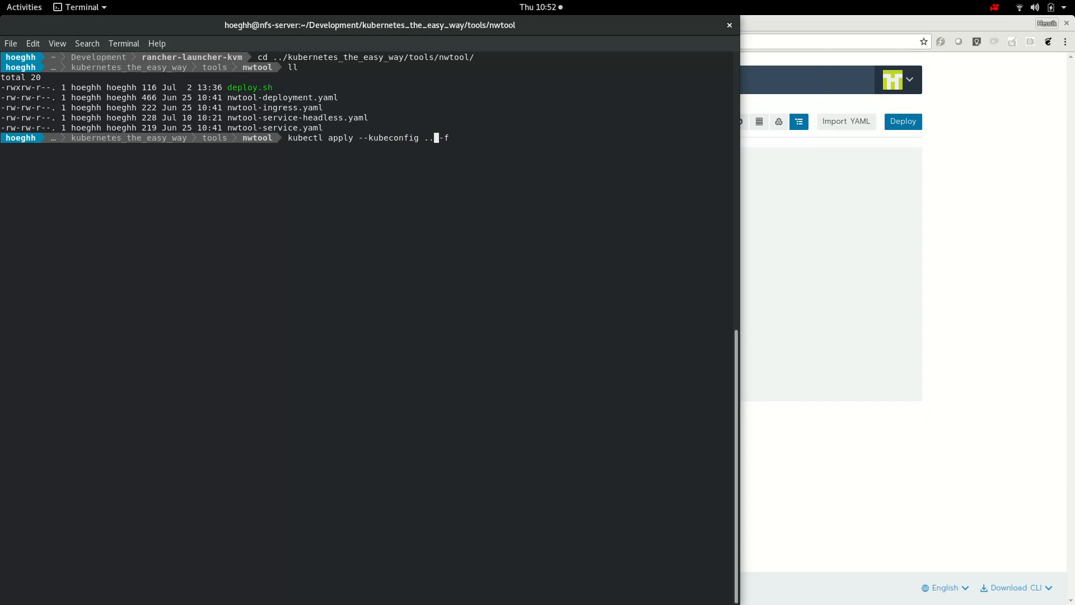
pyautogui.write('/../../rancher-launcher-kvm/')
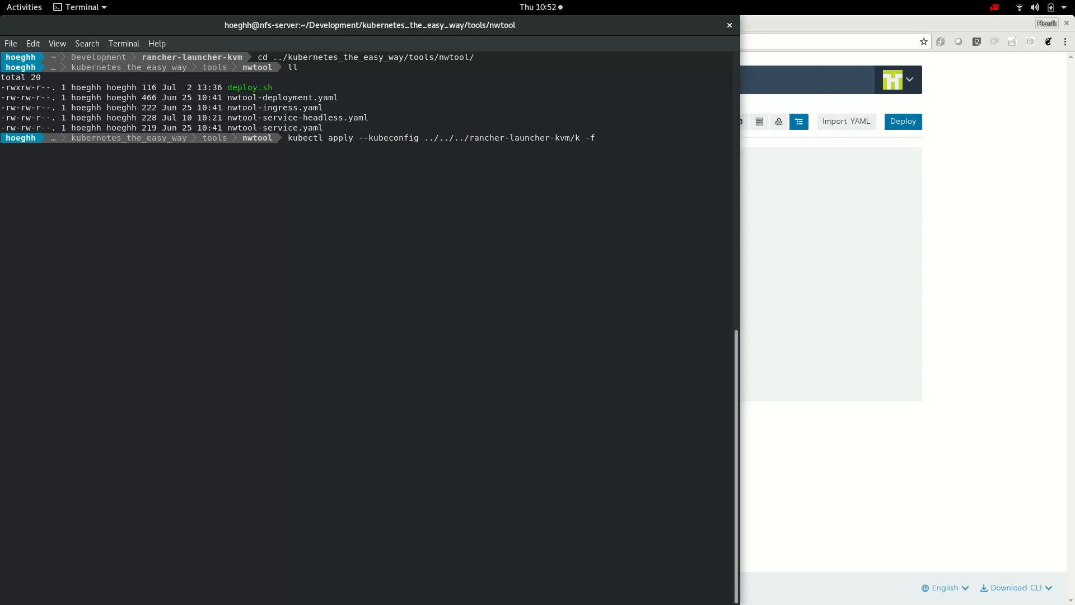
pyautogui.write('kube_config_cluster.yml')
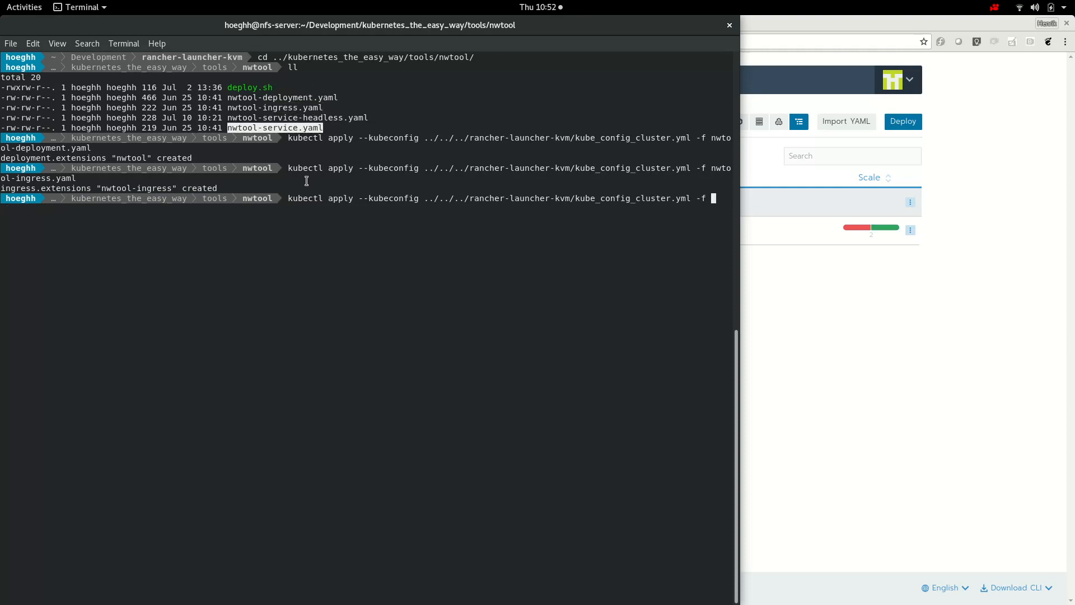
pyautogui.press('Return')
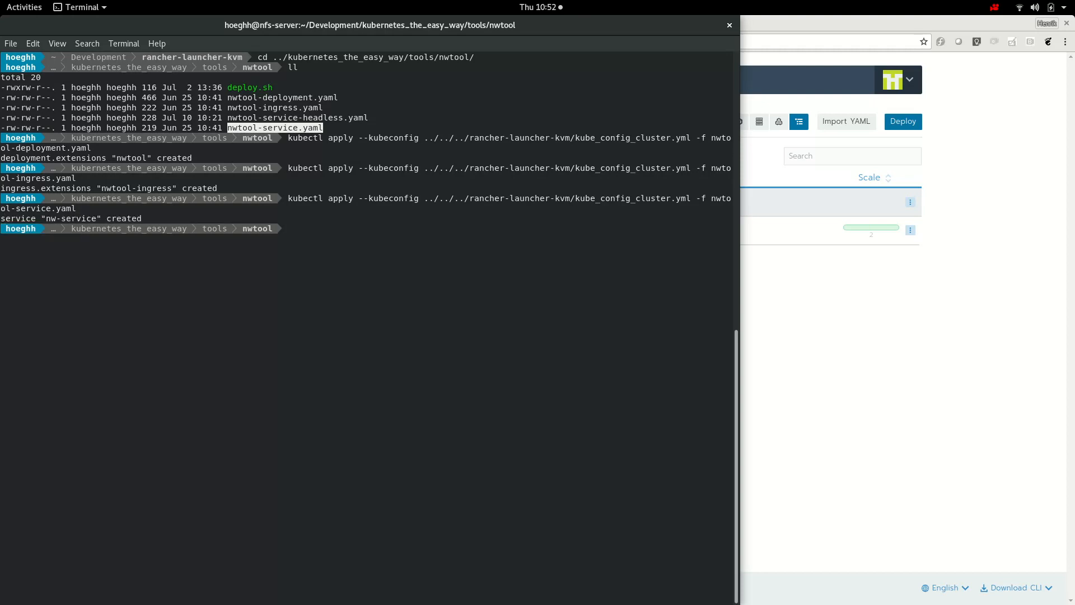
# Grep /etc/hosts for nwtool, confirming nwtool.example.com maps to the loadbalancer 192.168.122.113.
pyautogui.write('cat nwtool-ingress.yaml')
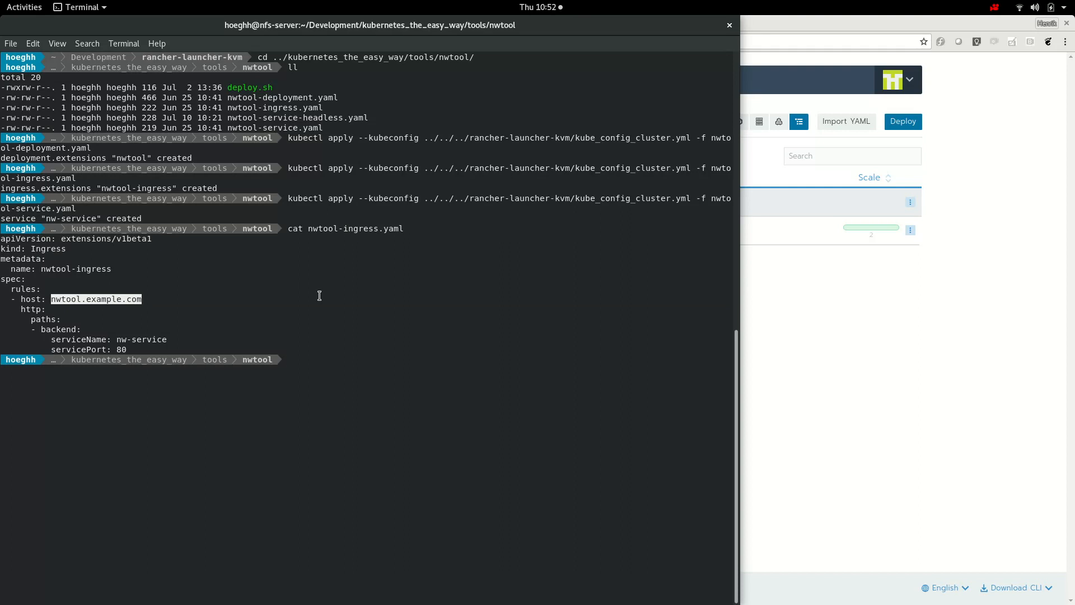
pyautogui.write('cat /etc/')
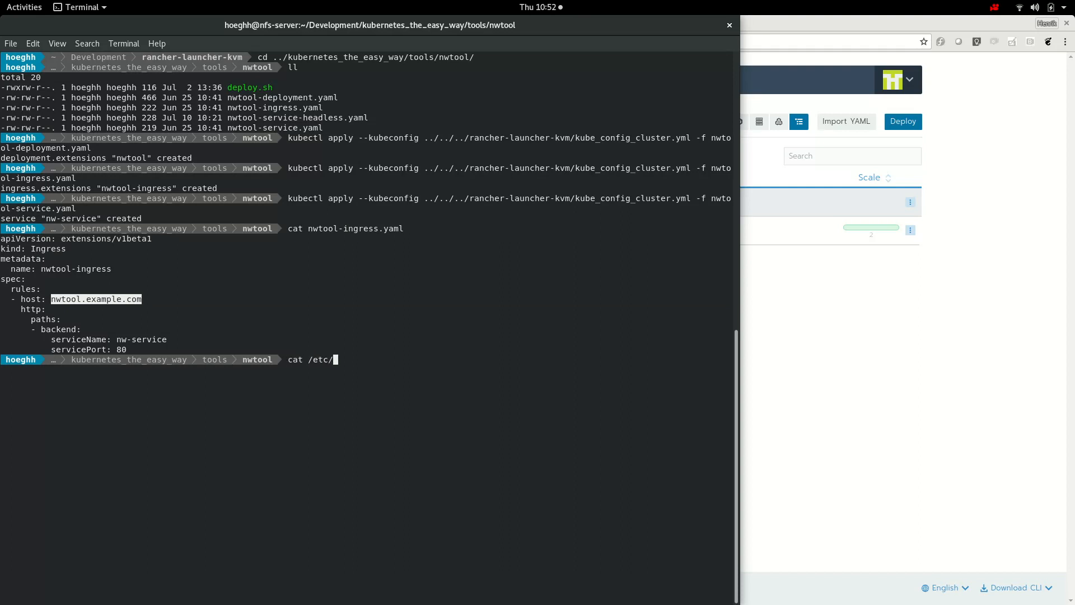
pyautogui.write('hosts')
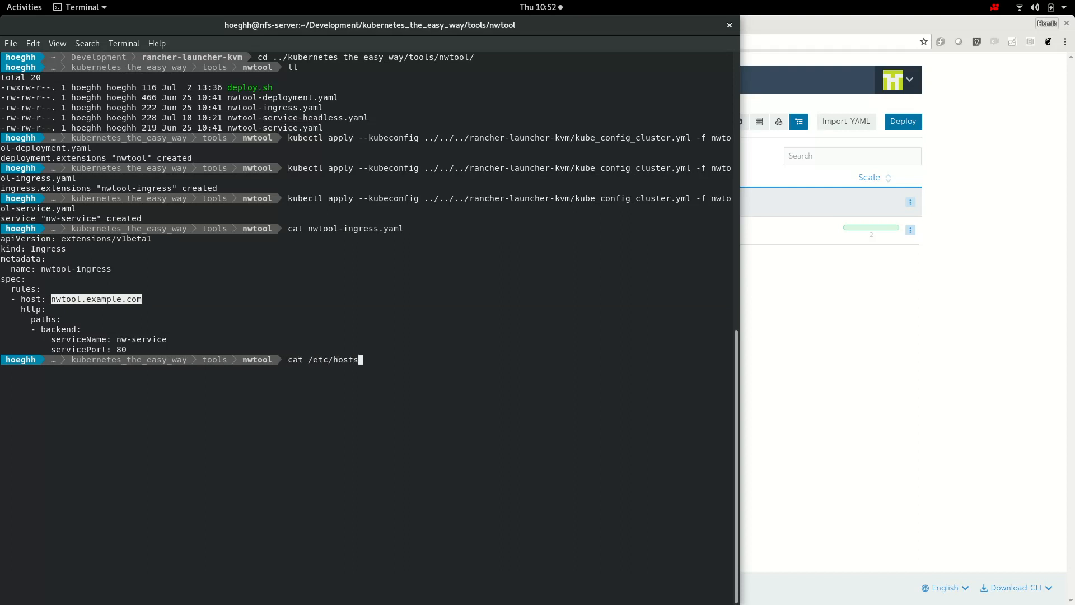
pyautogui.write('| grep')
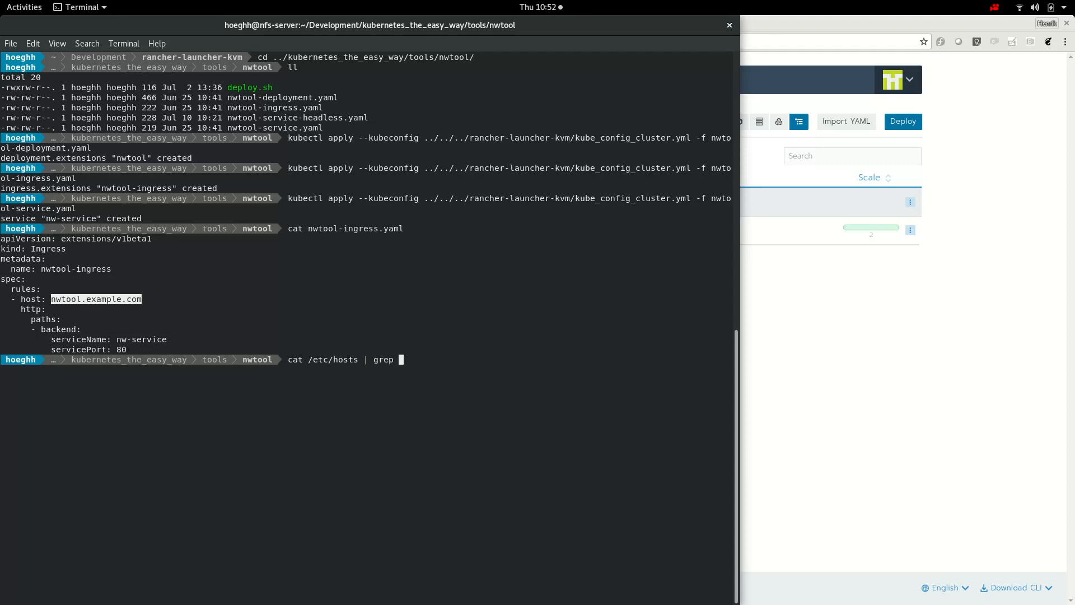
pyautogui.write('nwtool-')
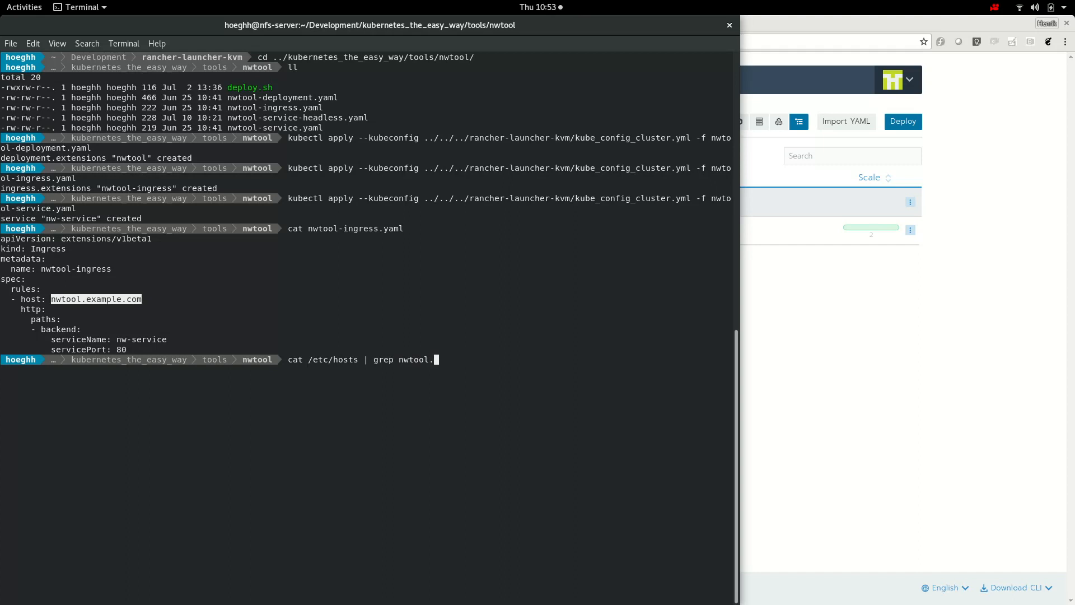
pyautogui.press('BackSpace')
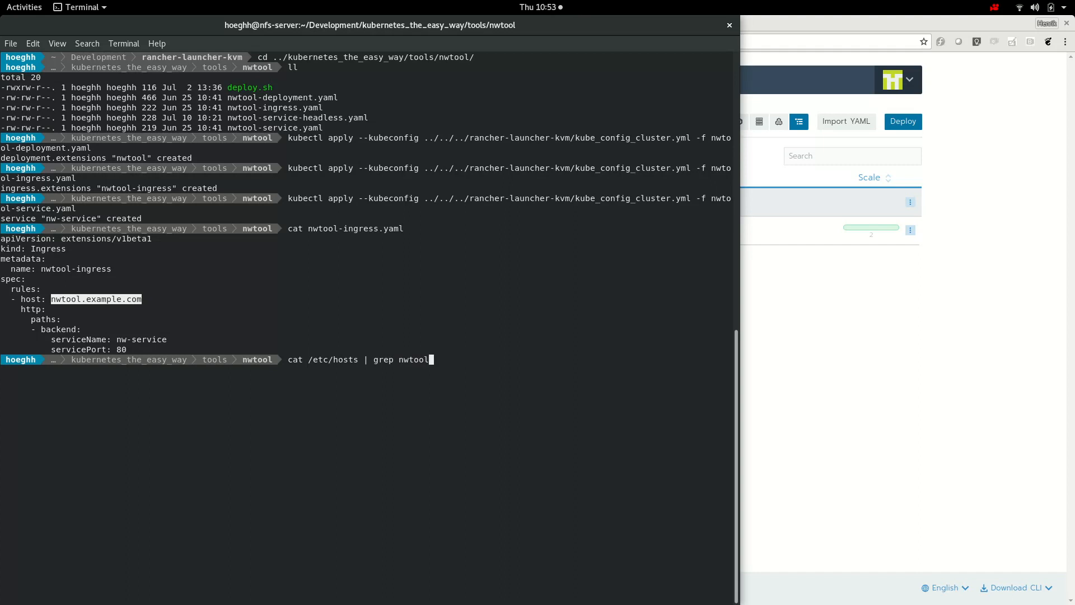
pyautogui.press('Return')
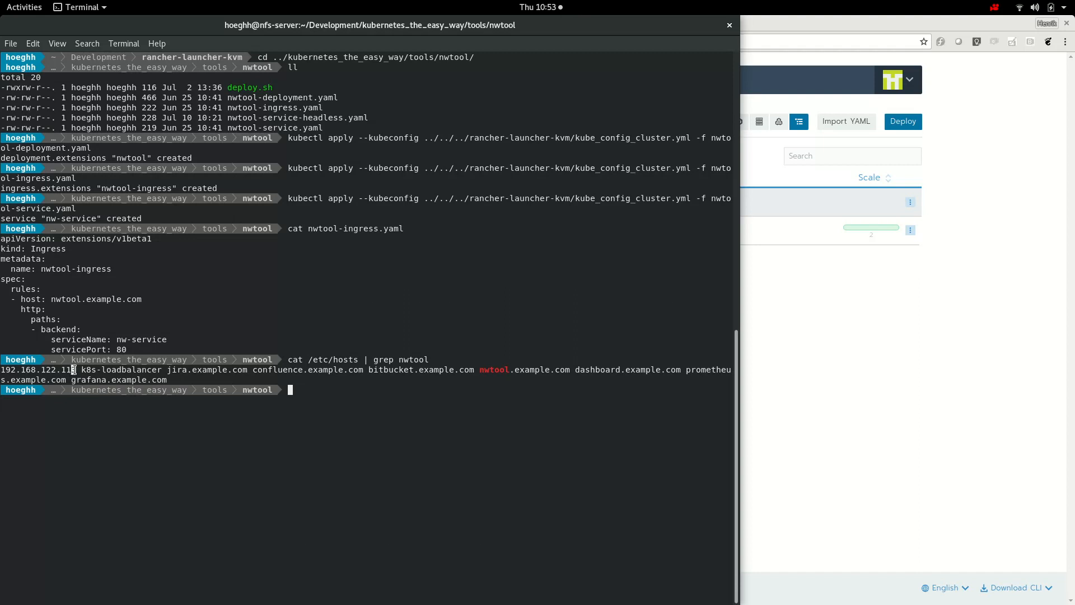
pyautogui.moveTo(482, 370)
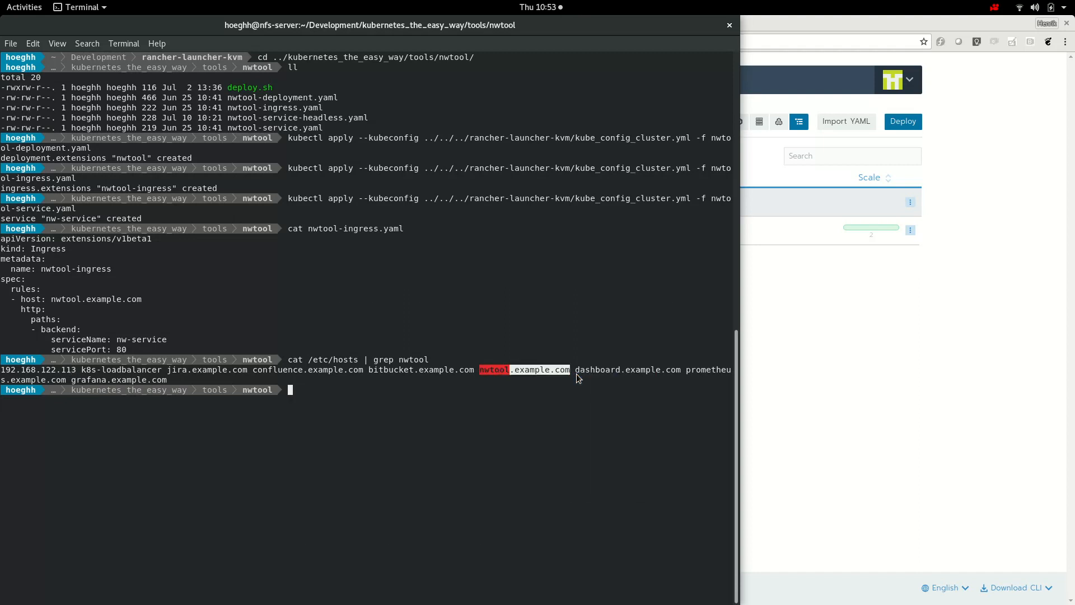
# Recall an earlier command through reverse history search and run it before viewing nwtool.example.com in Chrome.
pyautogui.press('ctrl+r')
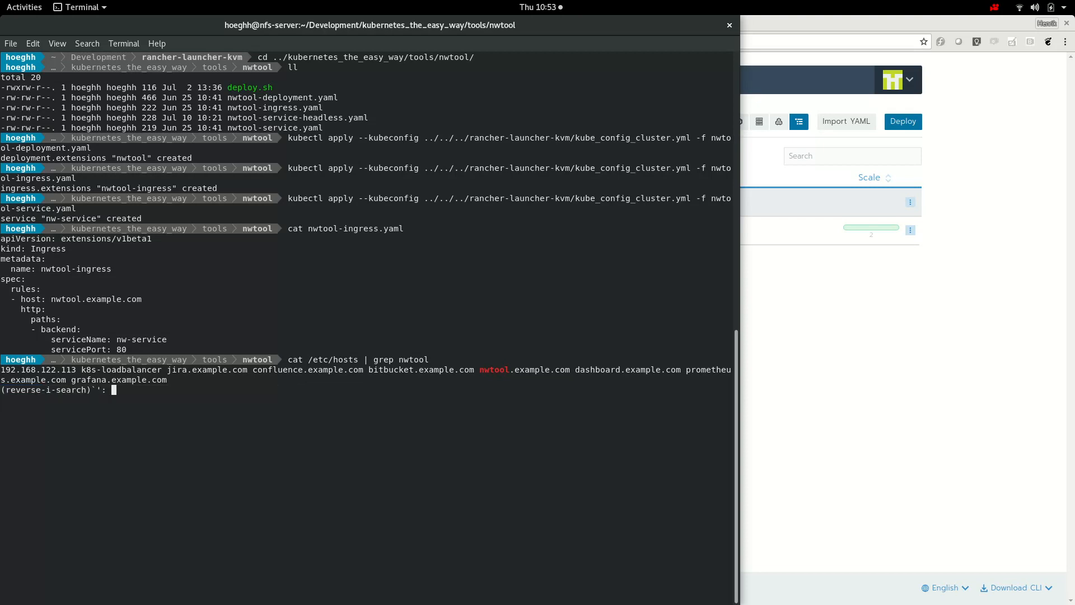
pyautogui.write('wat')
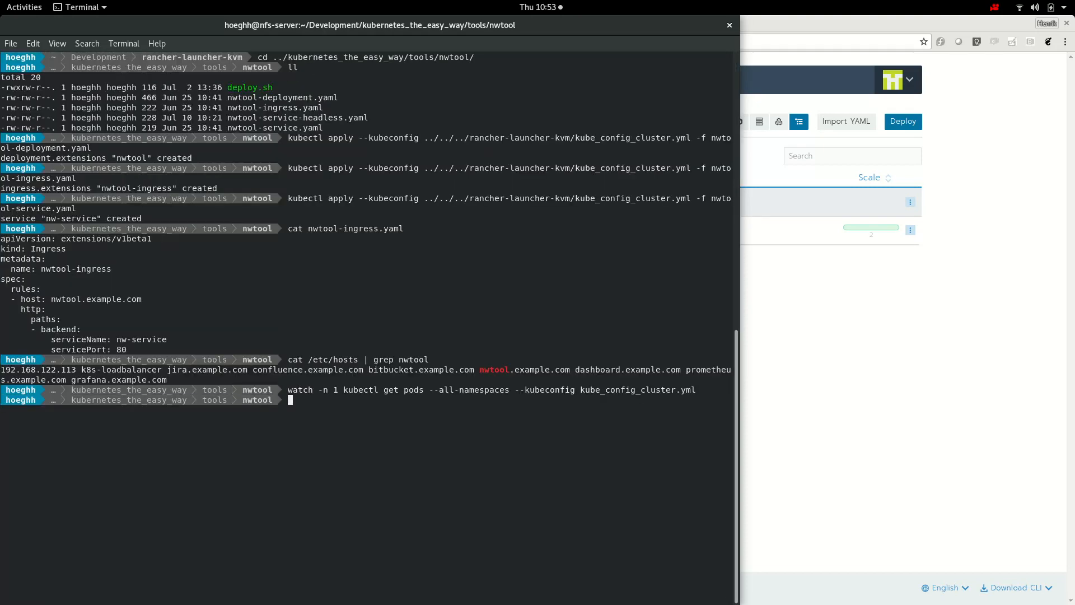
pyautogui.write('cd')
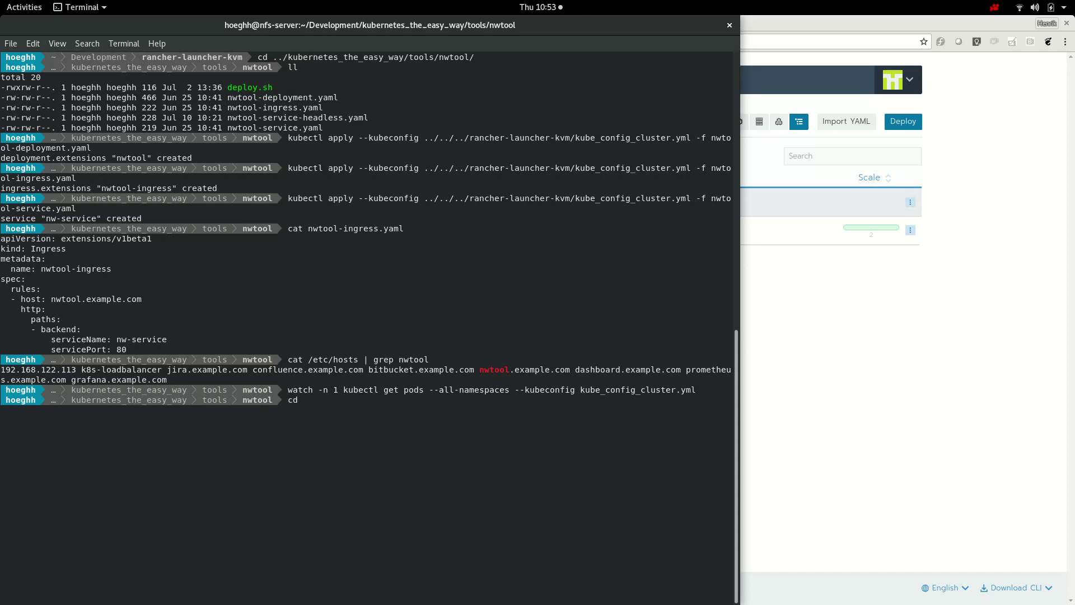
pyautogui.press('Return')
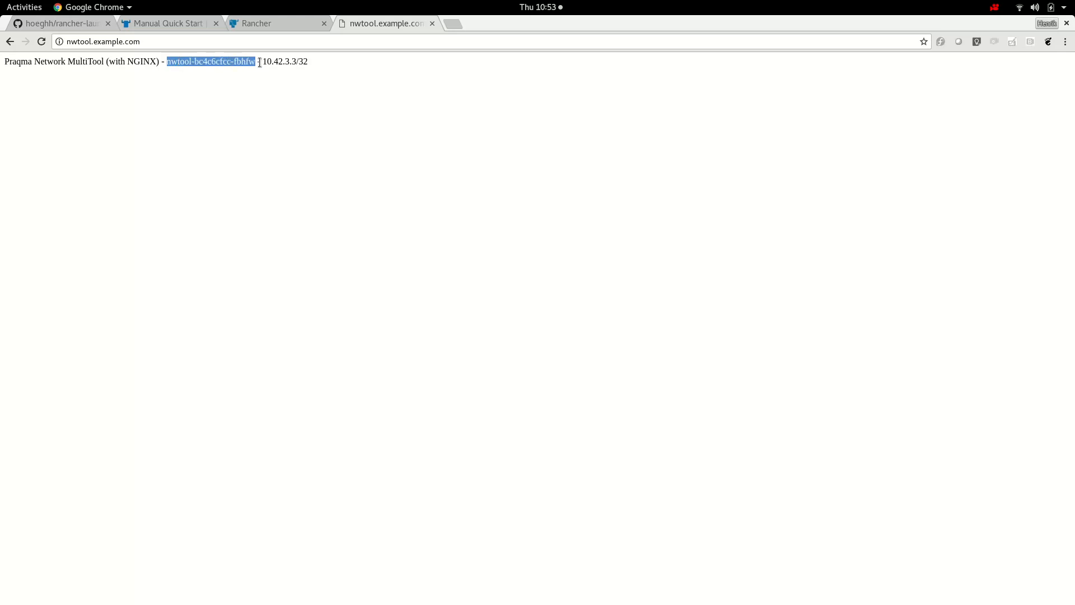
# Reload nwtool.example.com to get answers from two different nwtool pods, then return to the Rancher tab.
pyautogui.click(356, 244)
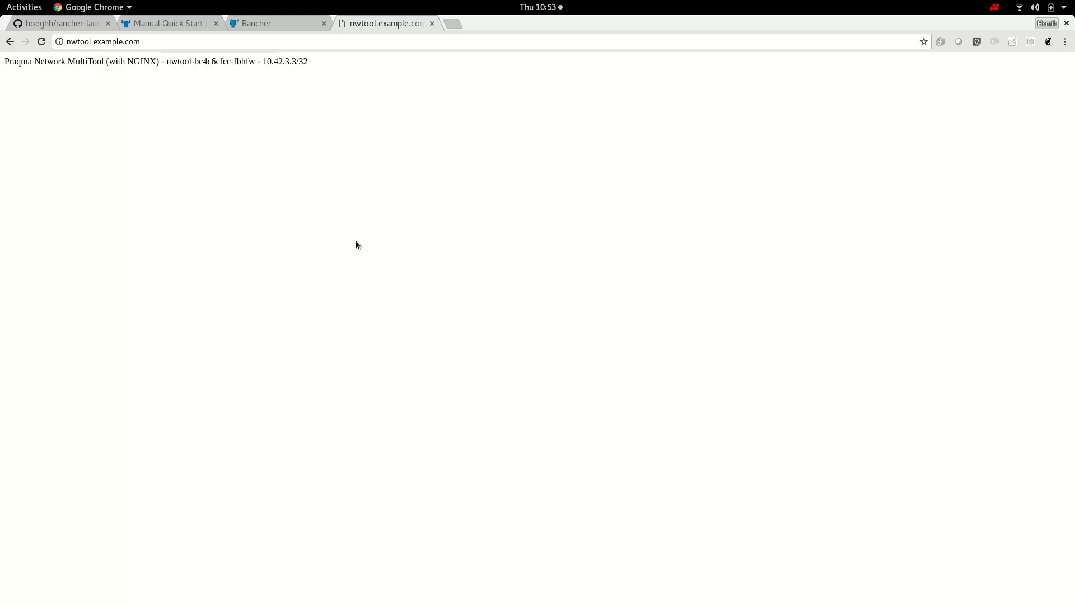
pyautogui.click(42, 42)
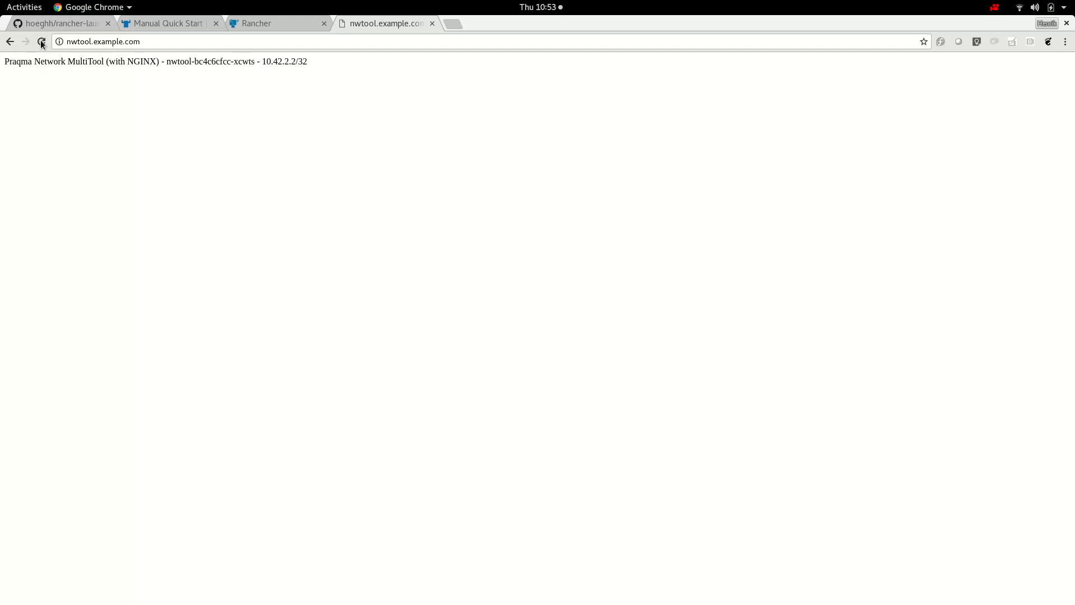
pyautogui.click(43, 41)
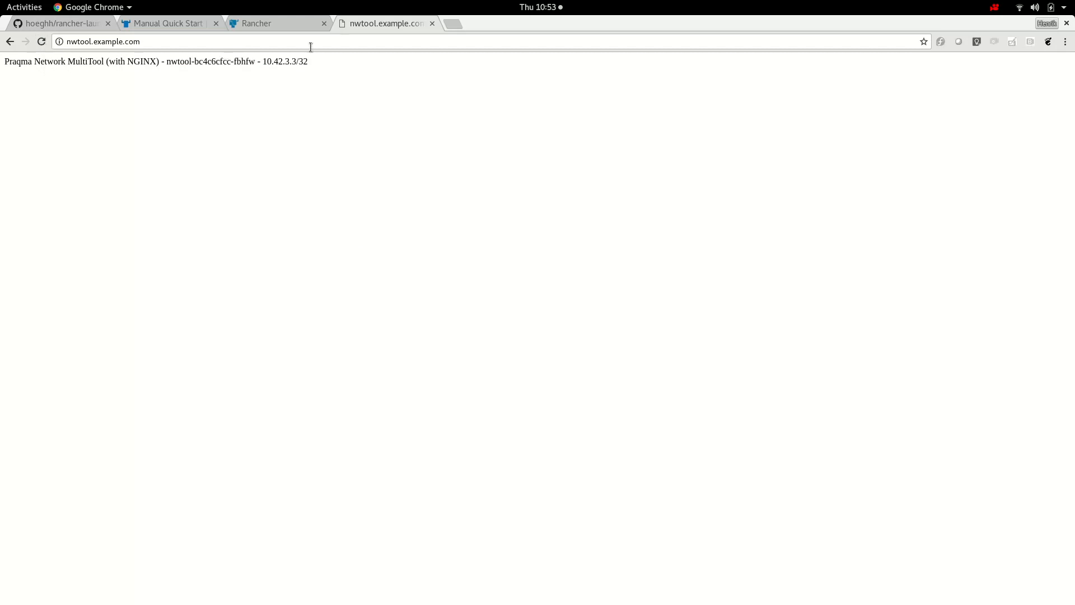
pyautogui.click(257, 22)
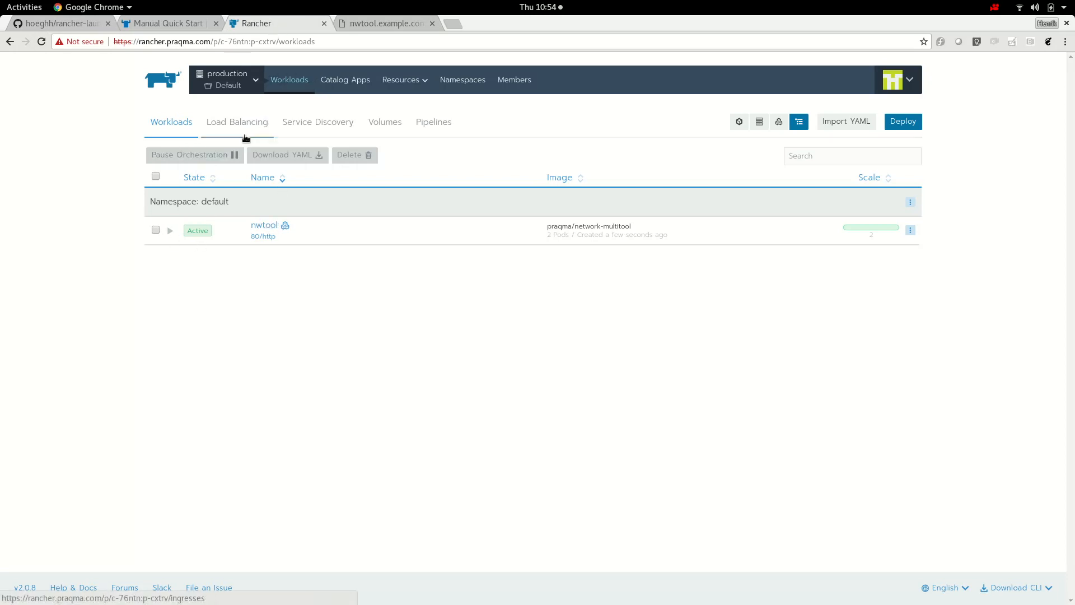
# Review the project's nwtool-ingress, nw-service and empty volumes lists, then switch to the production cluster dashboard.
pyautogui.click(238, 121)
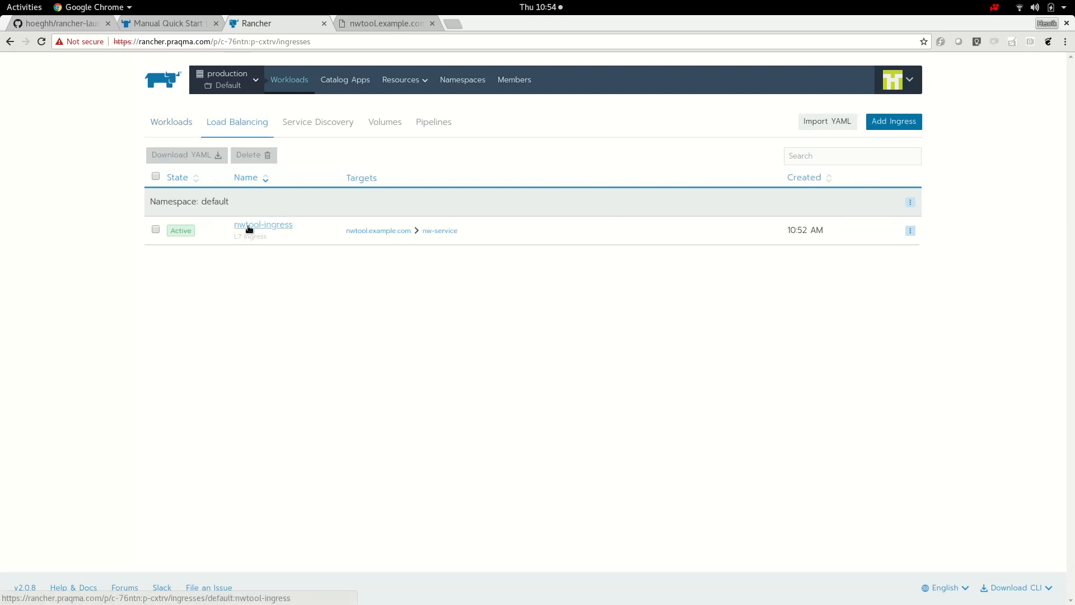
pyautogui.moveTo(311, 121)
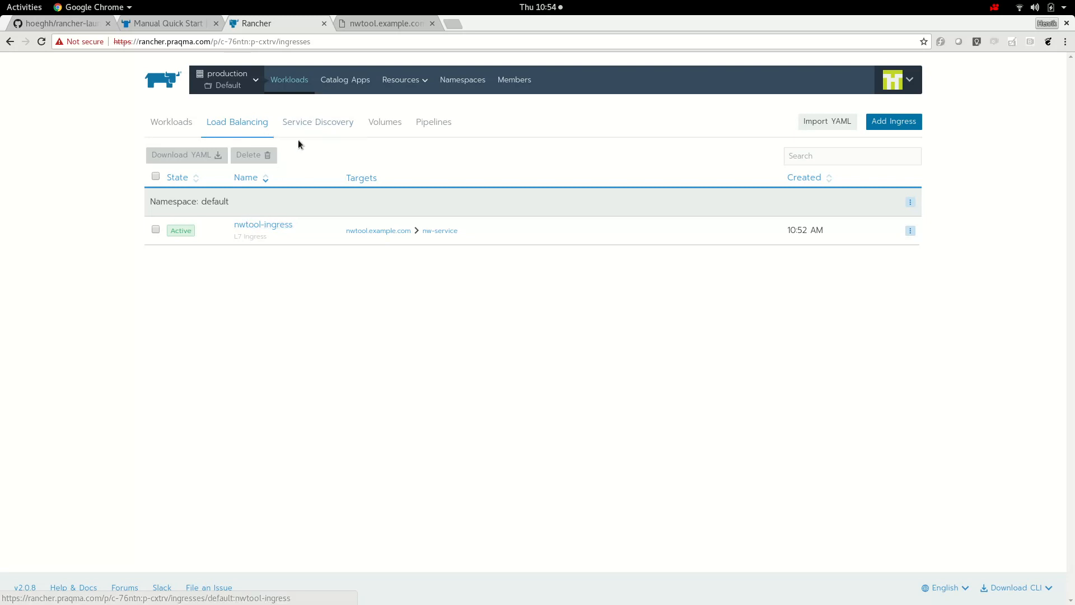
pyautogui.click(318, 121)
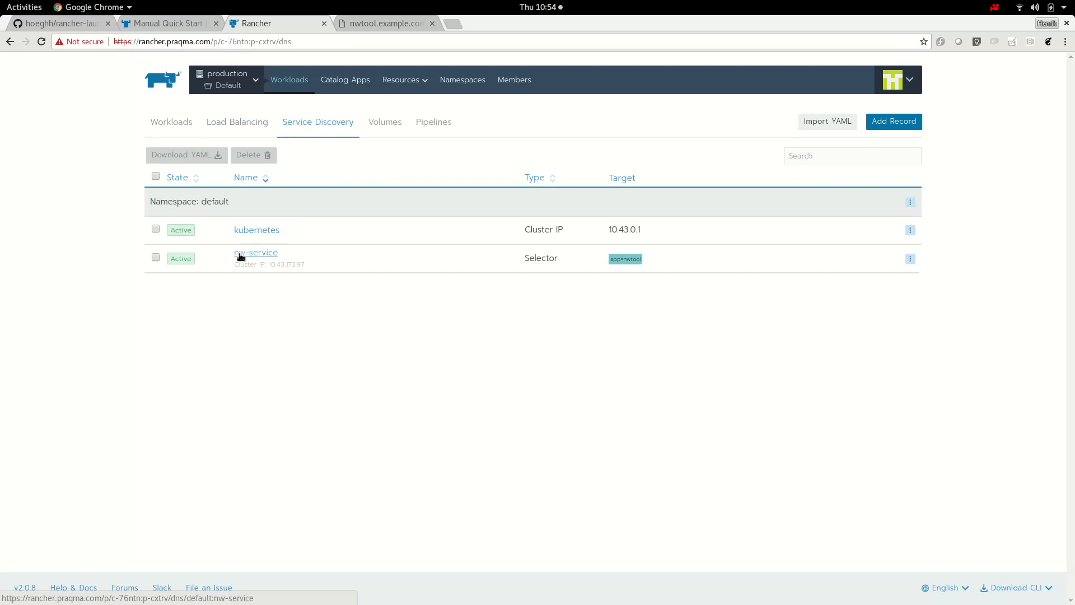
pyautogui.moveTo(276, 258)
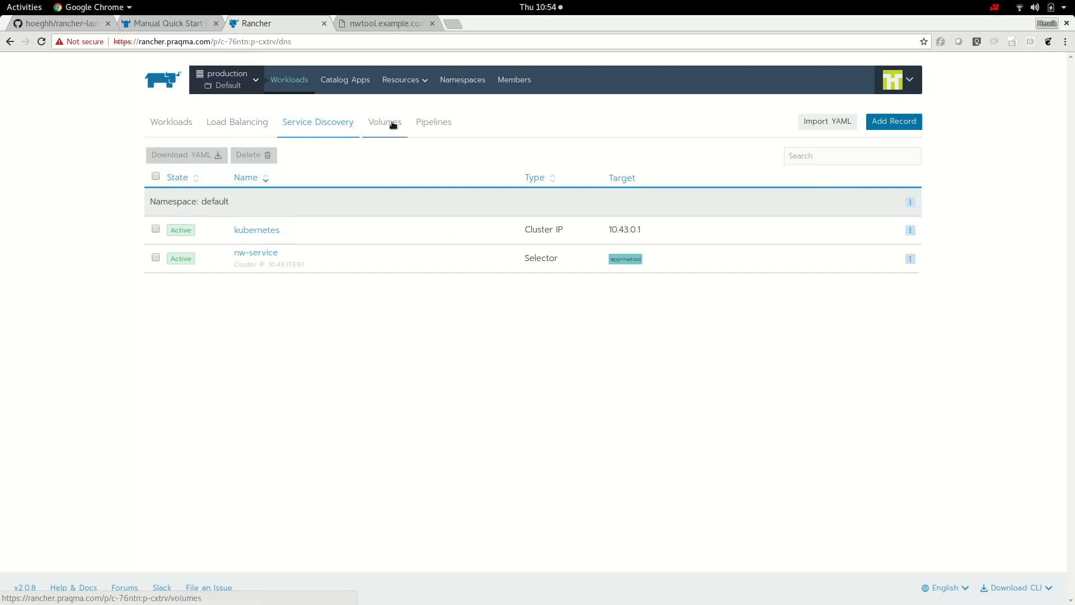
pyautogui.click(385, 121)
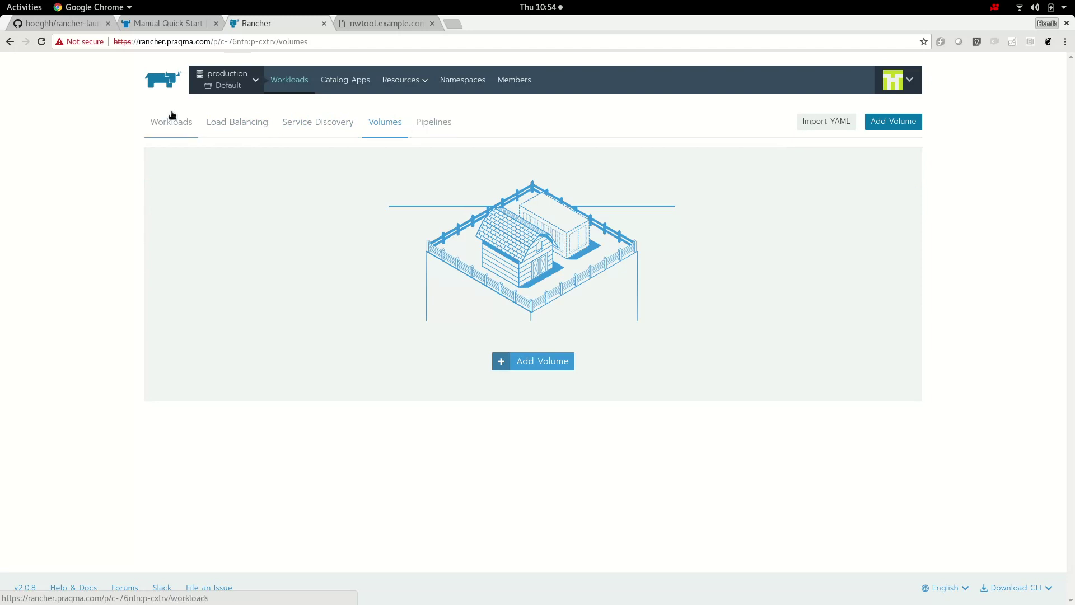
pyautogui.click(227, 78)
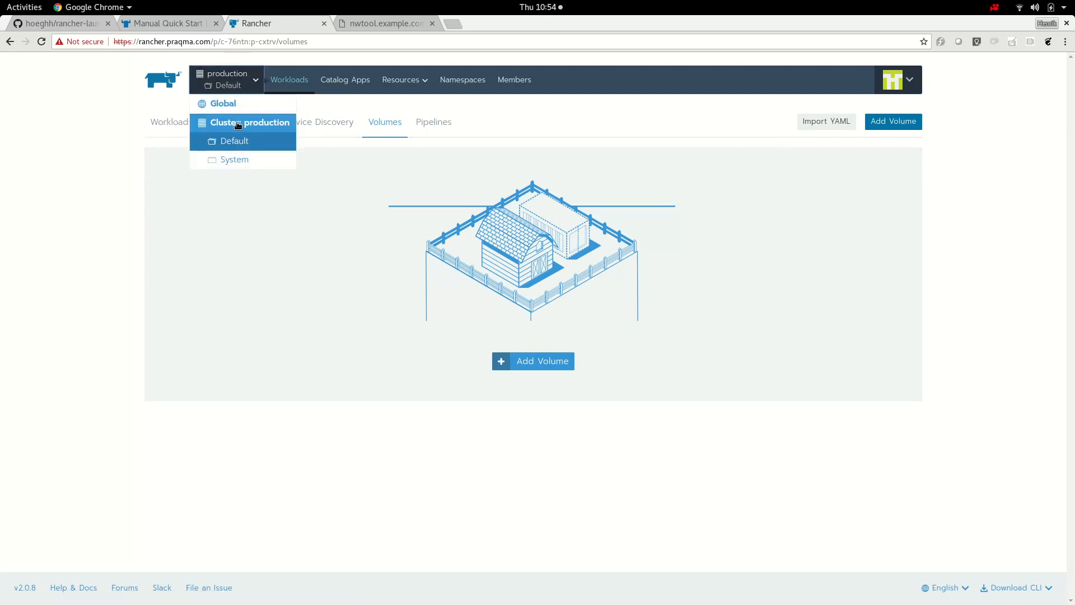
pyautogui.click(249, 122)
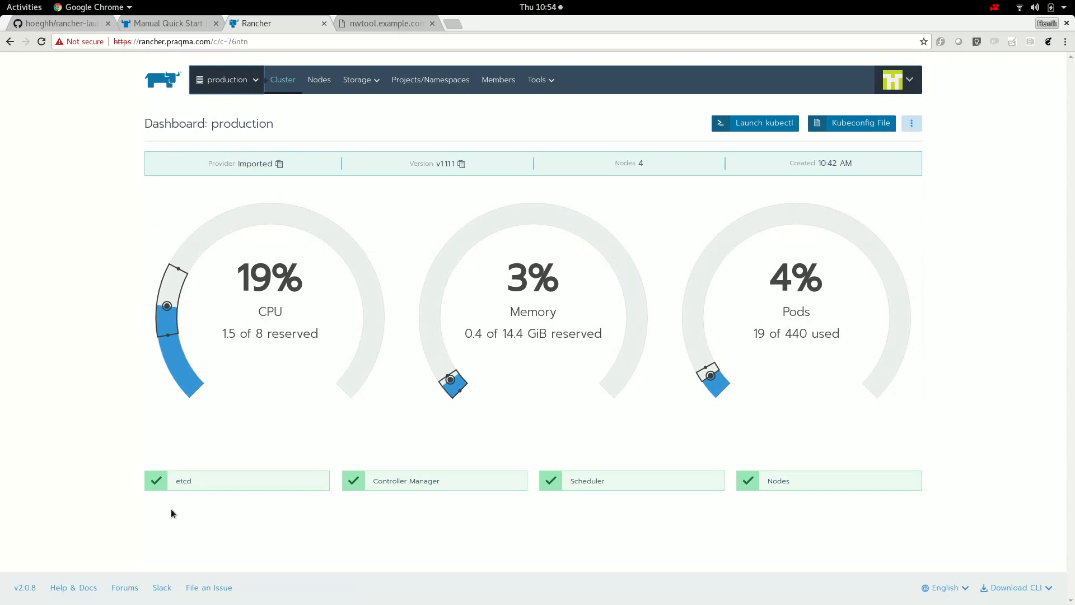
pyautogui.moveTo(88, 418)
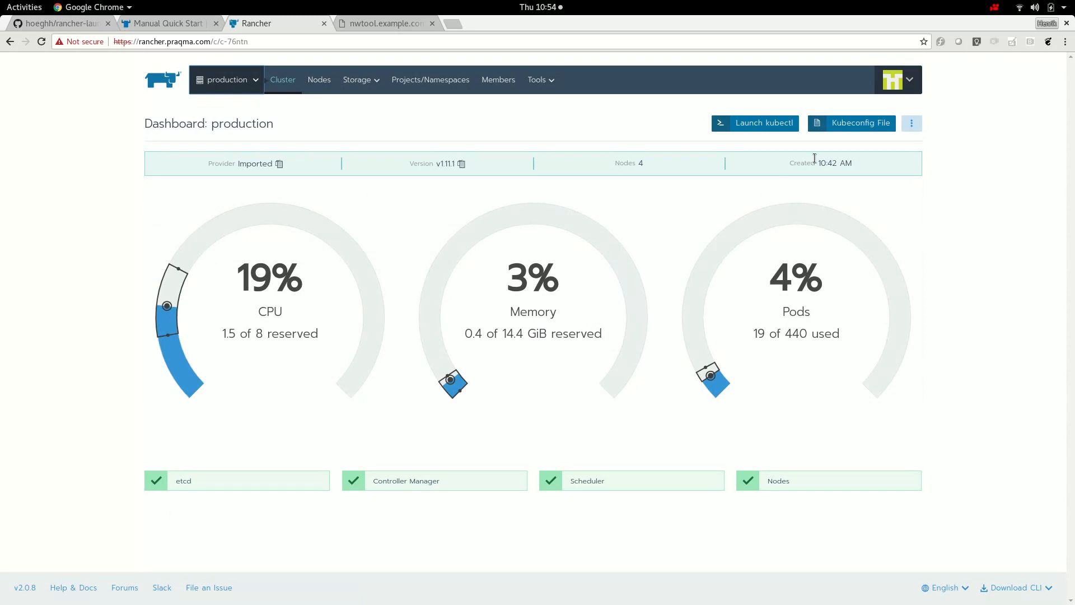
pyautogui.moveTo(857, 129)
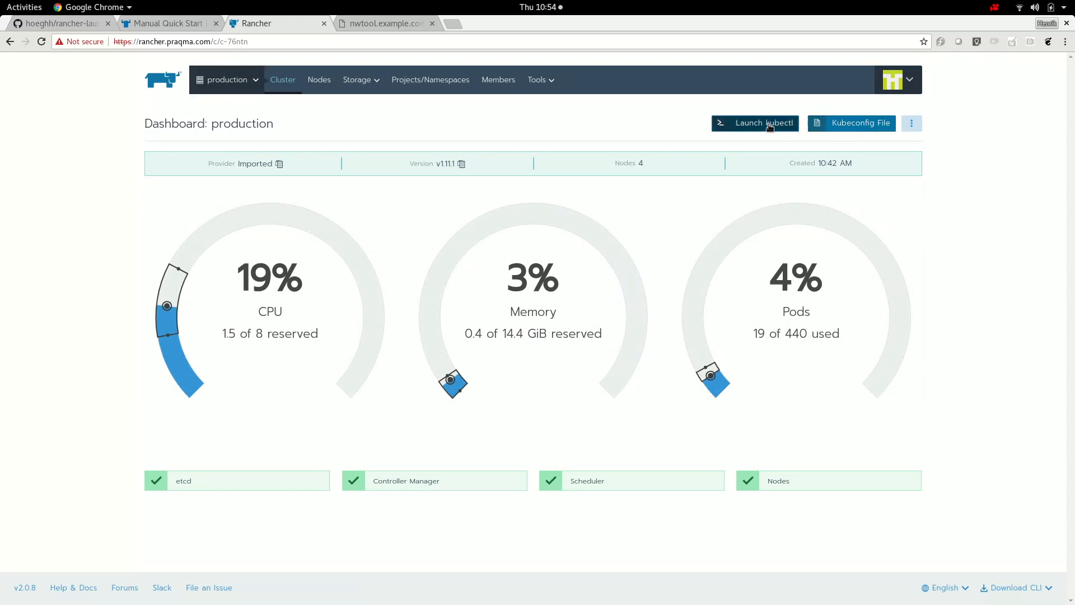
# Launch the production kubectl shell and list pods, confirming both nwtool pods Running with zero restarts.
pyautogui.click(764, 123)
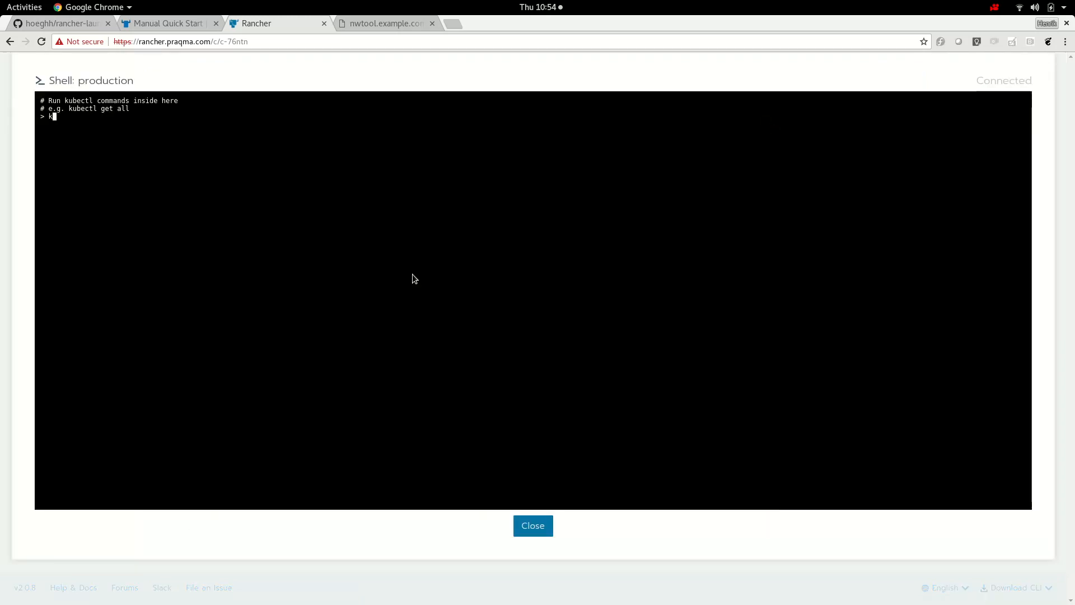
pyautogui.write('kubectlget pods')
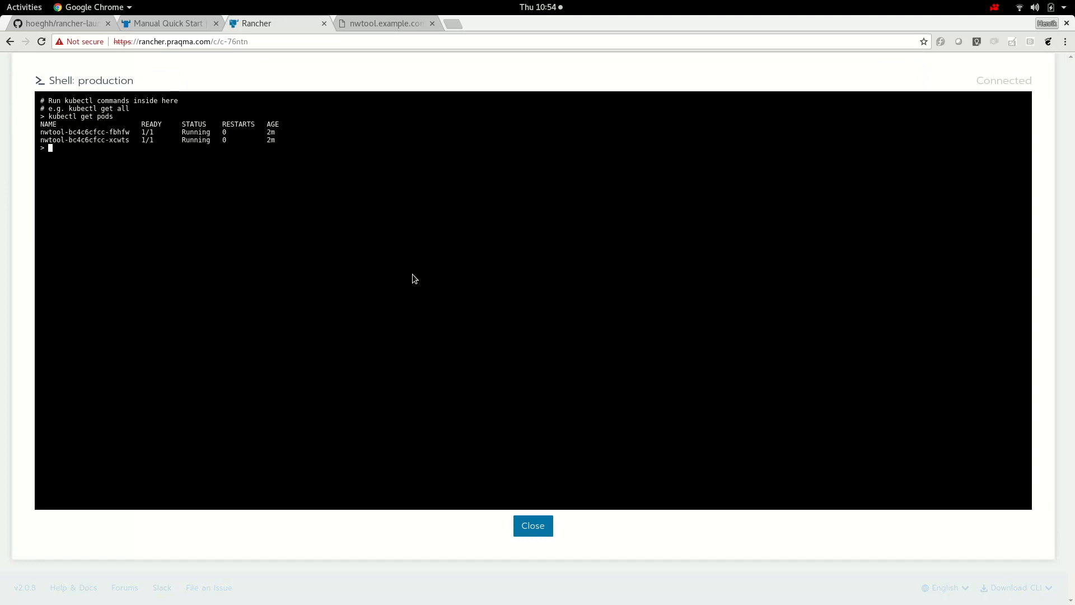
pyautogui.moveTo(424, 290)
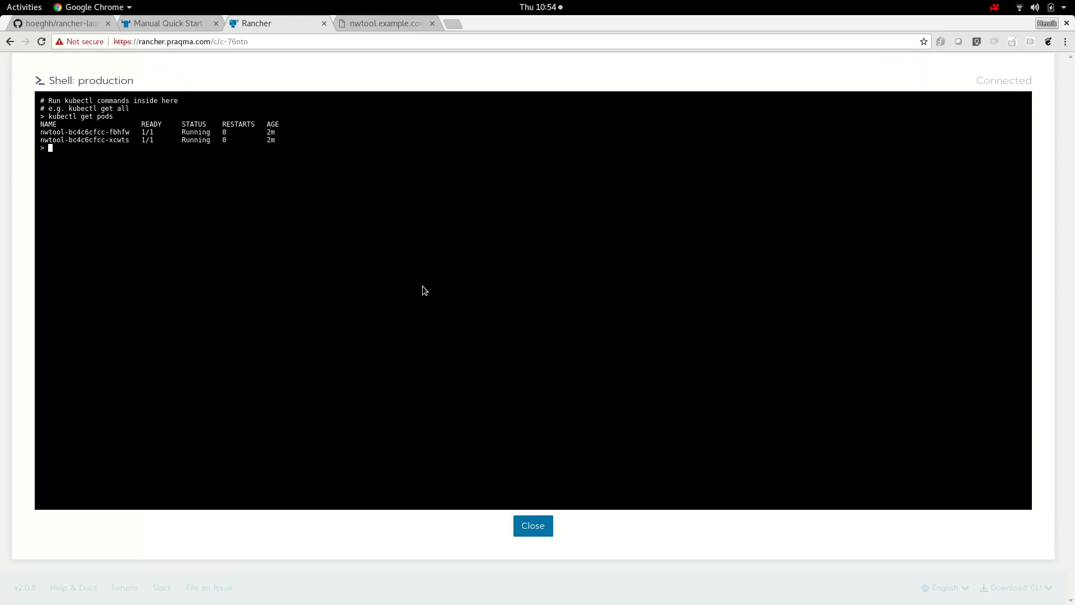